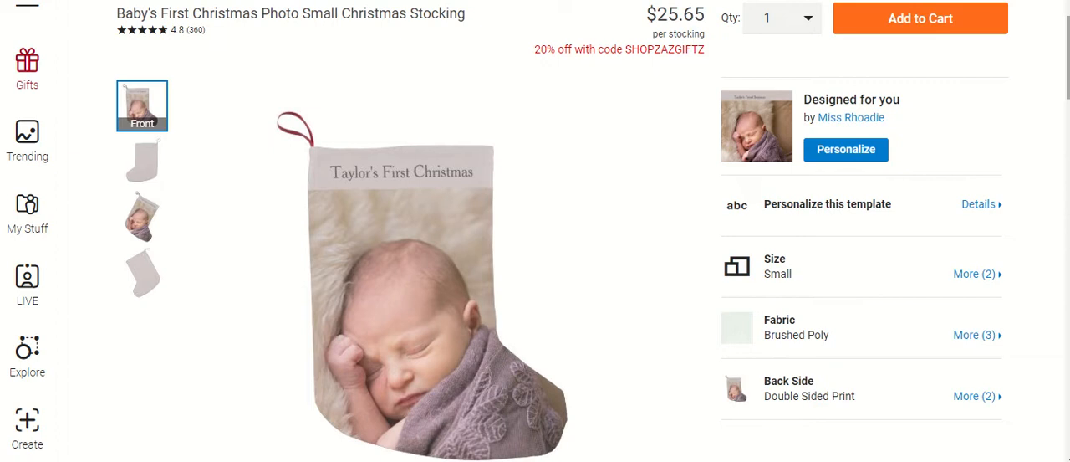
{"action": "mouse_move", "coordinate": [77, 124]}
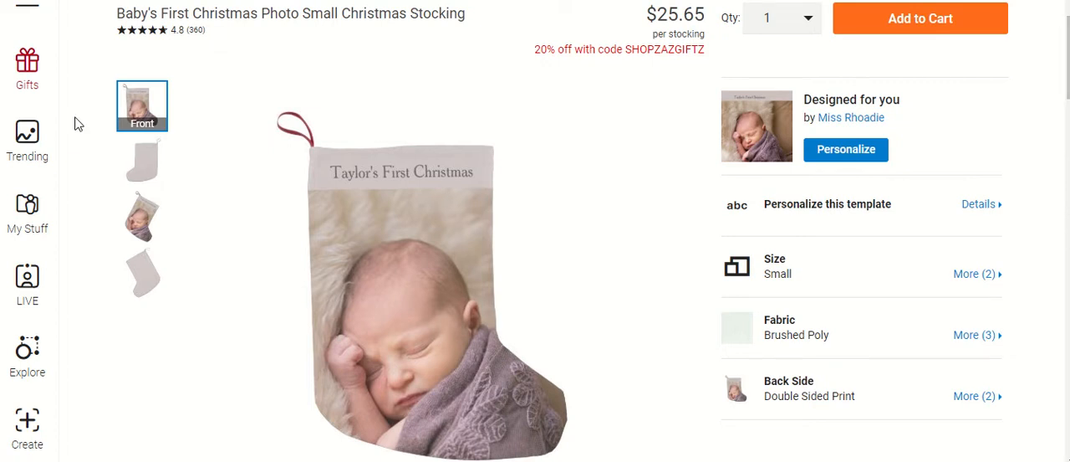
{"action": "mouse_move", "coordinate": [324, 187]}
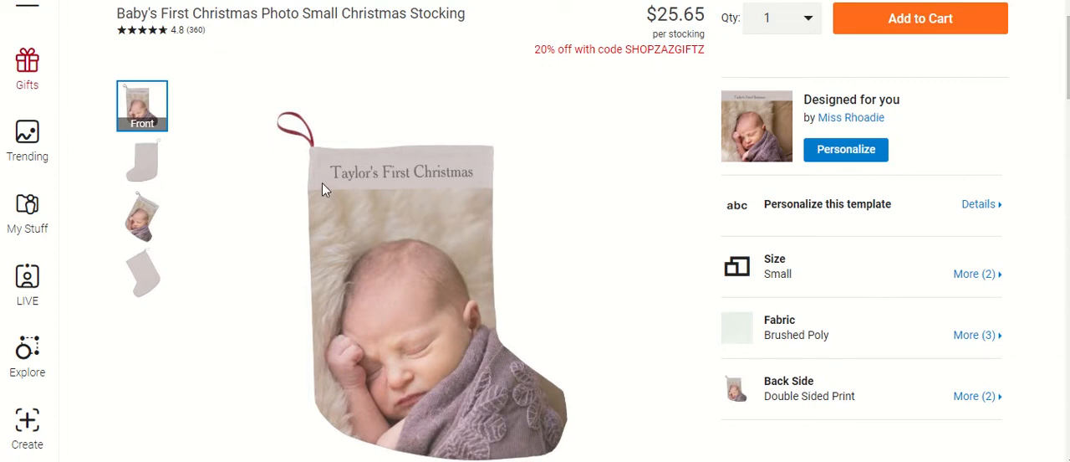
{"action": "mouse_move", "coordinate": [335, 184]}
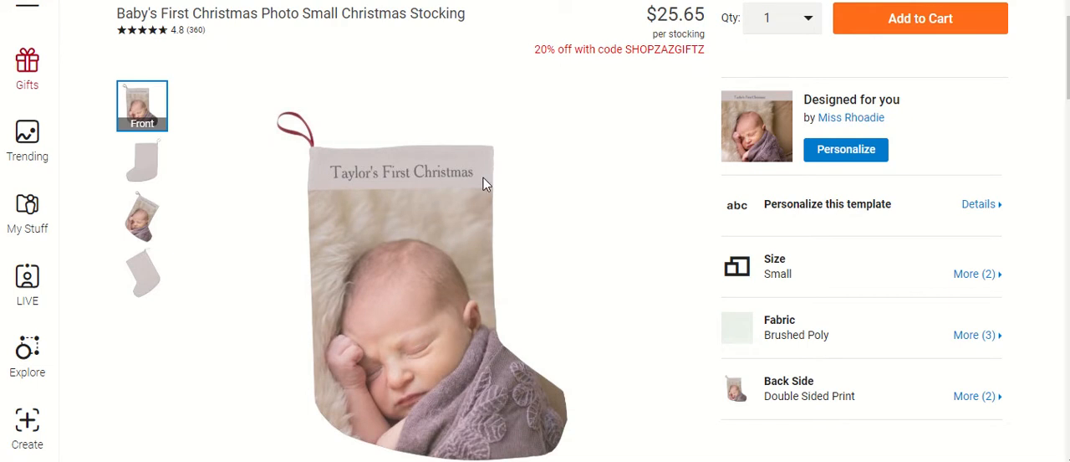
{"action": "mouse_move", "coordinate": [415, 244]}
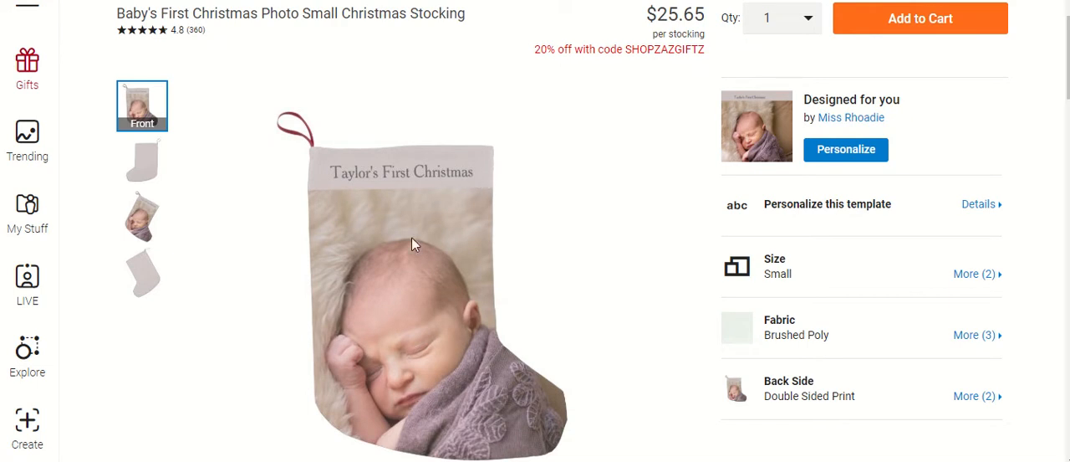
{"action": "mouse_move", "coordinate": [167, 148]}
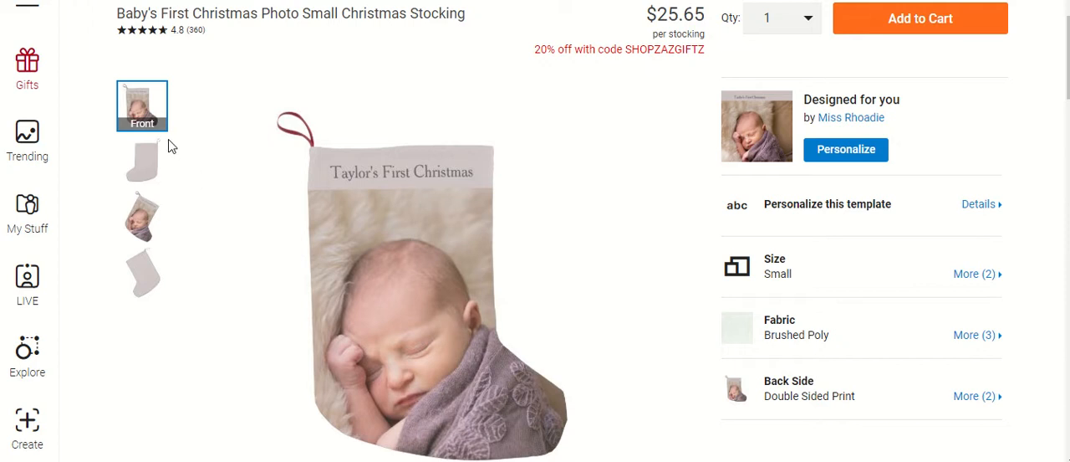
Step: Preview the stocking's back and hanging views, then return to the front view
{"action": "left_click", "coordinate": [143, 160]}
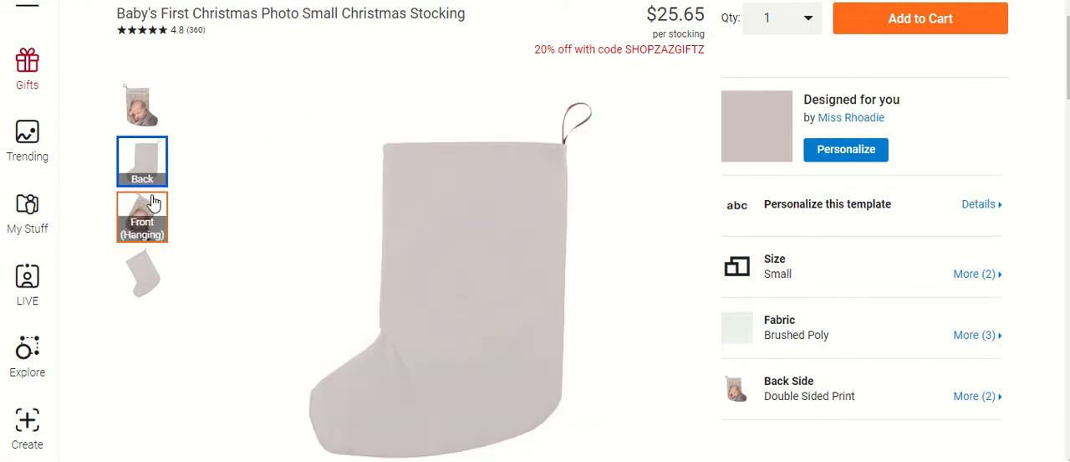
{"action": "left_click", "coordinate": [143, 216]}
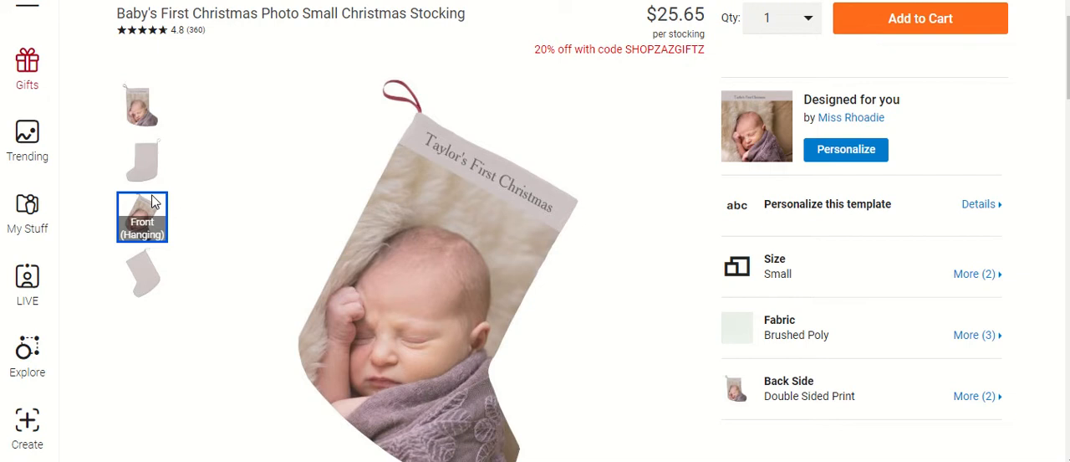
{"action": "scroll", "scroll_direction": "down", "scroll_amount": 3}
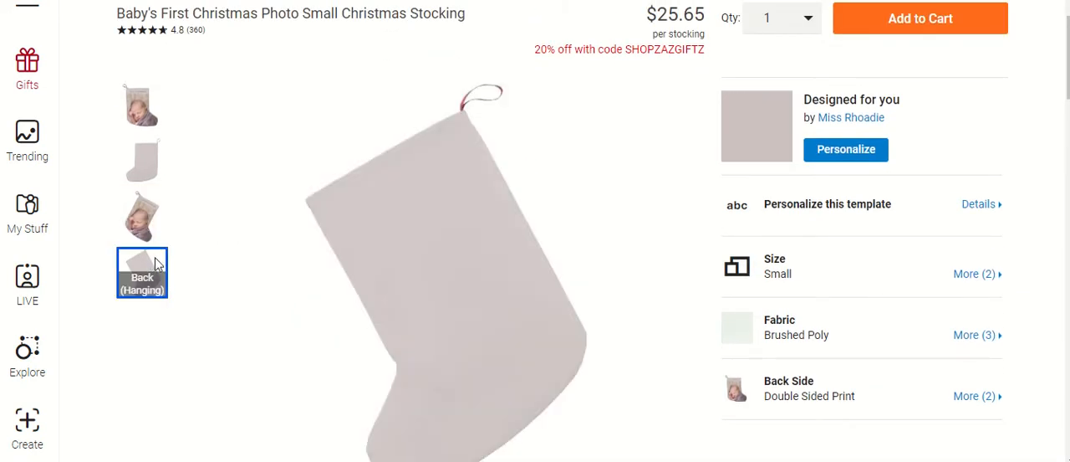
{"action": "left_click", "coordinate": [140, 105]}
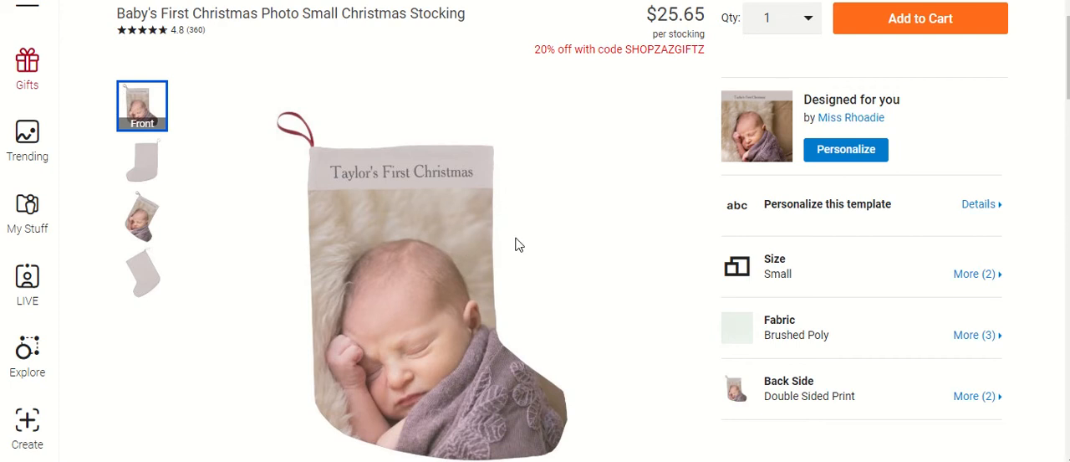
{"action": "mouse_move", "coordinate": [656, 224]}
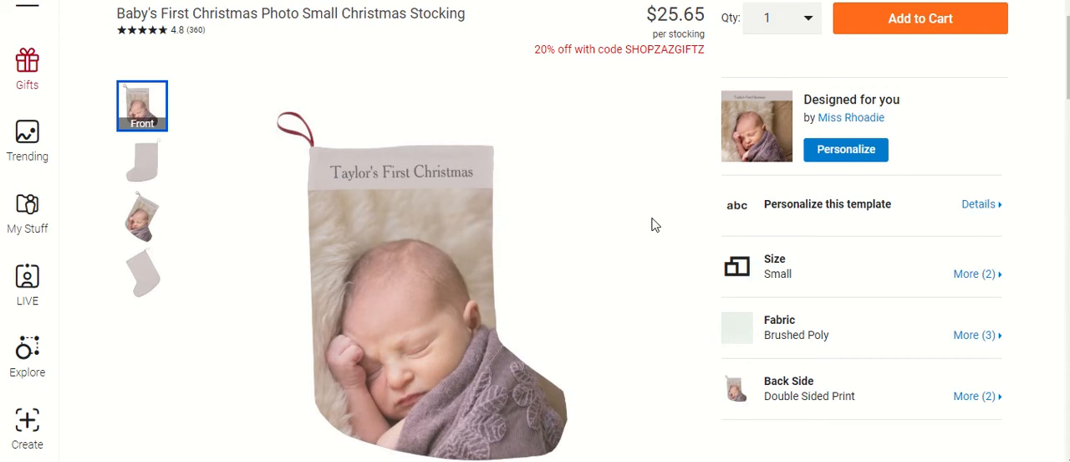
{"action": "mouse_move", "coordinate": [846, 219]}
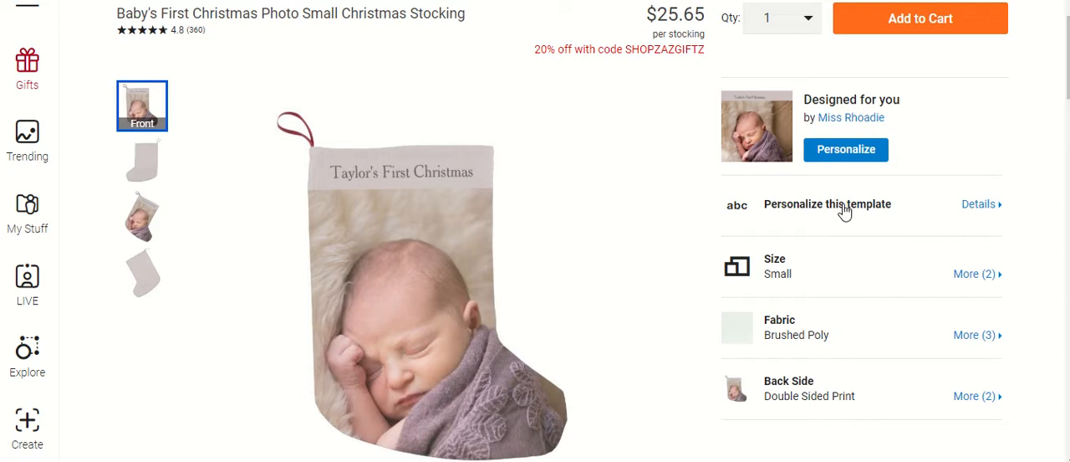
Step: Personalize the template and start renaming the title to 'Michael's First Christmas'
{"action": "left_click", "coordinate": [827, 204]}
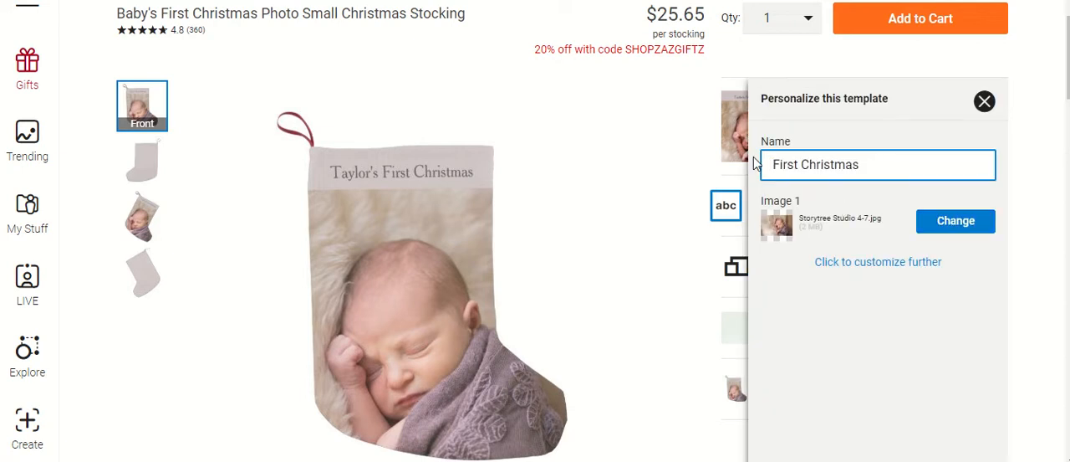
{"action": "type", "text": "Michael's"}
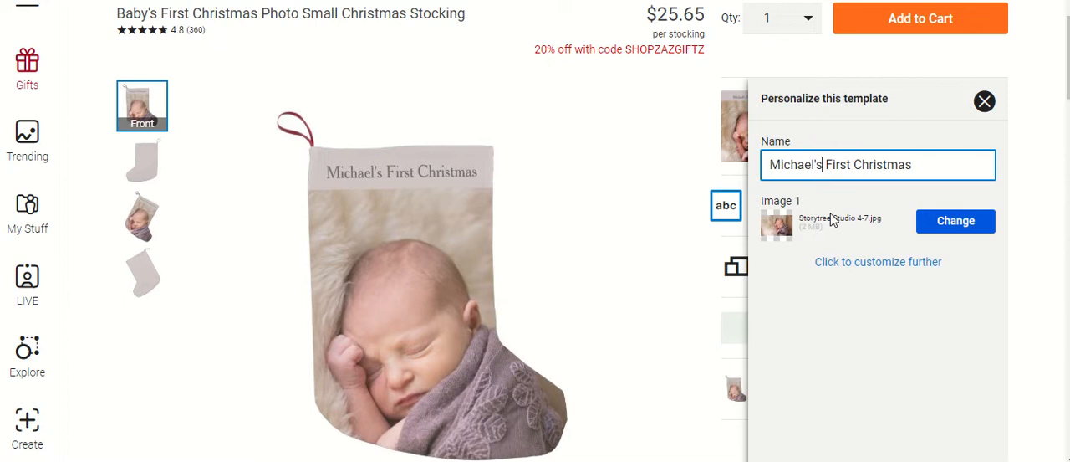
{"action": "mouse_move", "coordinate": [957, 221]}
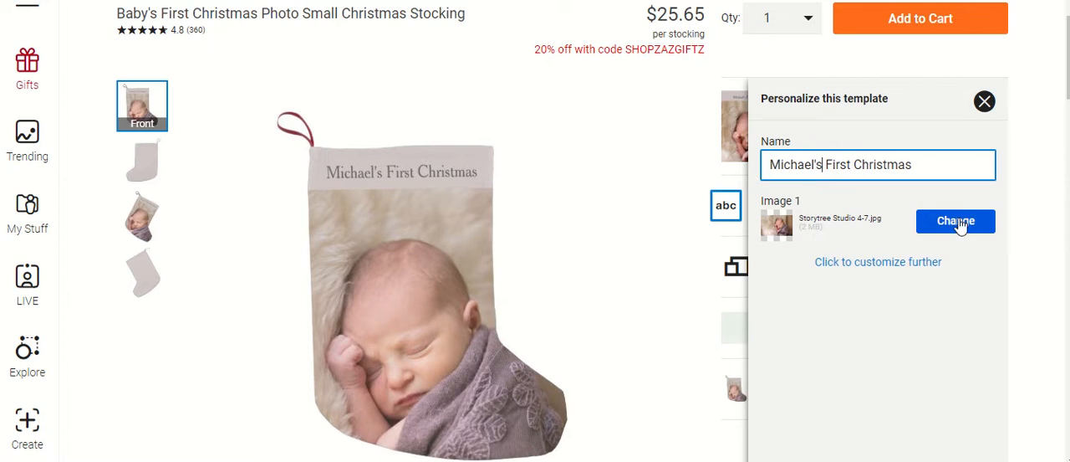
Step: Change Image 1 and start an upload from the computer via the image library
{"action": "left_click", "coordinate": [955, 221]}
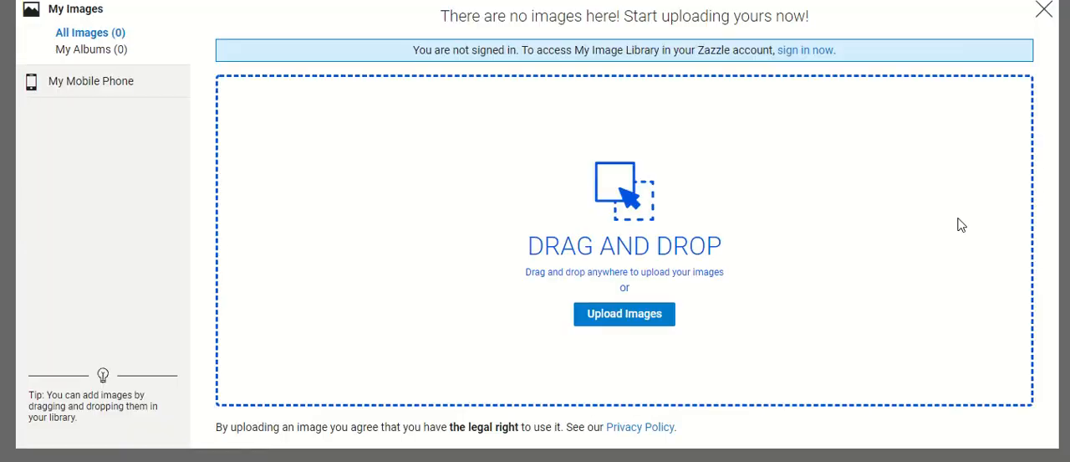
{"action": "mouse_move", "coordinate": [555, 181]}
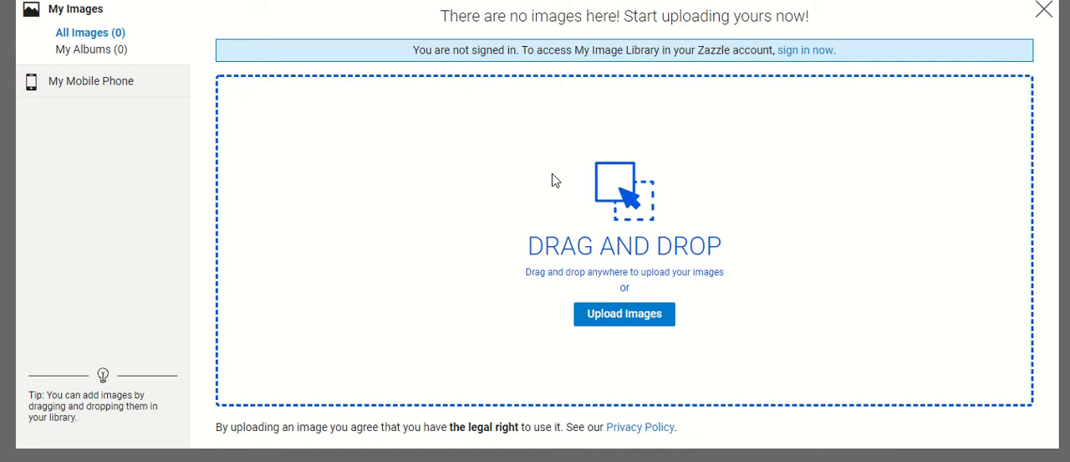
{"action": "mouse_move", "coordinate": [431, 109]}
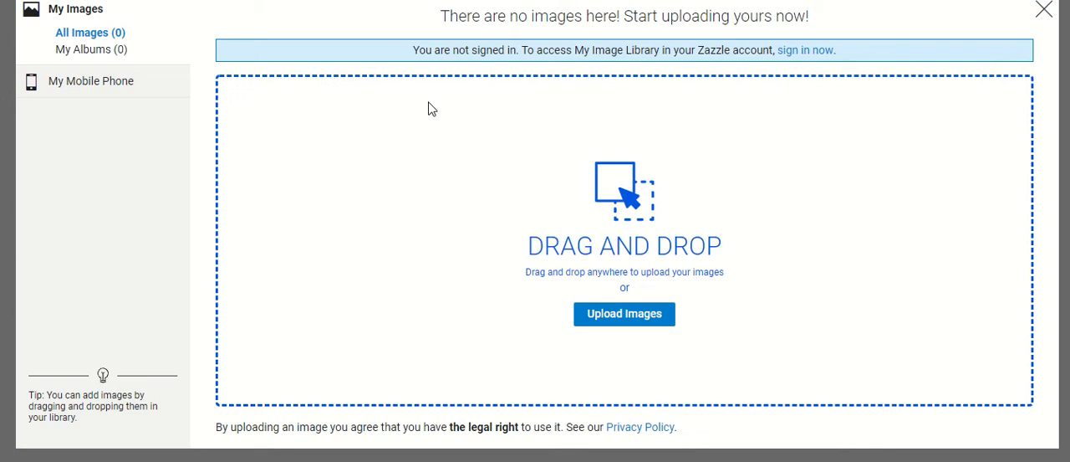
{"action": "mouse_move", "coordinate": [287, 111]}
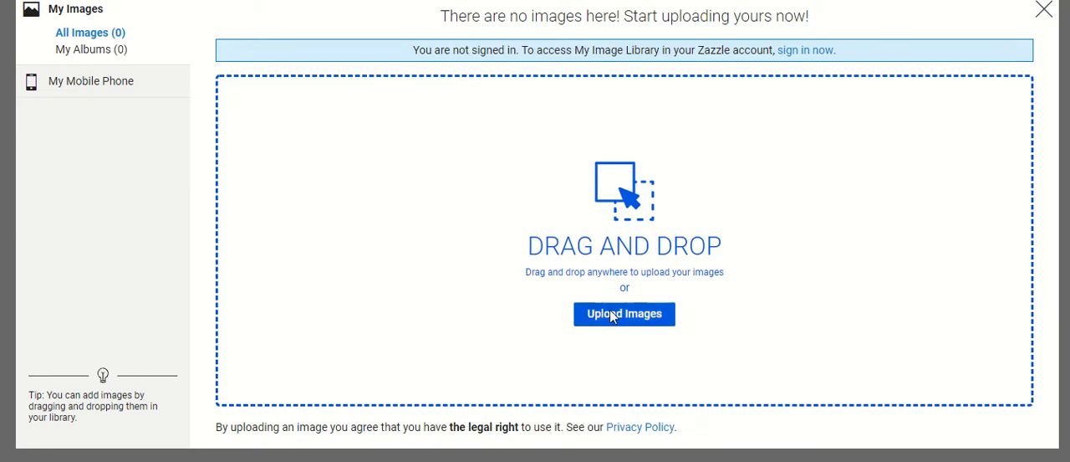
{"action": "mouse_move", "coordinate": [605, 317]}
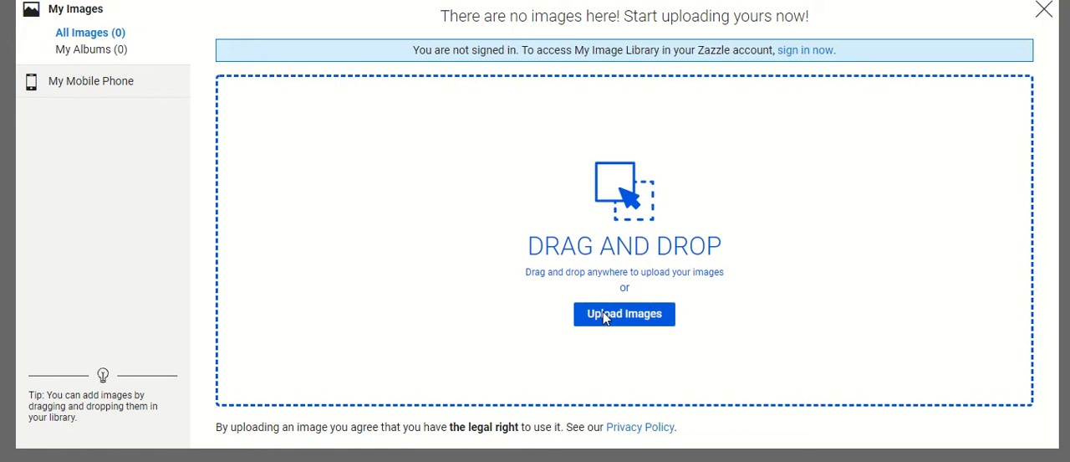
{"action": "mouse_move", "coordinate": [97, 76]}
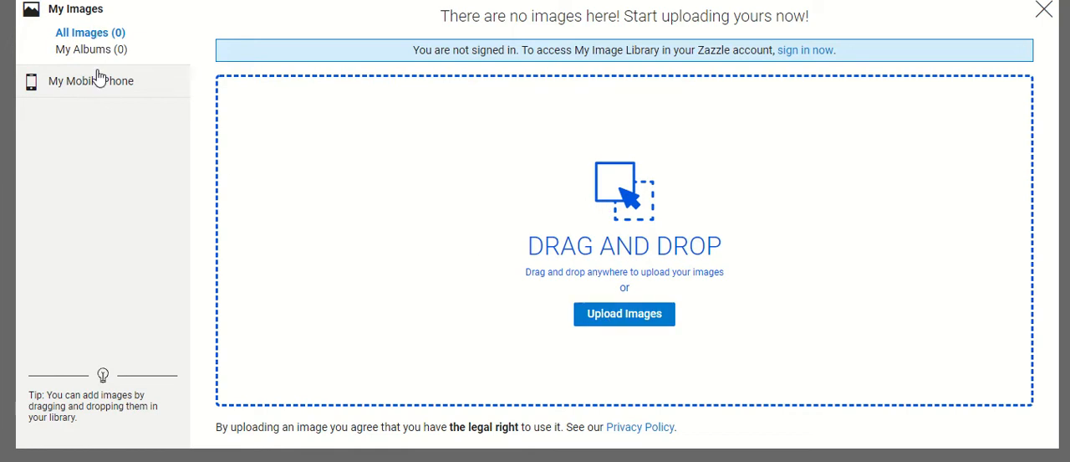
{"action": "left_click", "coordinate": [90, 80]}
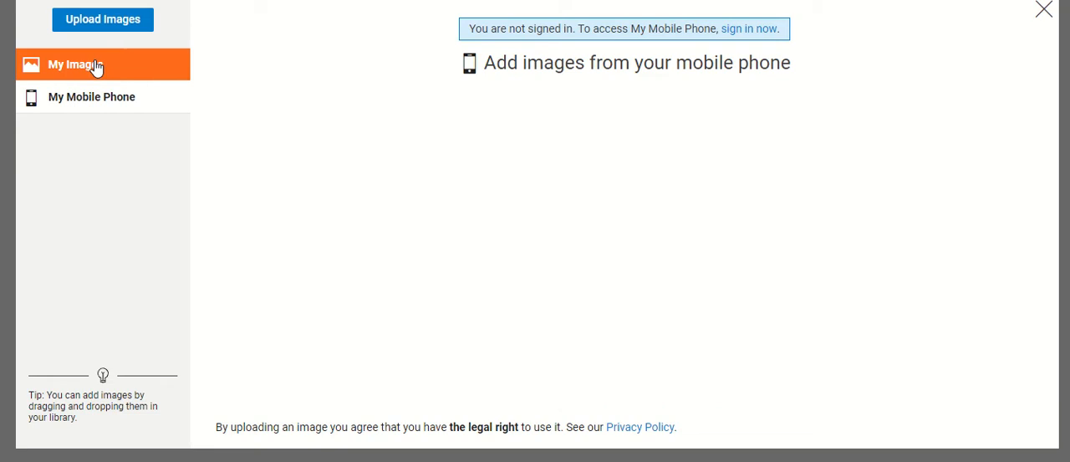
{"action": "left_click", "coordinate": [75, 63]}
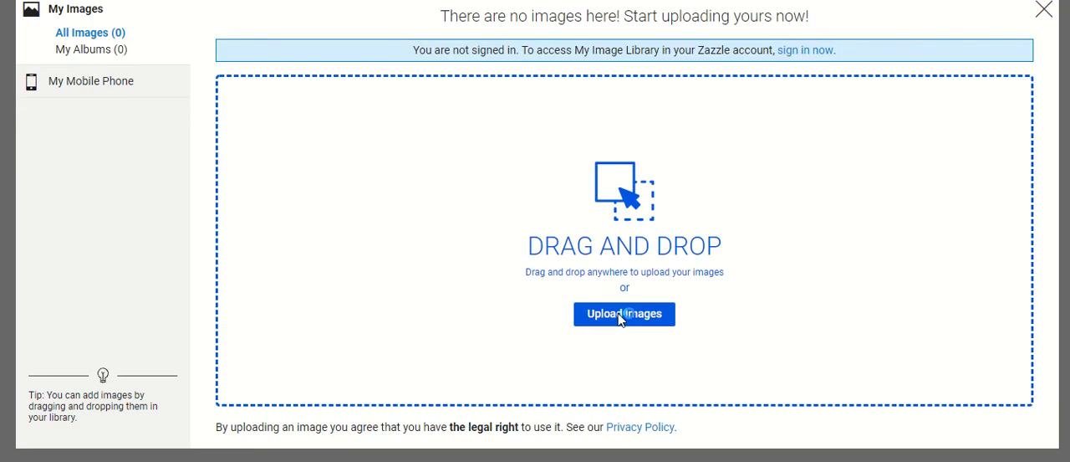
{"action": "left_click", "coordinate": [625, 315]}
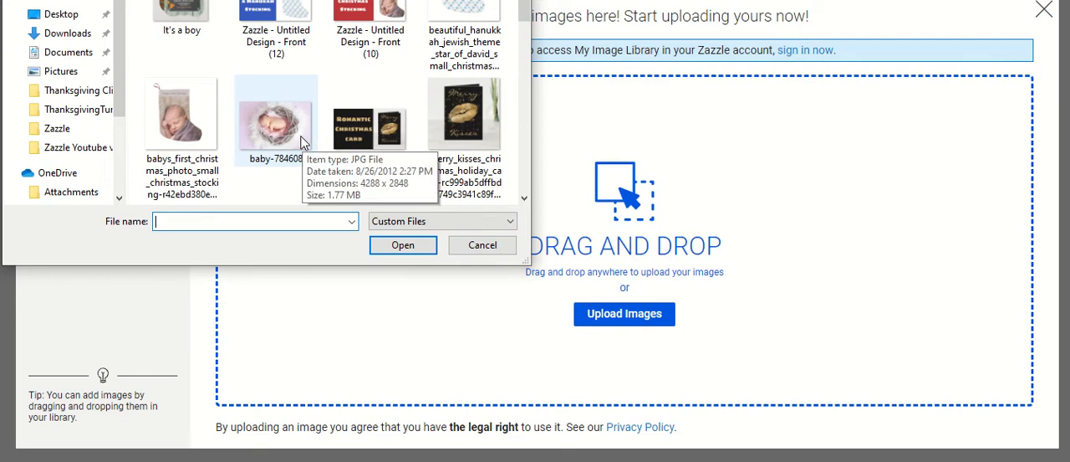
Step: Upload baby-784608.jpg as the stocking's front photo
{"action": "left_click", "coordinate": [481, 245]}
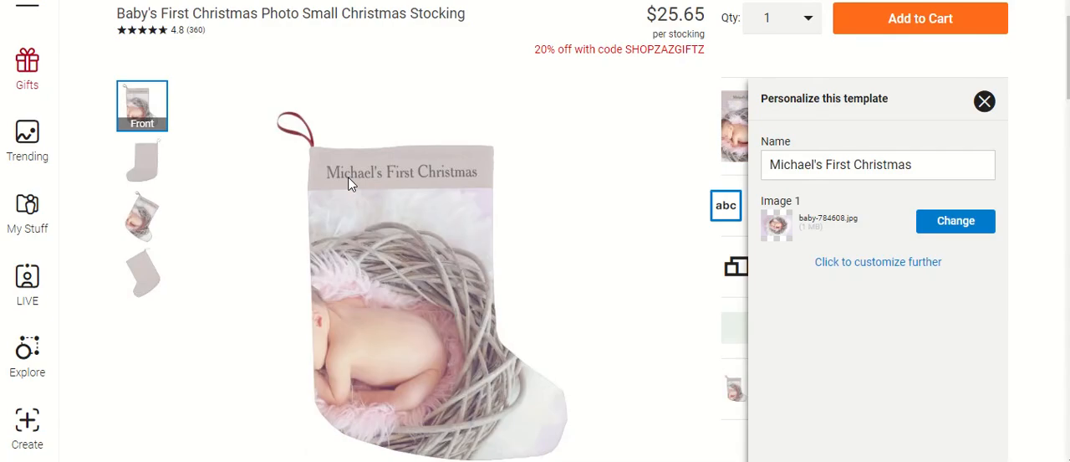
{"action": "mouse_move", "coordinate": [405, 279]}
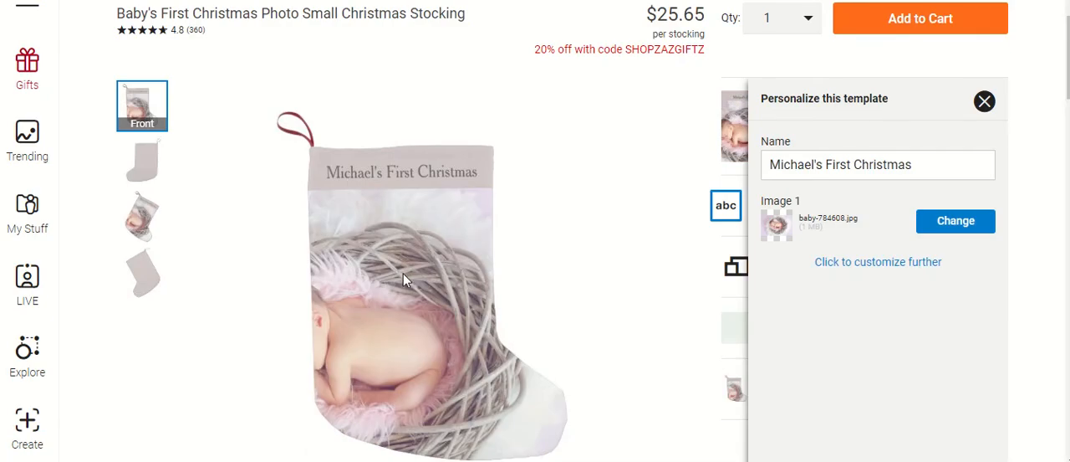
{"action": "mouse_move", "coordinate": [514, 233]}
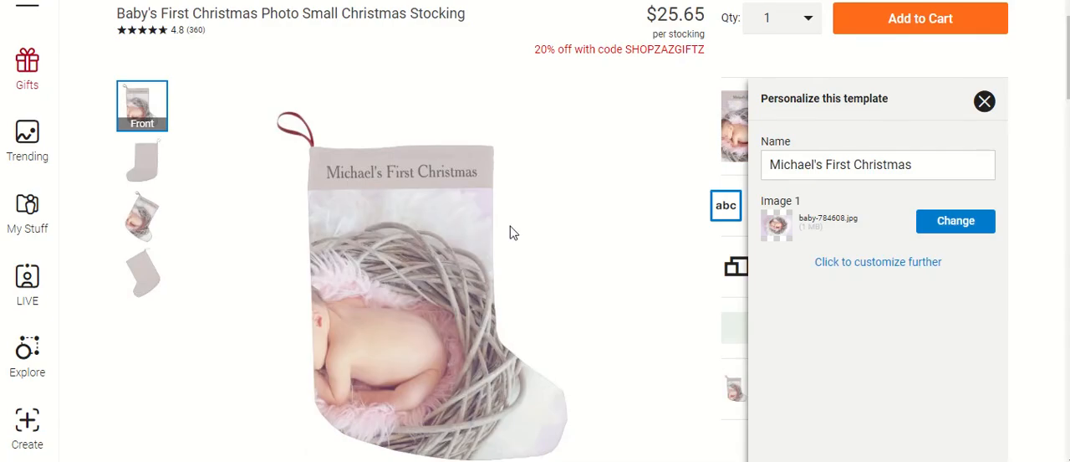
{"action": "mouse_move", "coordinate": [534, 264]}
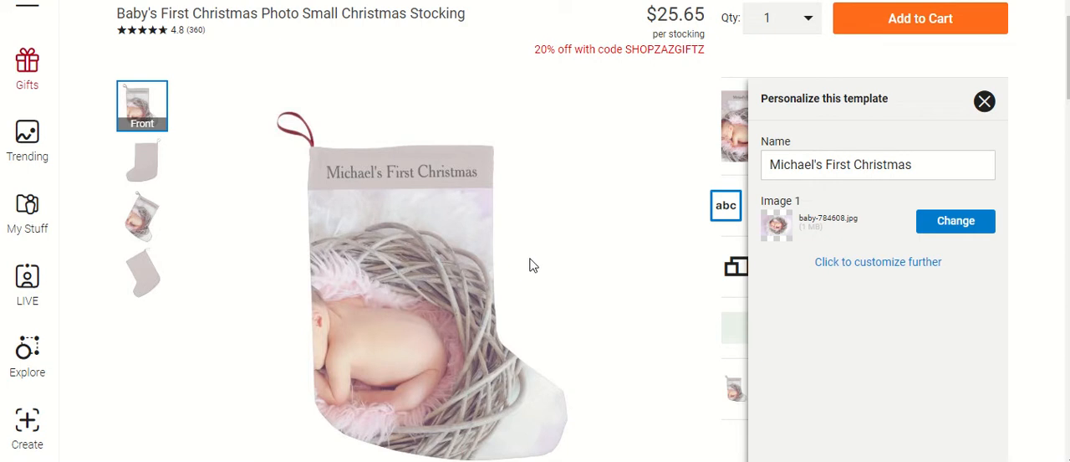
{"action": "mouse_move", "coordinate": [599, 268]}
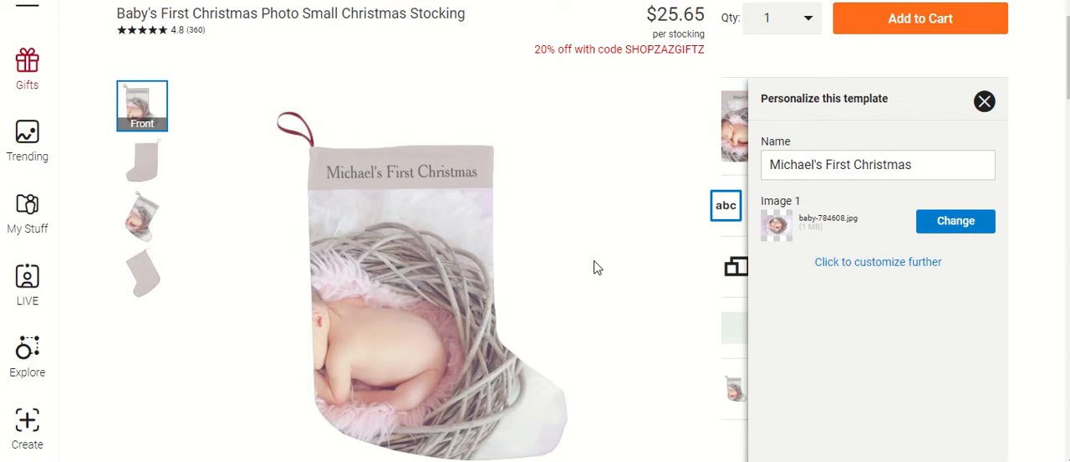
{"action": "mouse_move", "coordinate": [433, 278]}
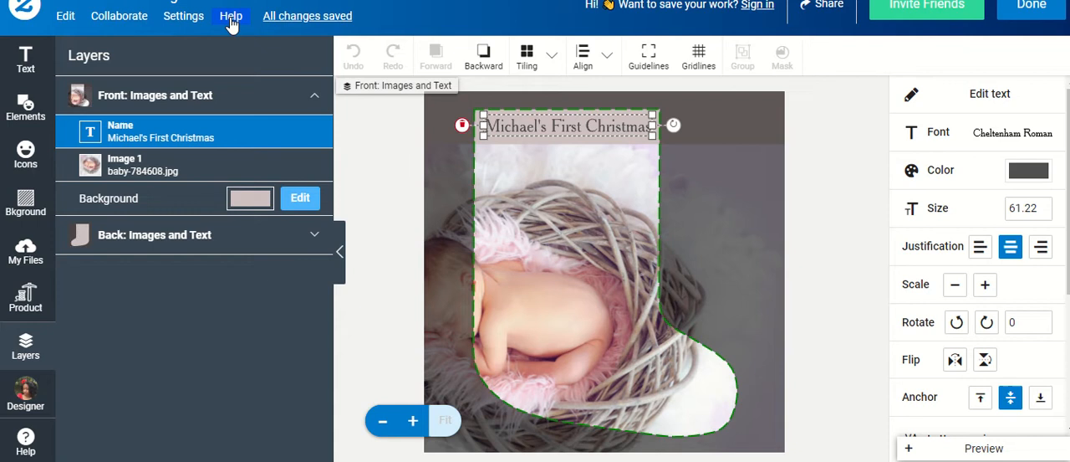
{"action": "mouse_move", "coordinate": [308, 17]}
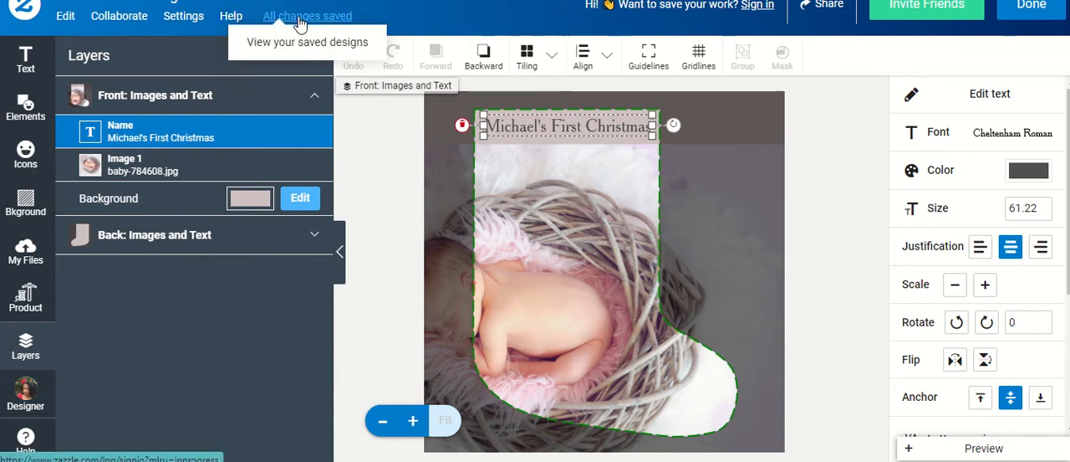
{"action": "mouse_move", "coordinate": [757, 5]}
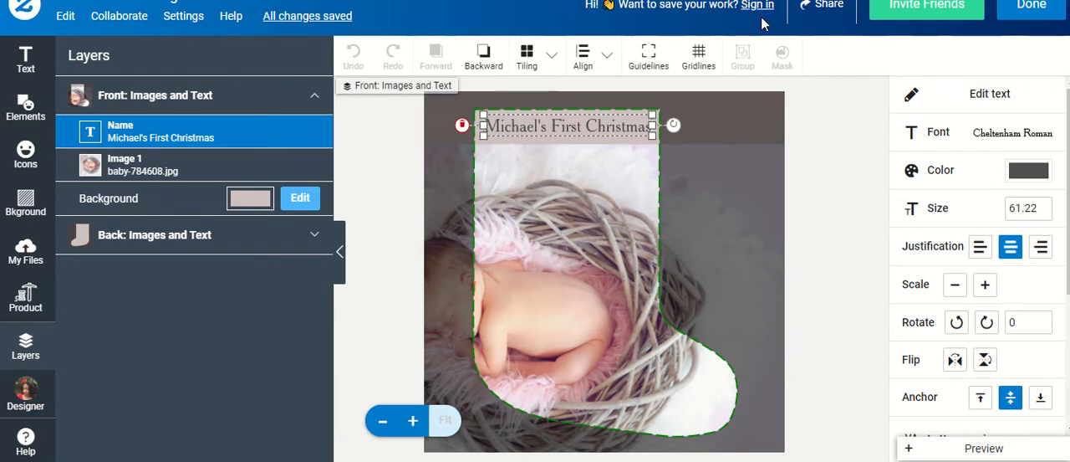
{"action": "mouse_move", "coordinate": [816, 27]}
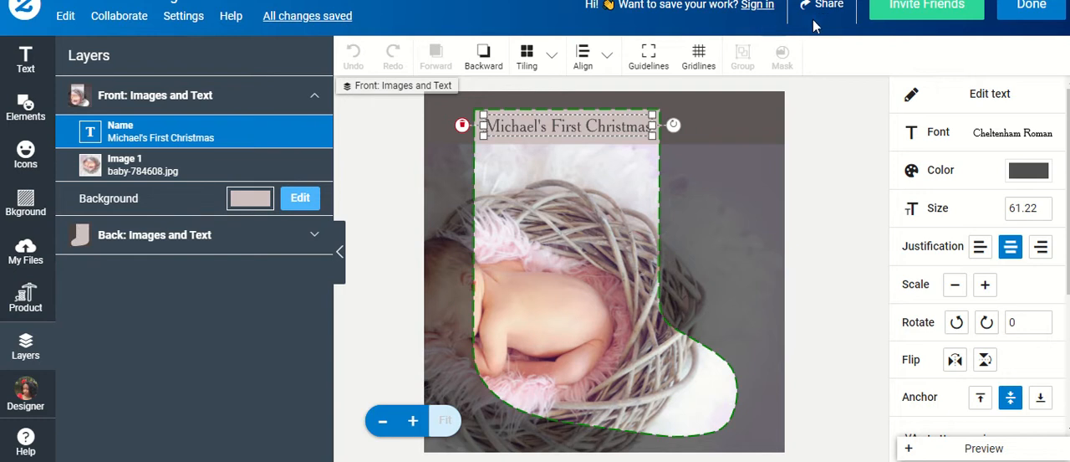
{"action": "mouse_move", "coordinate": [828, 7]}
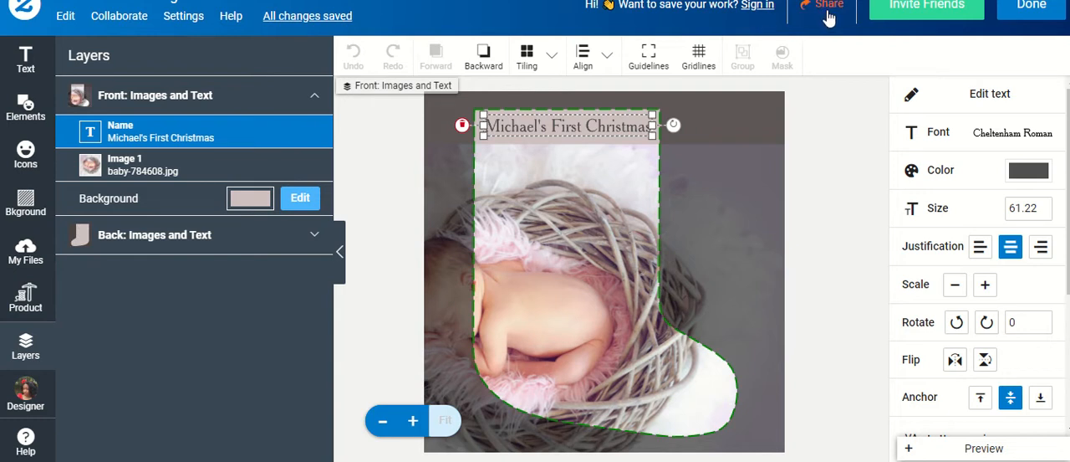
{"action": "mouse_move", "coordinate": [897, 23]}
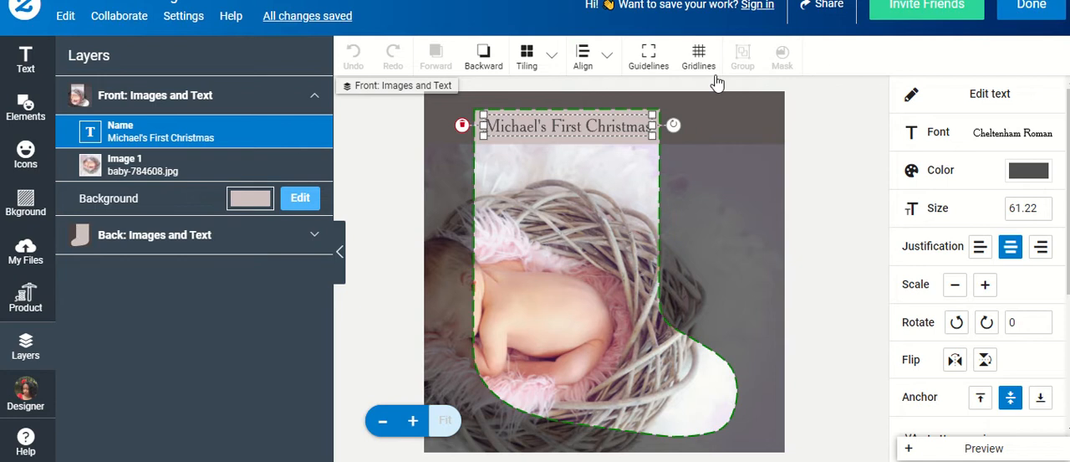
{"action": "mouse_move", "coordinate": [25, 59]}
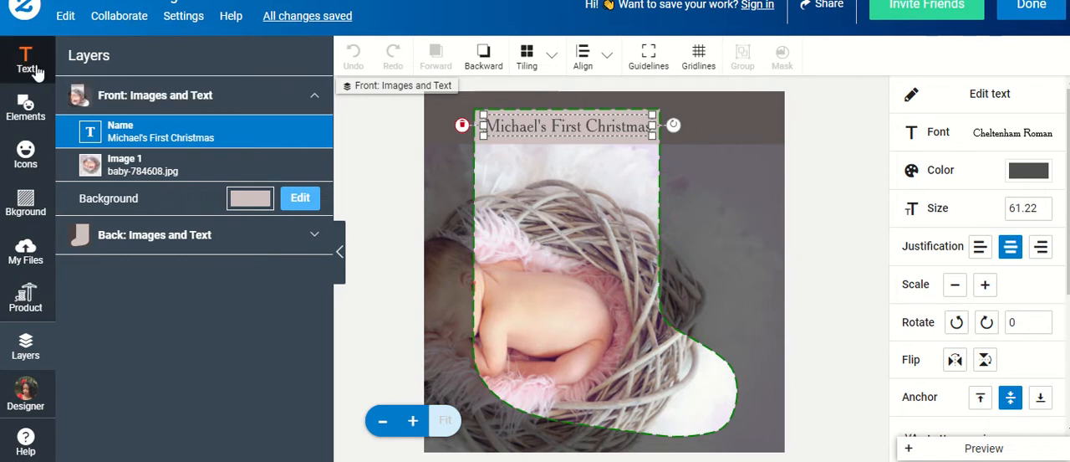
{"action": "mouse_move", "coordinate": [33, 107]}
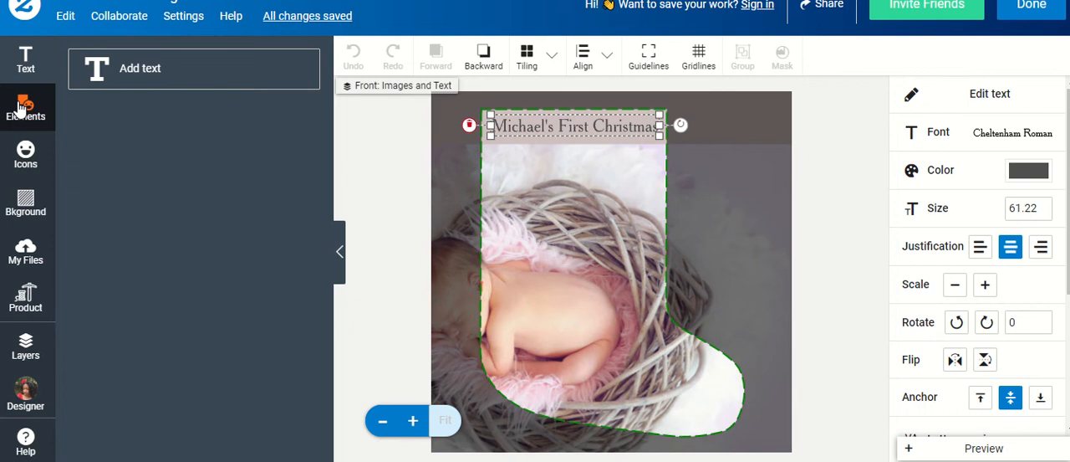
Step: Browse the Icons, My Files, Product and Layers sidebar panels
{"action": "left_click", "coordinate": [25, 153]}
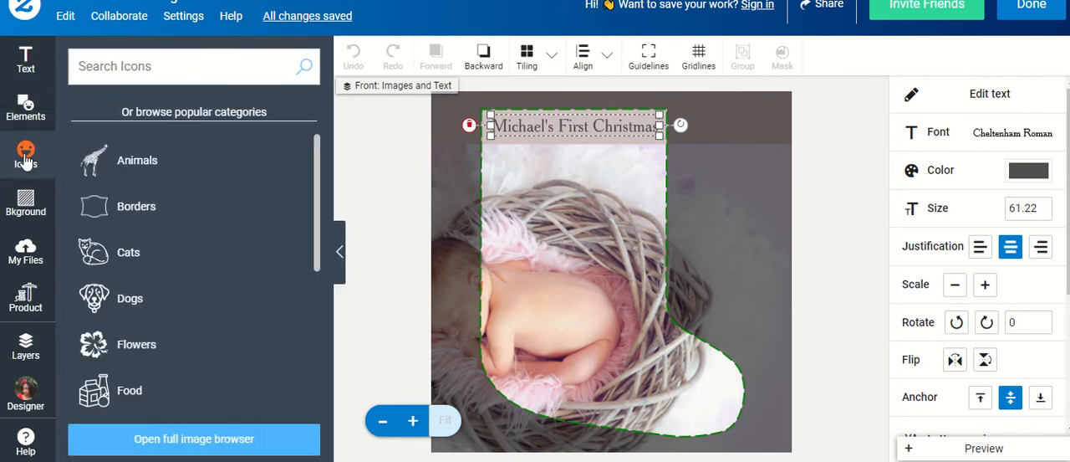
{"action": "left_click", "coordinate": [25, 251]}
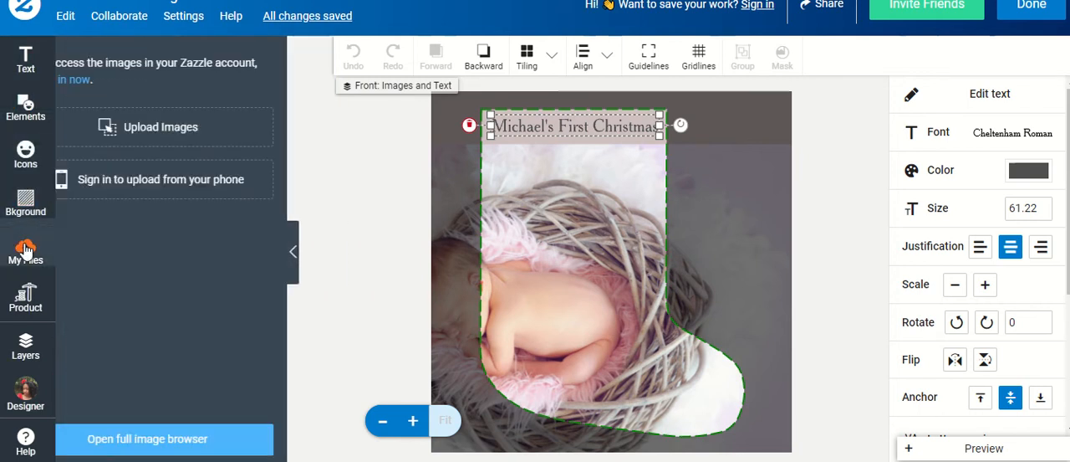
{"action": "left_click", "coordinate": [25, 251]}
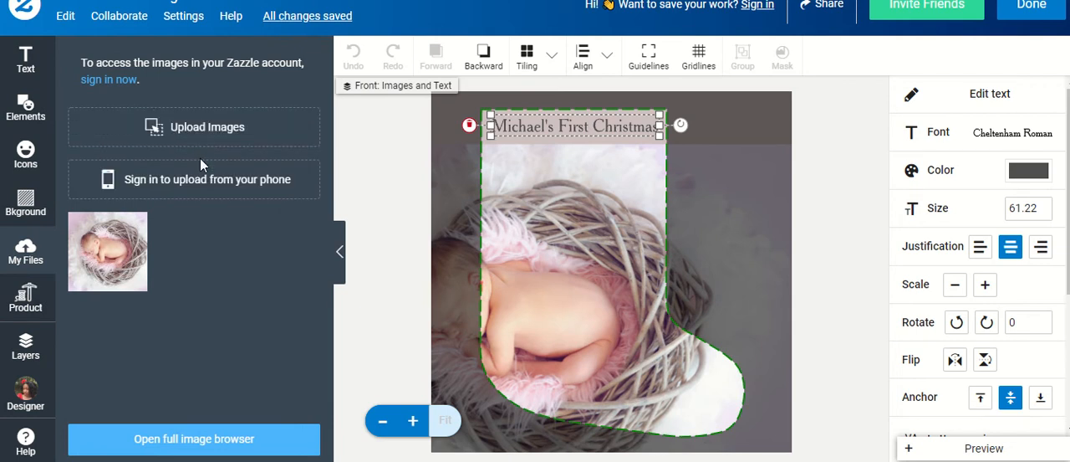
{"action": "mouse_move", "coordinate": [183, 179]}
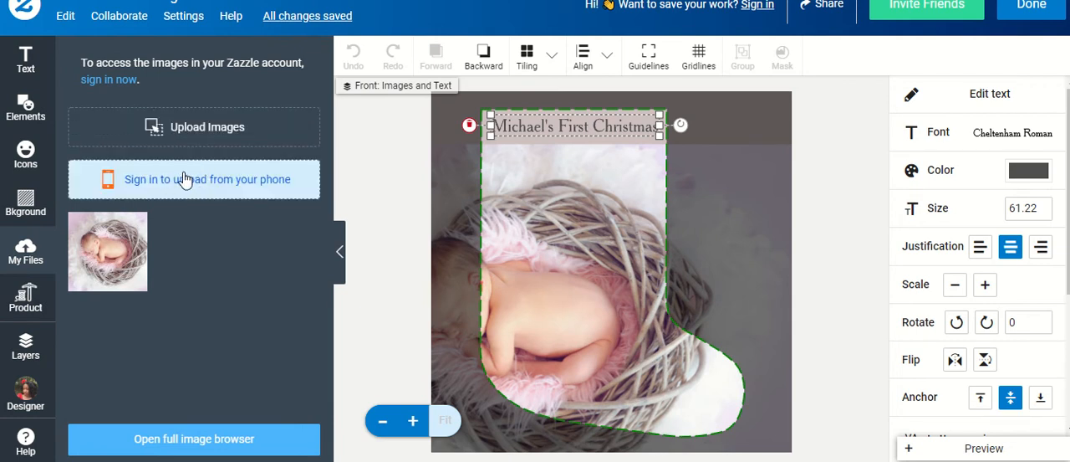
{"action": "left_click", "coordinate": [25, 298]}
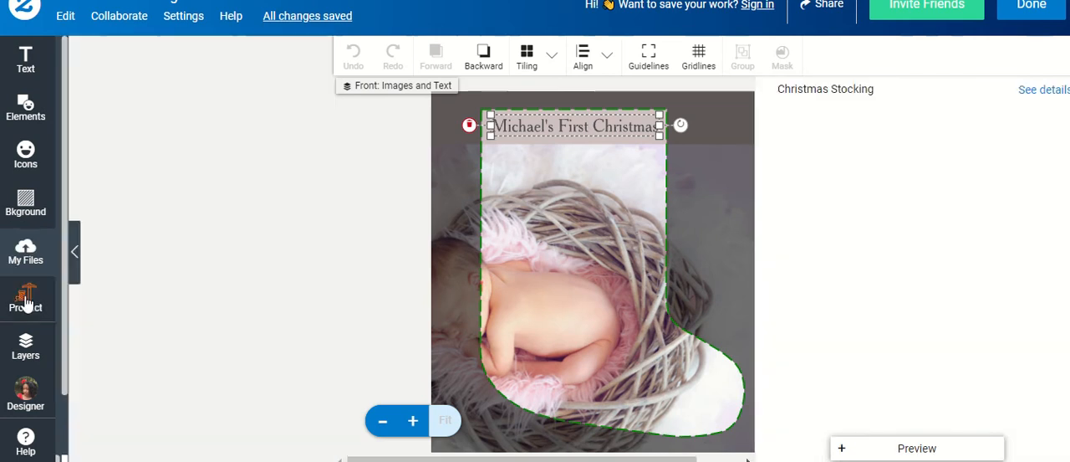
{"action": "left_click", "coordinate": [25, 301]}
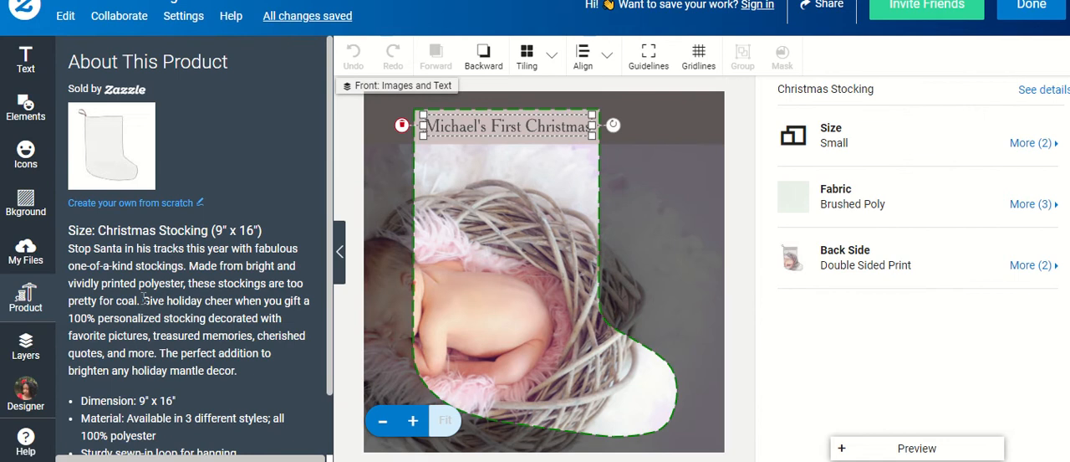
{"action": "left_click", "coordinate": [25, 344]}
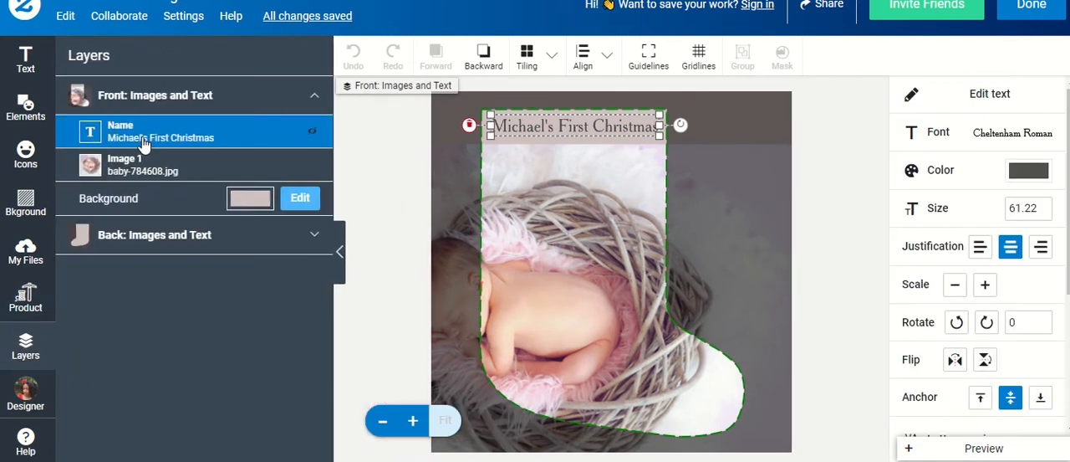
Step: Select the photo and name layers, then show the print-area Guidelines help
{"action": "left_click", "coordinate": [142, 164]}
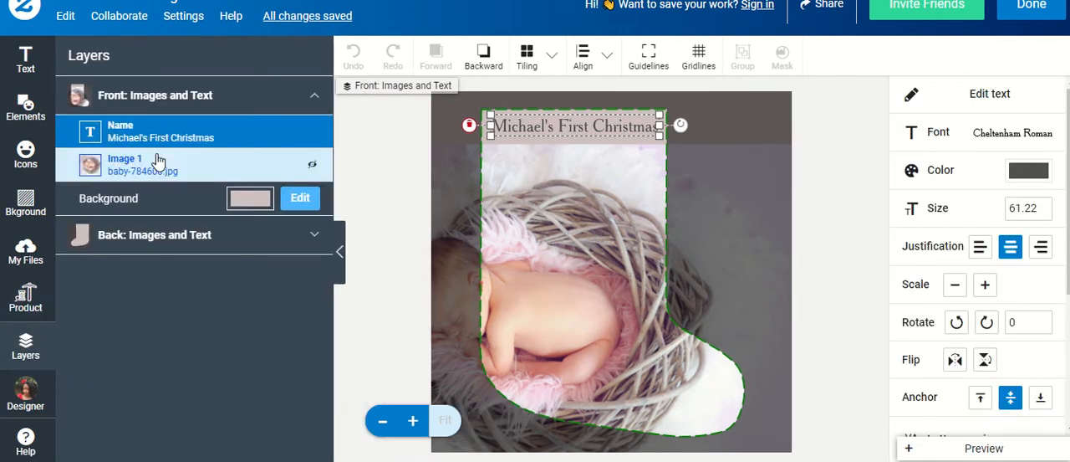
{"action": "left_click", "coordinate": [125, 164]}
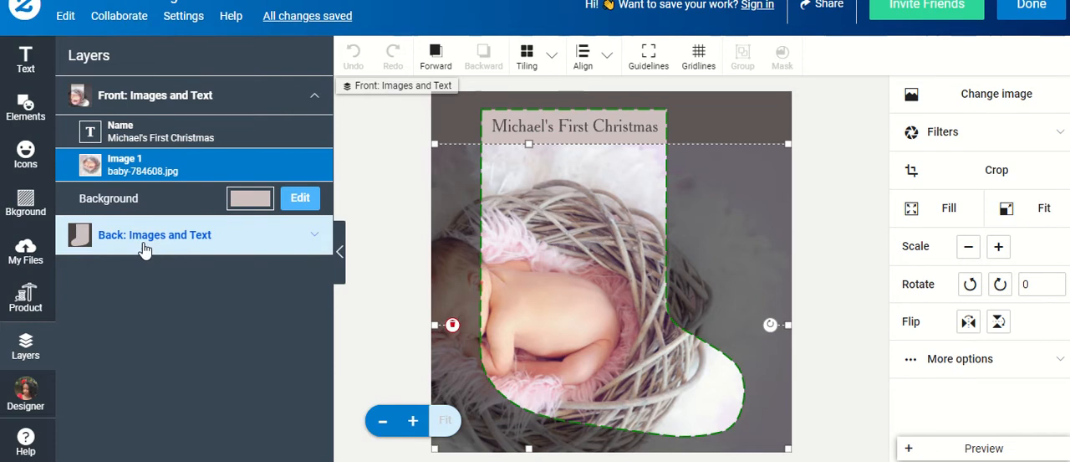
{"action": "left_click", "coordinate": [154, 234]}
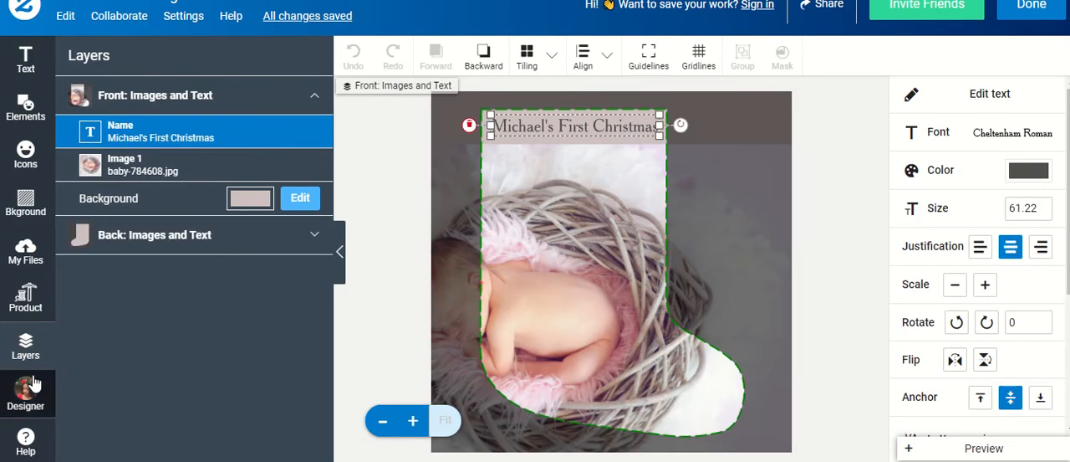
{"action": "left_click", "coordinate": [25, 393]}
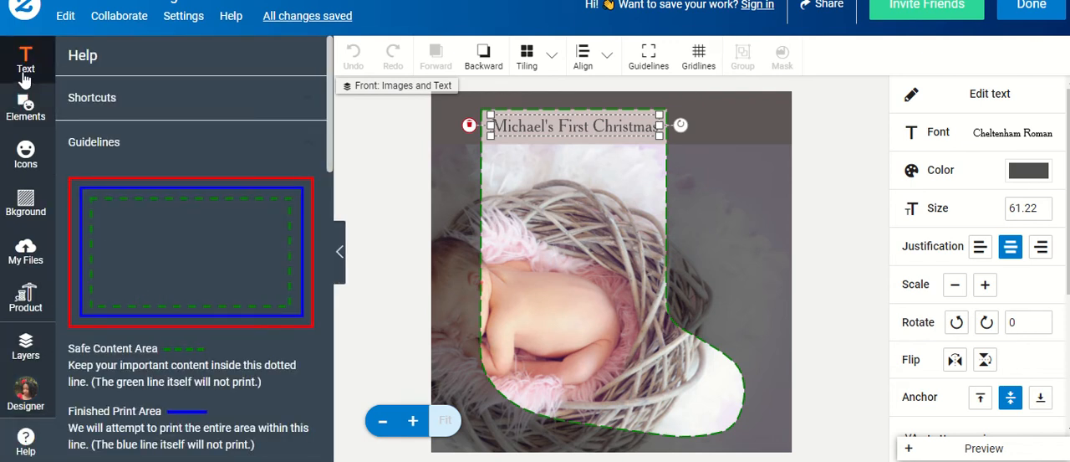
Step: Switch to the Text panel and nudge the baby photo on the canvas to show its options
{"action": "left_click", "coordinate": [25, 64]}
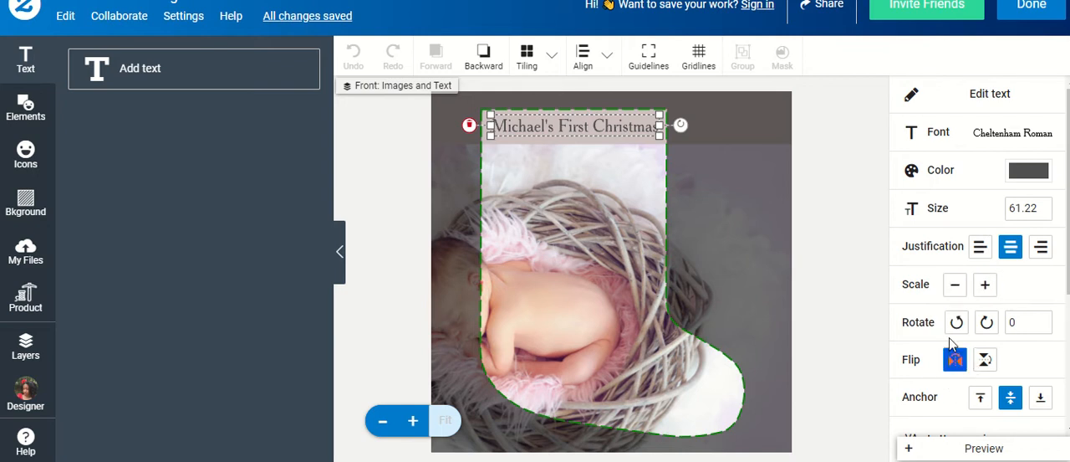
{"action": "scroll", "scroll_direction": "down", "scroll_amount": 3}
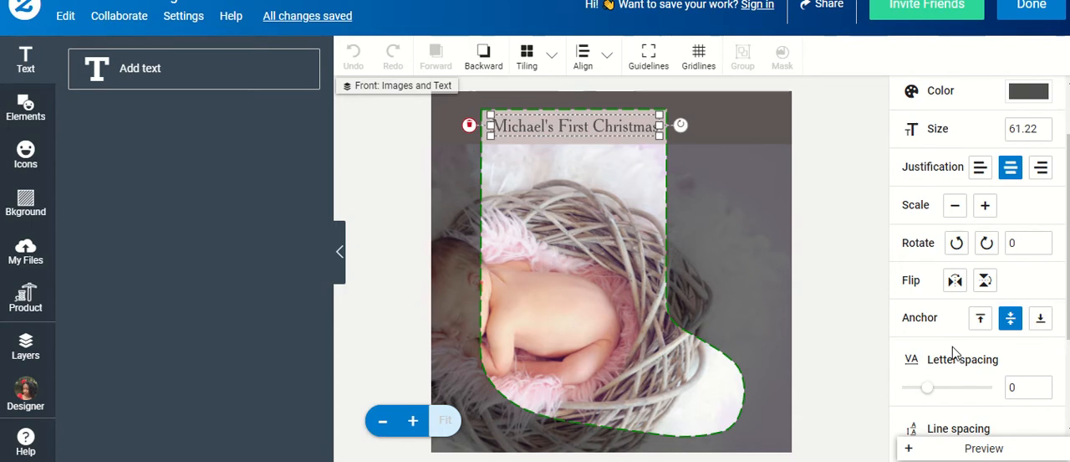
{"action": "scroll", "scroll_direction": "down", "scroll_amount": 3}
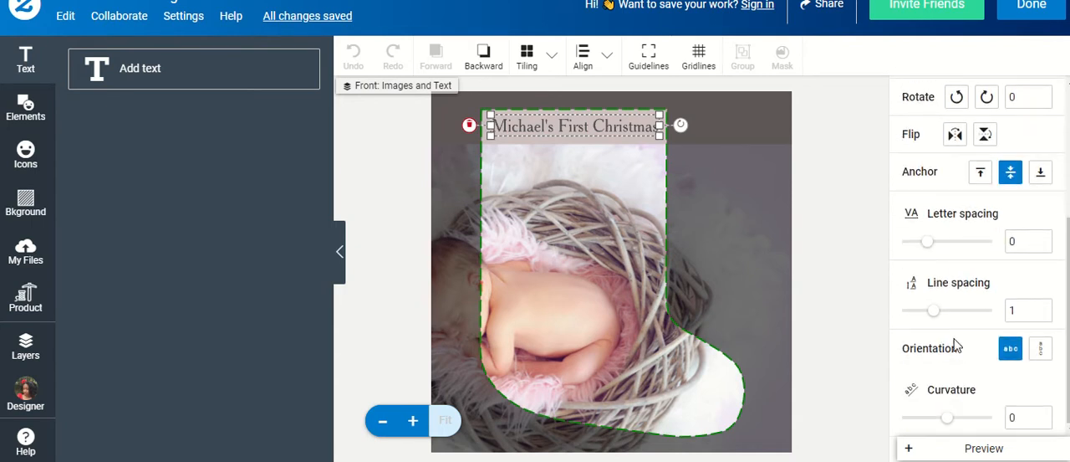
{"action": "mouse_move", "coordinate": [950, 388]}
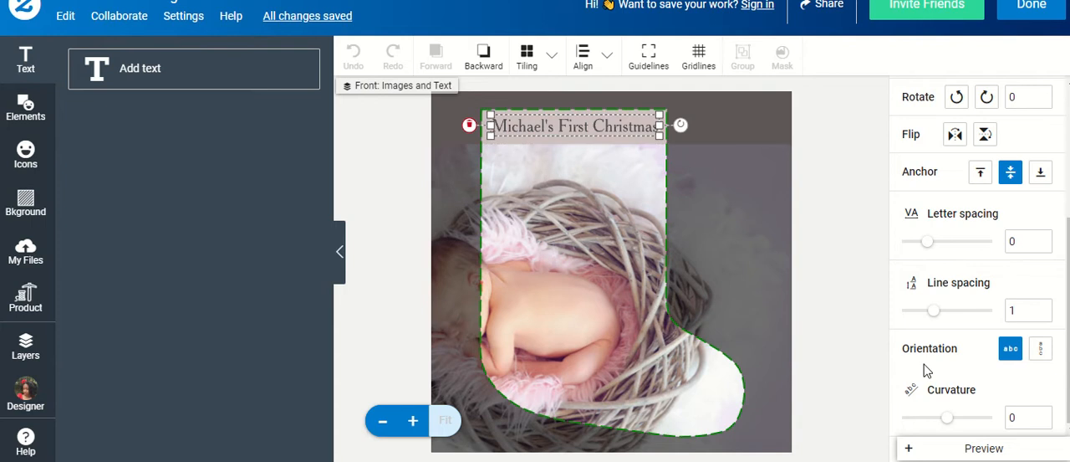
{"action": "left_click_drag", "start_coordinate": [933, 418], "coordinate": [964, 418]}
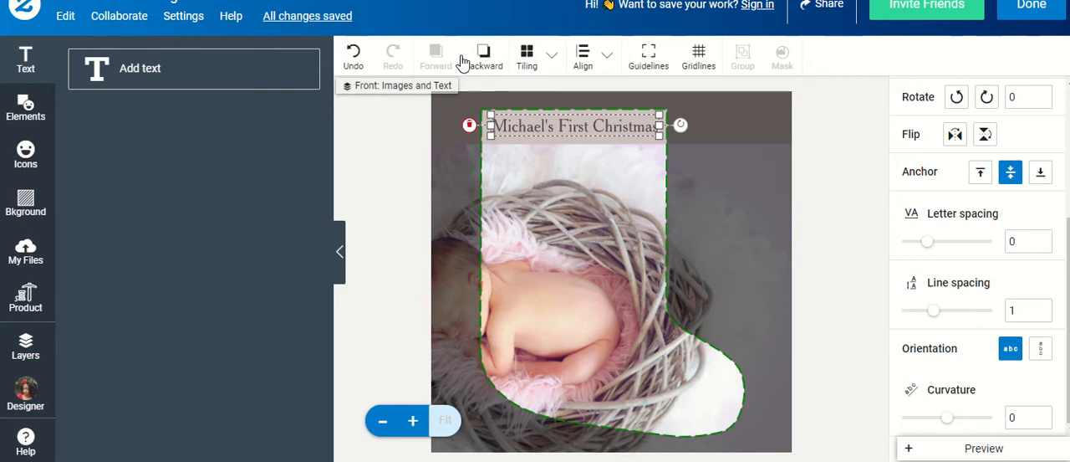
{"action": "mouse_move", "coordinate": [800, 132]}
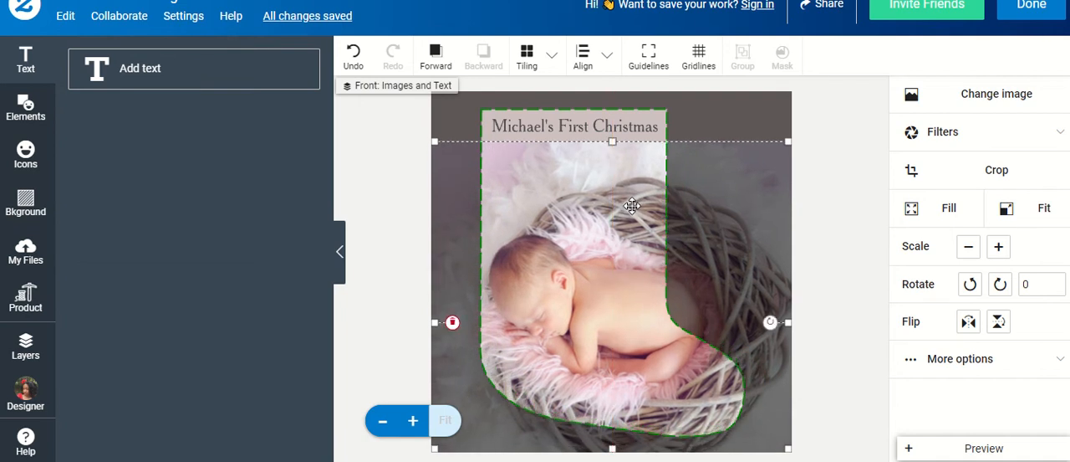
Step: Expand 'Back: Images and Text' in Layers to view the stocking's back side
{"action": "left_click", "coordinate": [25, 342]}
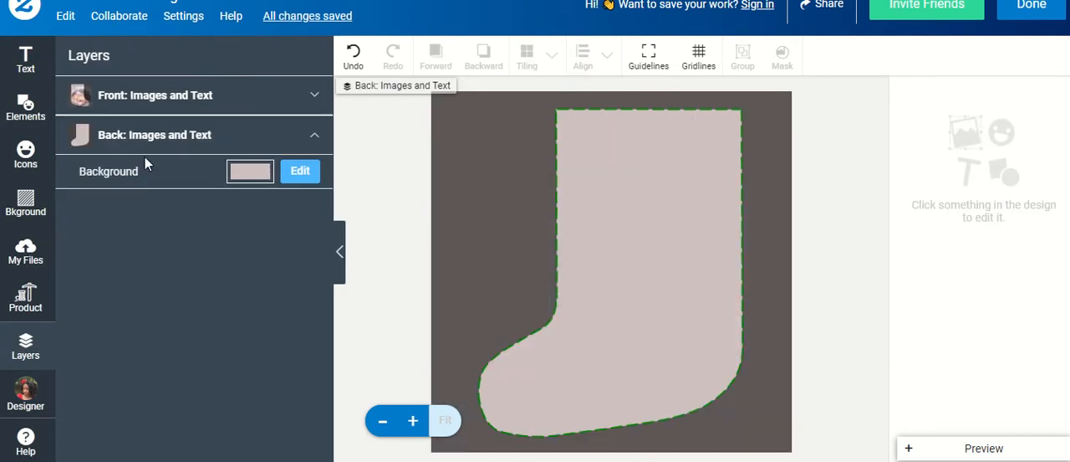
{"action": "left_click", "coordinate": [154, 94]}
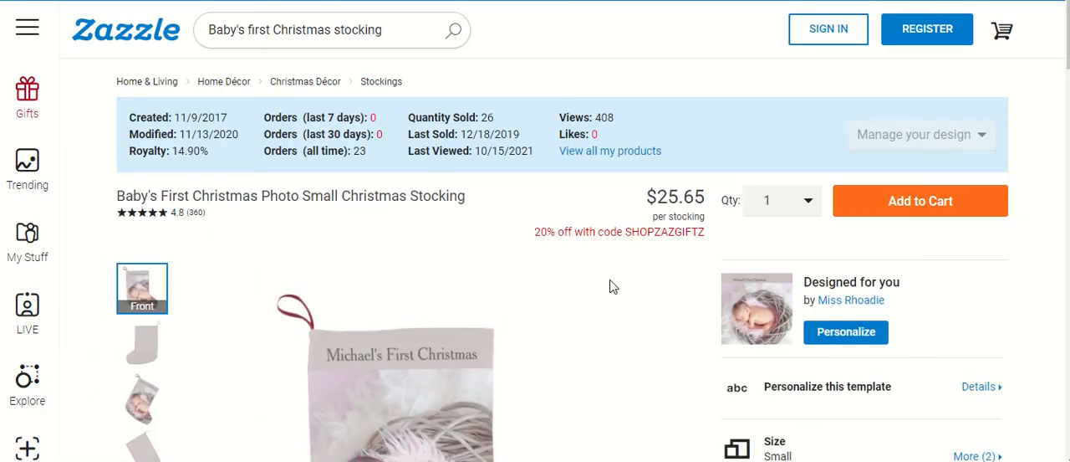
Step: Personalize the stocking from its product page and customize further in the design tool
{"action": "scroll", "scroll_direction": "down", "scroll_amount": 3}
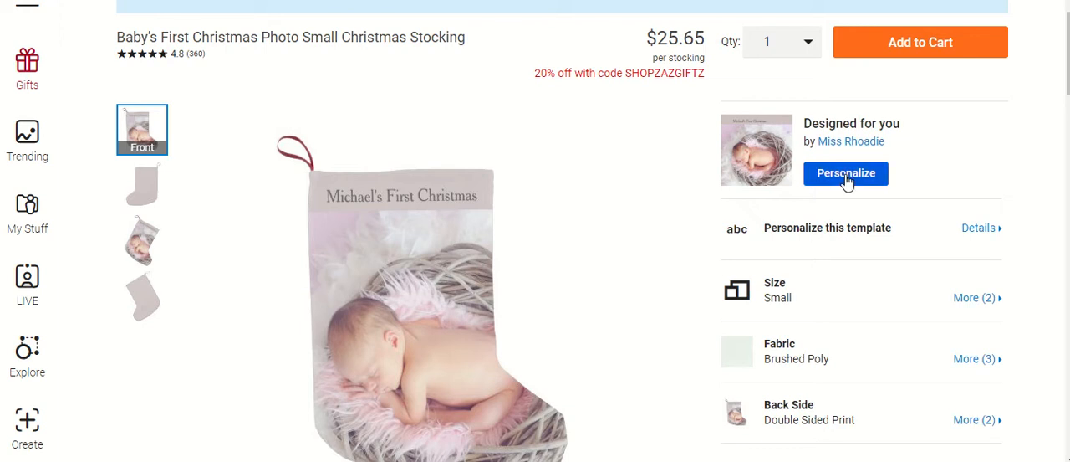
{"action": "left_click", "coordinate": [846, 174]}
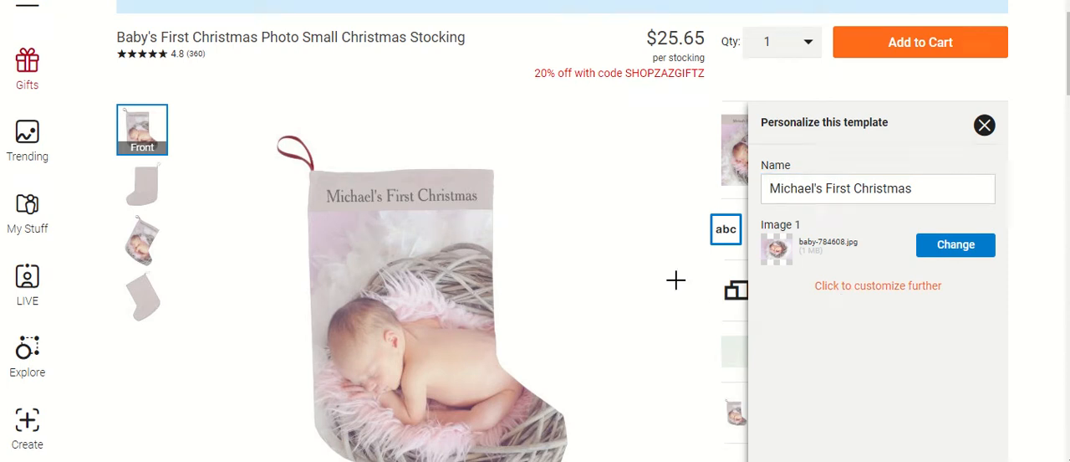
{"action": "left_click", "coordinate": [878, 284]}
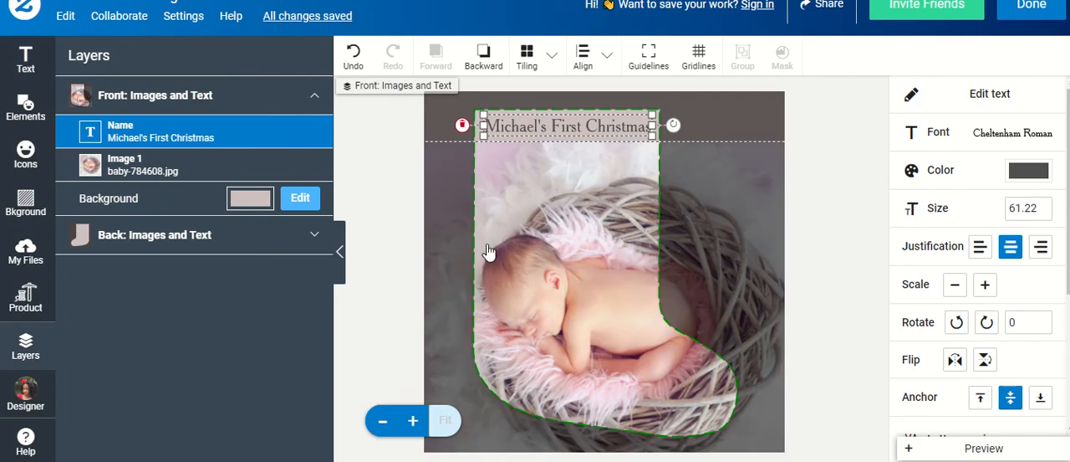
Step: Set the title's font to Grand Hotel from the All Fonts list
{"action": "left_click", "coordinate": [488, 252]}
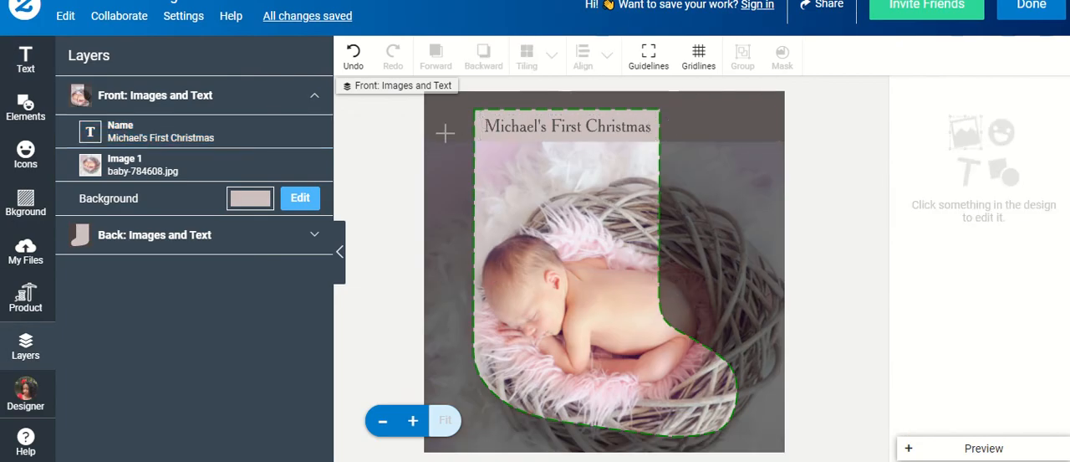
{"action": "left_click", "coordinate": [568, 127]}
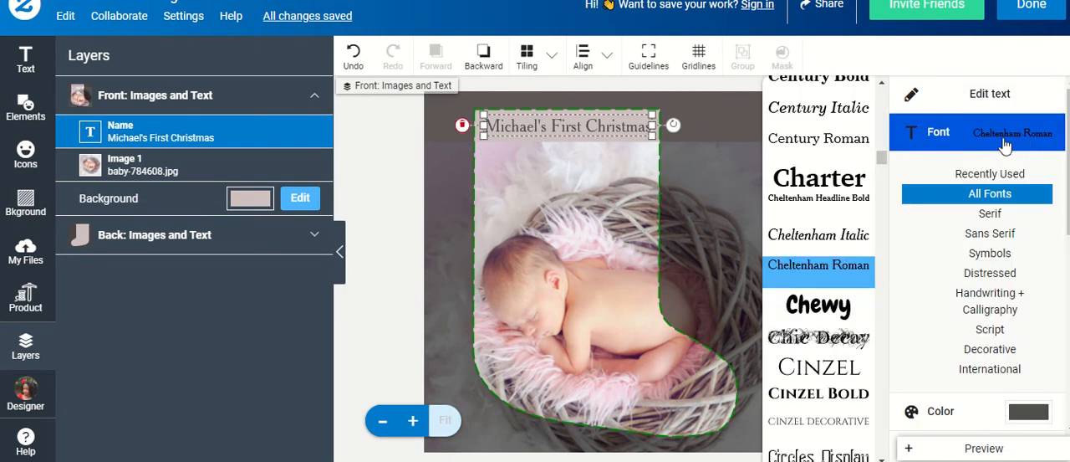
{"action": "scroll", "scroll_direction": "down", "scroll_amount": 3}
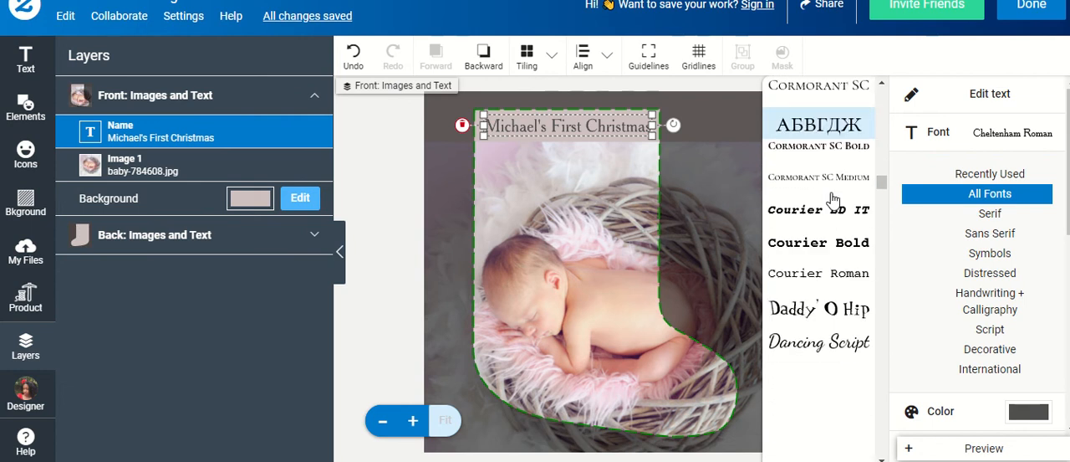
{"action": "scroll", "scroll_direction": "down", "scroll_amount": 3}
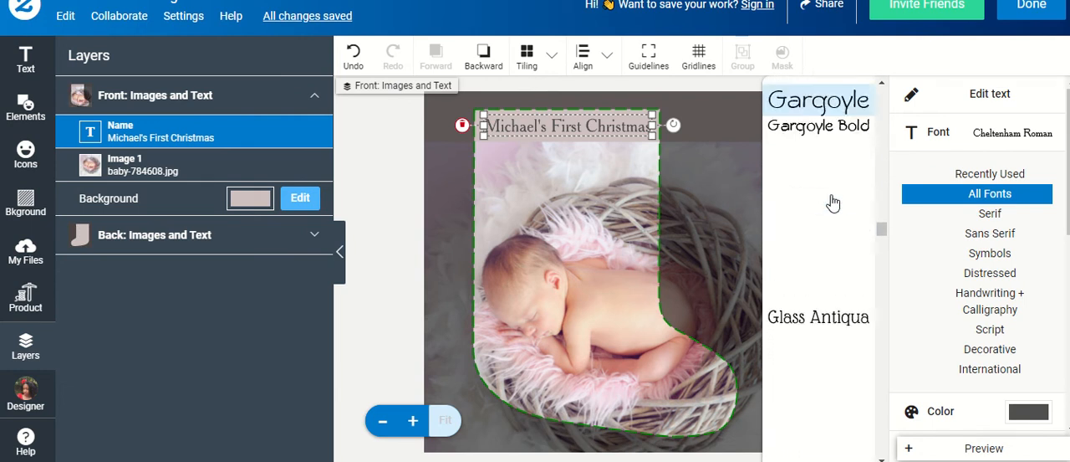
{"action": "scroll", "scroll_direction": "down", "scroll_amount": 3}
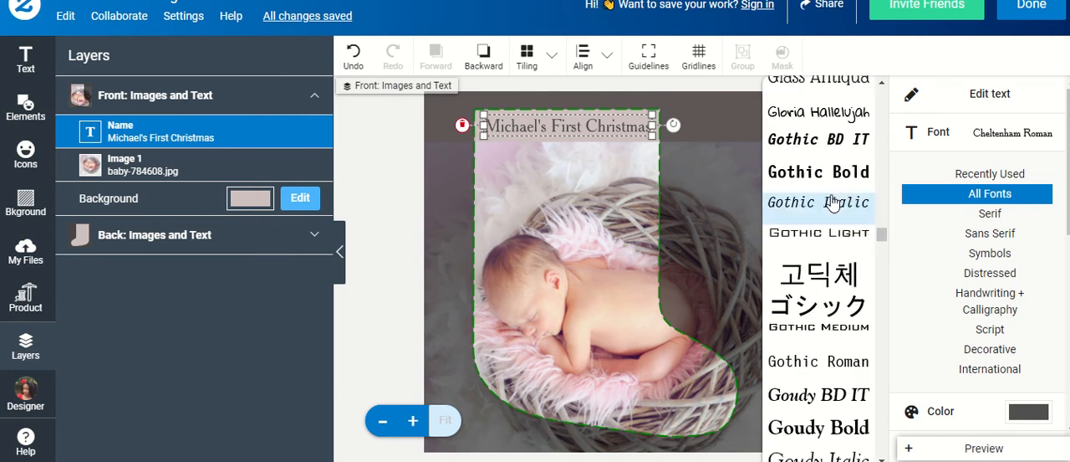
{"action": "scroll", "scroll_direction": "down", "scroll_amount": 3}
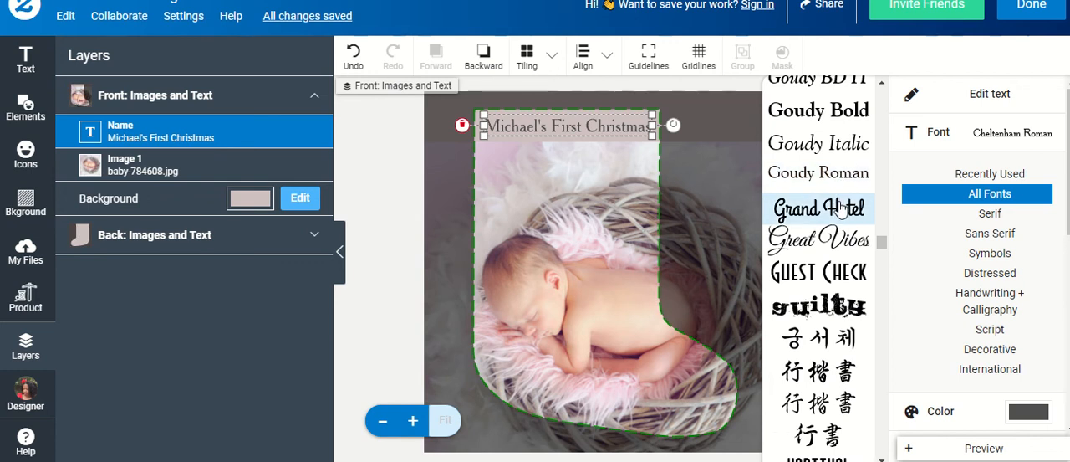
{"action": "left_click", "coordinate": [817, 208]}
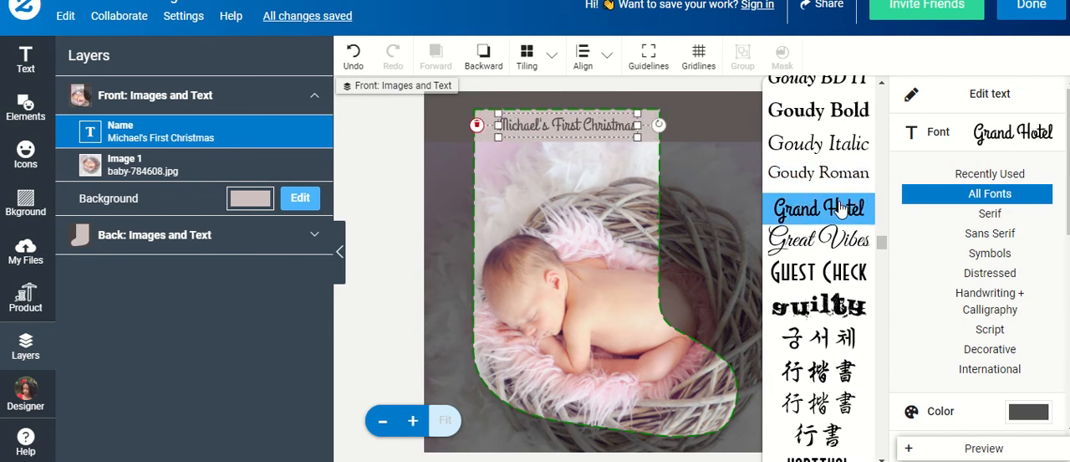
{"action": "left_click", "coordinate": [818, 207]}
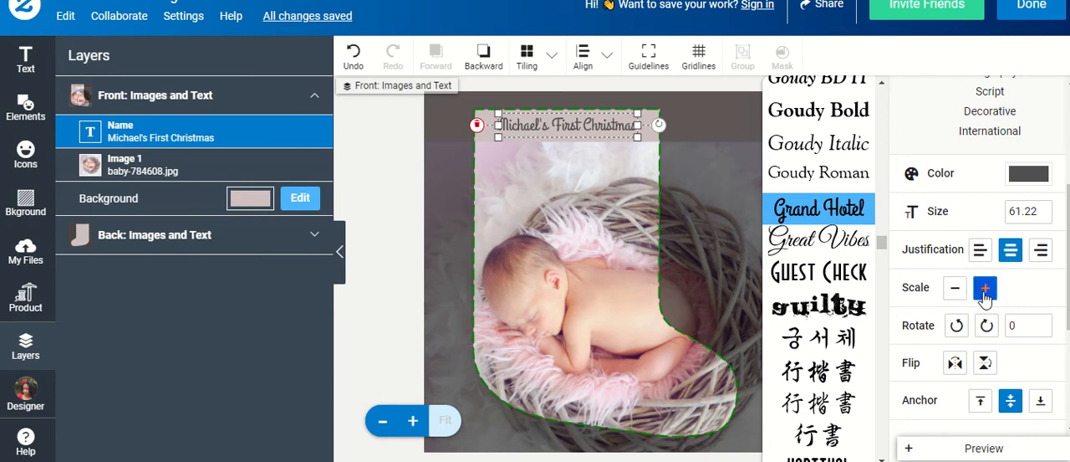
Step: Scale the title up twice to size 74.07 and reselect it
{"action": "left_click", "coordinate": [985, 288]}
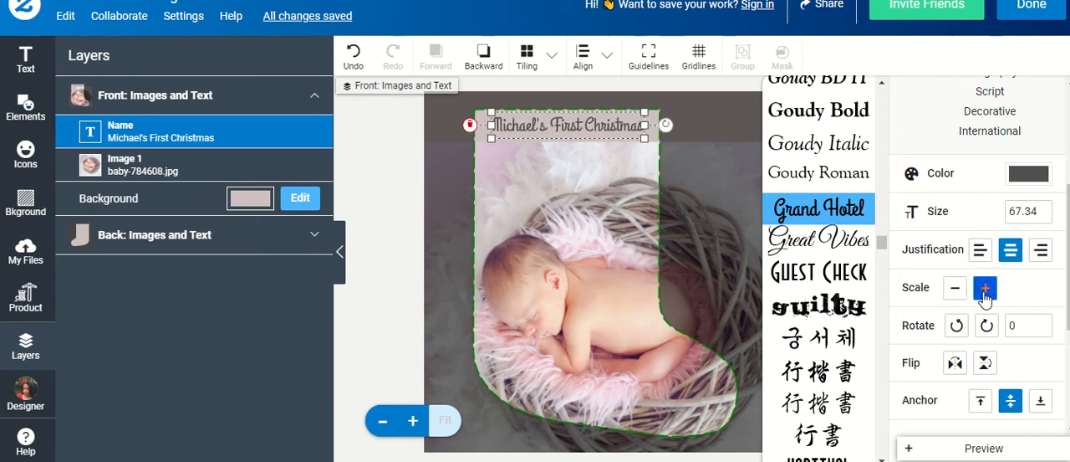
{"action": "left_click", "coordinate": [985, 288]}
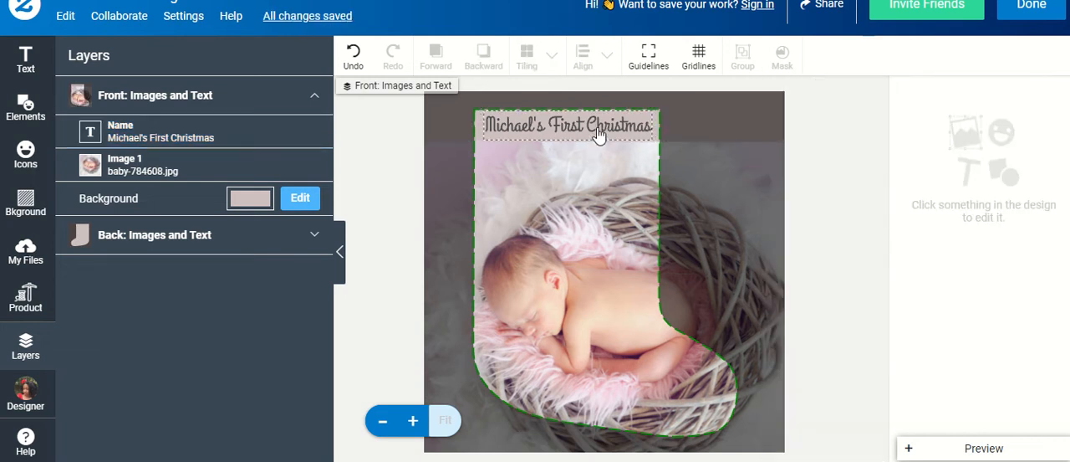
{"action": "left_click", "coordinate": [567, 124]}
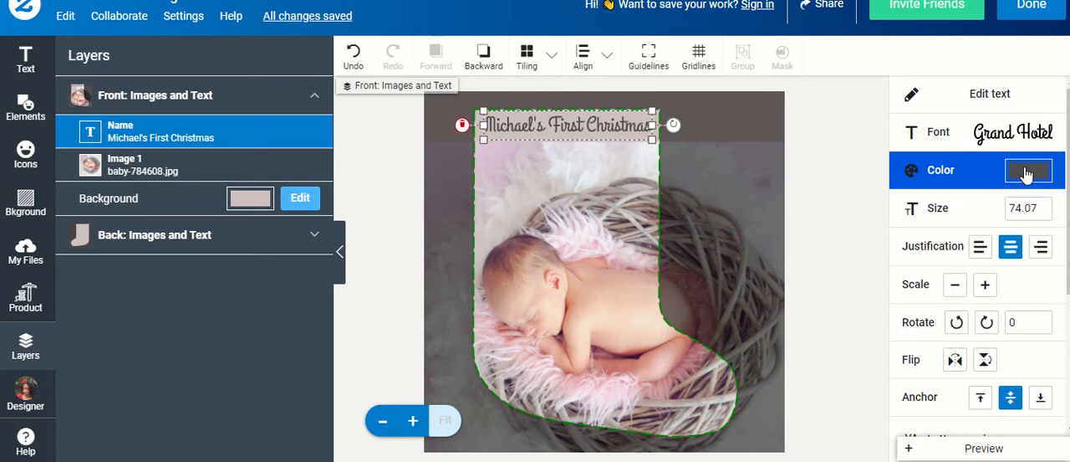
Step: Recolour the title a dusty pink sampled from the baby photo with the eyedropper
{"action": "left_click", "coordinate": [1028, 171]}
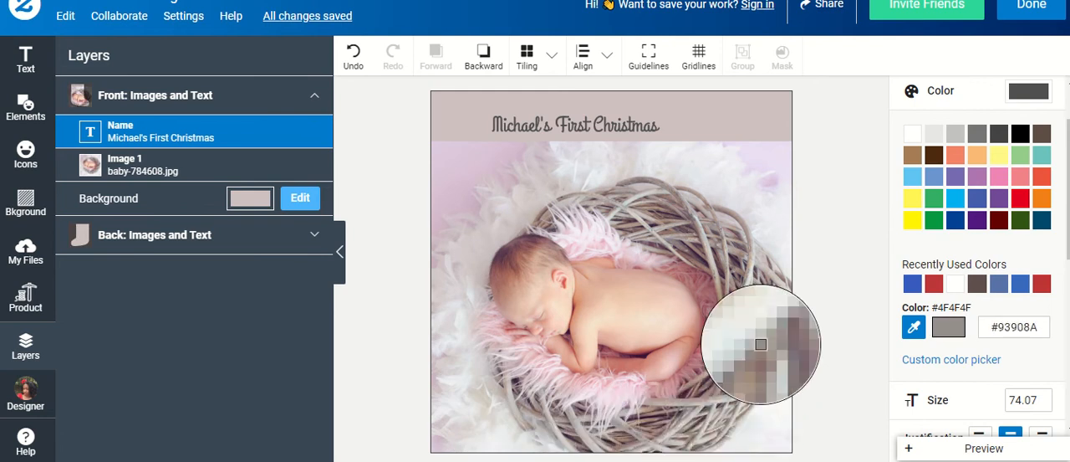
{"action": "left_click_drag", "start_coordinate": [759, 344], "coordinate": [575, 188]}
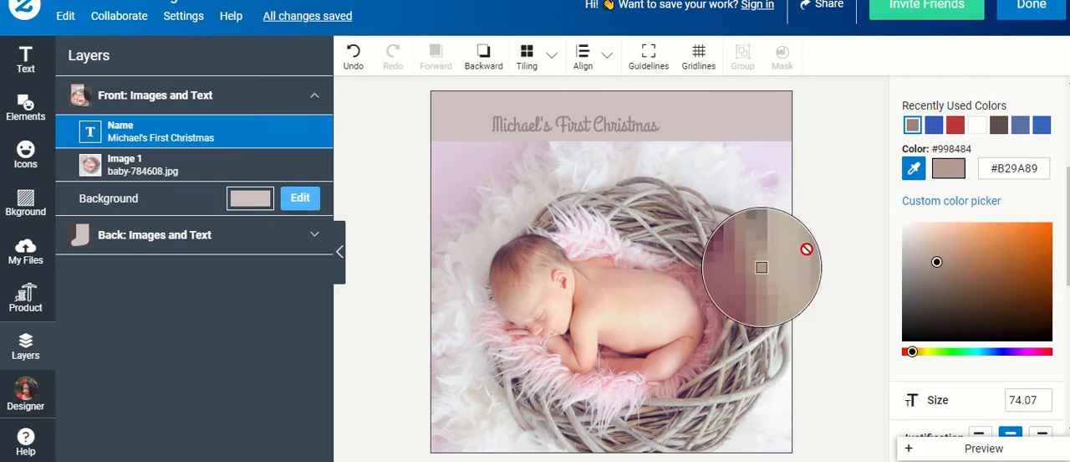
{"action": "left_click", "coordinate": [959, 273]}
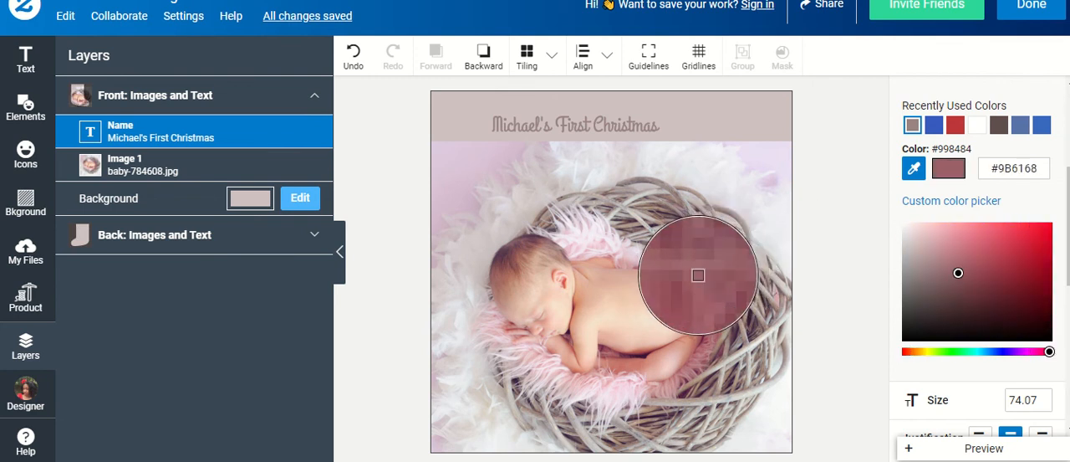
{"action": "left_click", "coordinate": [576, 123]}
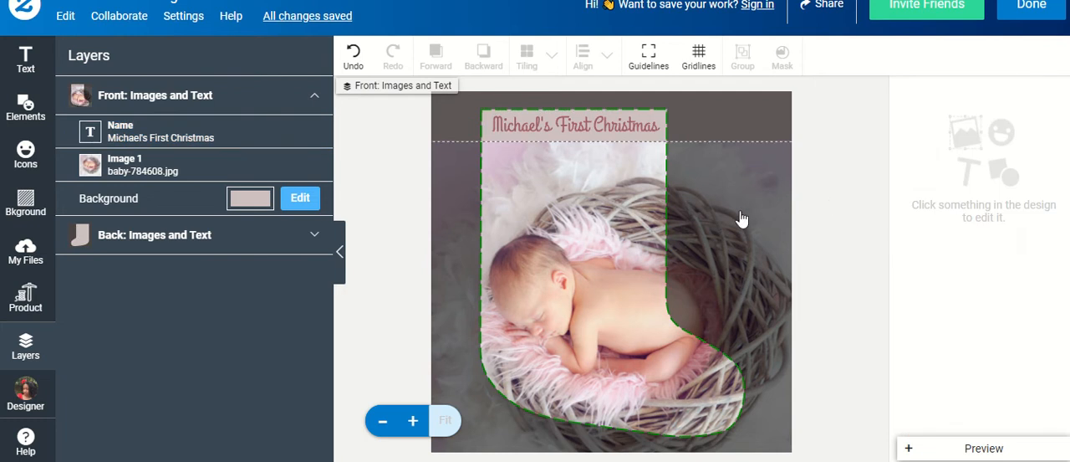
{"action": "mouse_move", "coordinate": [706, 219]}
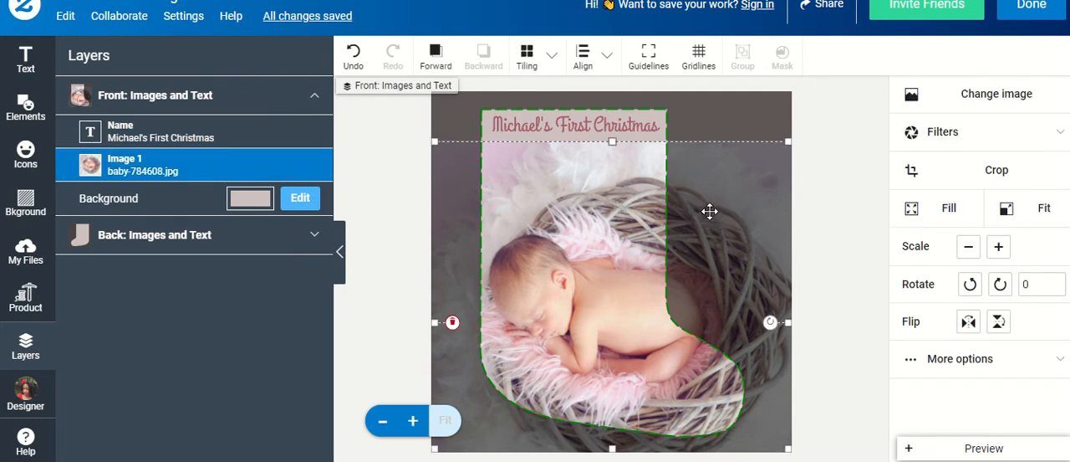
{"action": "mouse_move", "coordinate": [974, 93]}
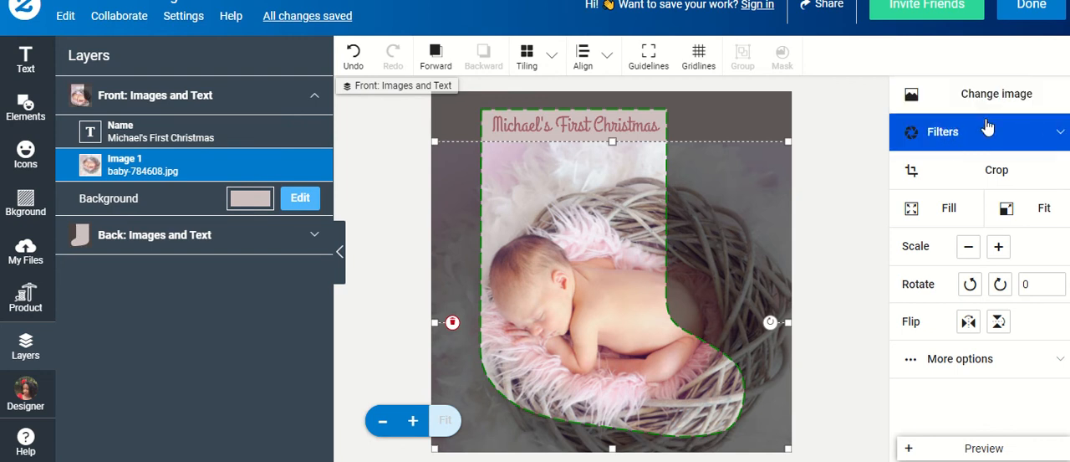
Step: Browse the photo filter options, then start cropping the baby photo on the front
{"action": "left_click", "coordinate": [944, 130]}
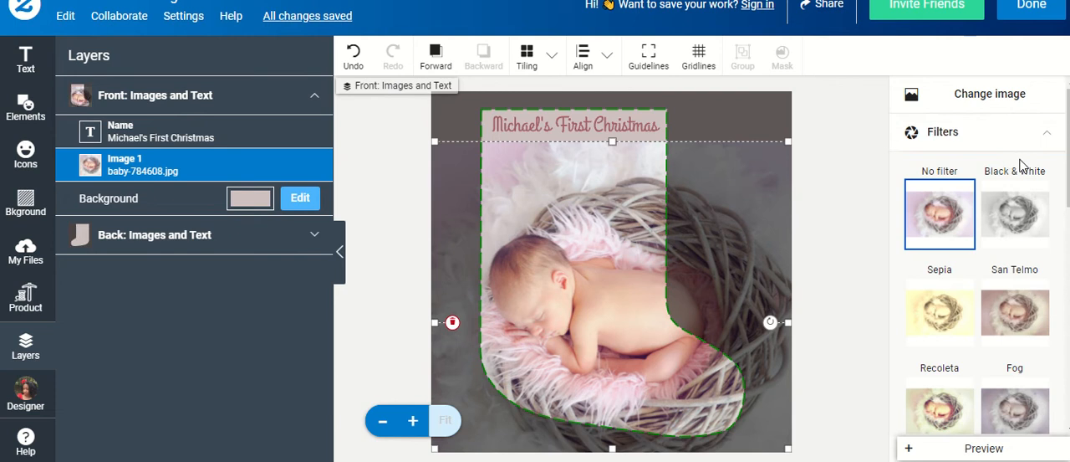
{"action": "scroll", "scroll_direction": "down", "scroll_amount": 3}
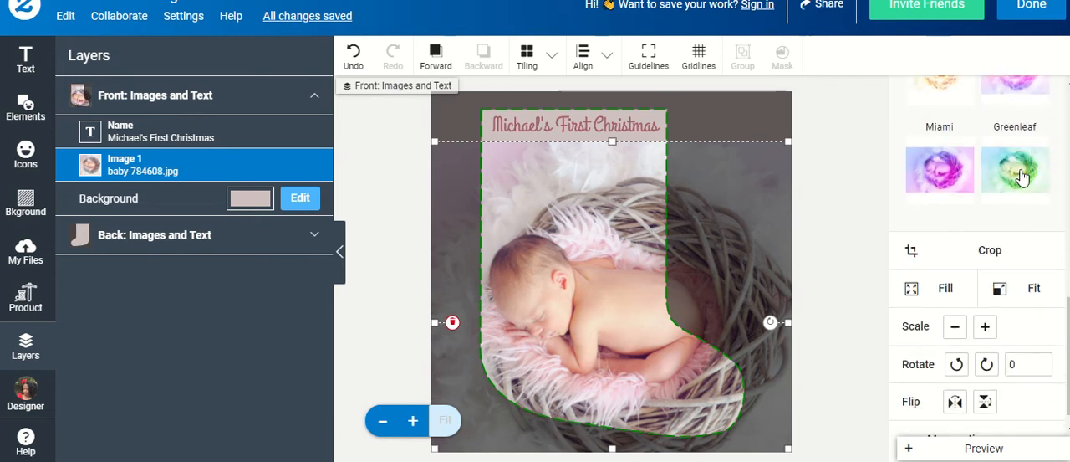
{"action": "left_click", "coordinate": [943, 130]}
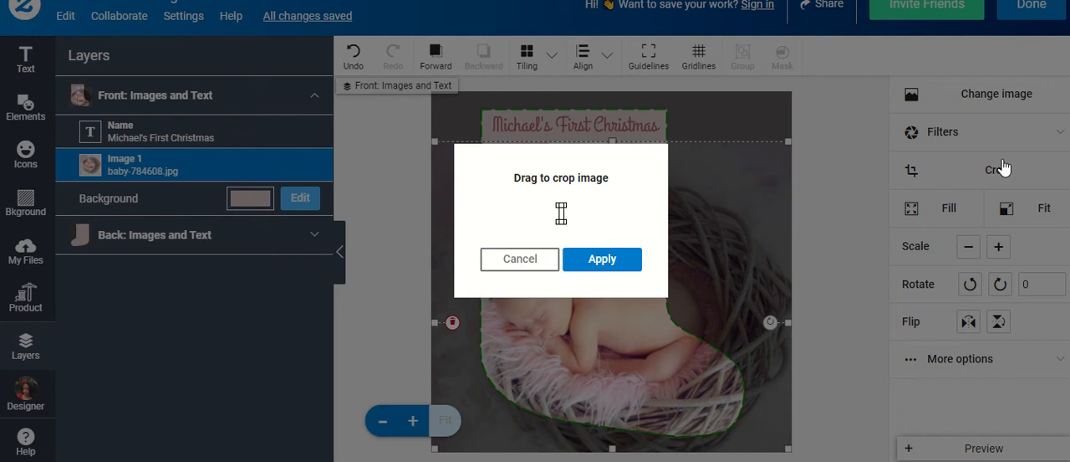
Step: Cancel the crop and try the Fill and Fit sizing options on the baby photo
{"action": "left_click", "coordinate": [602, 257]}
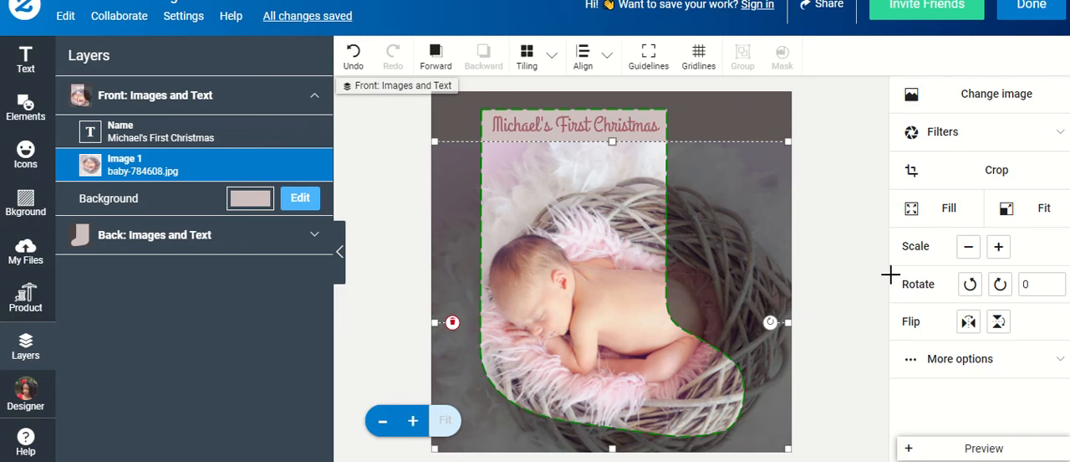
{"action": "left_click", "coordinate": [937, 207]}
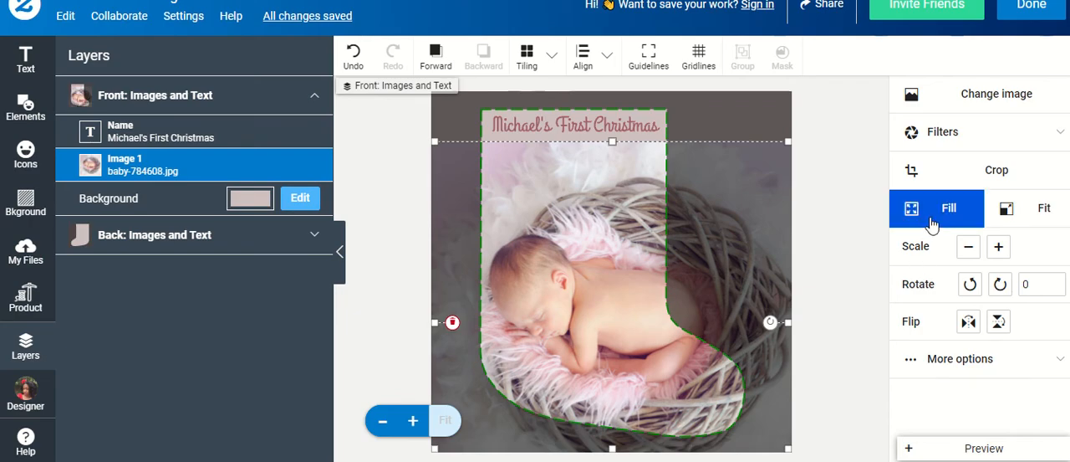
{"action": "left_click", "coordinate": [1044, 207]}
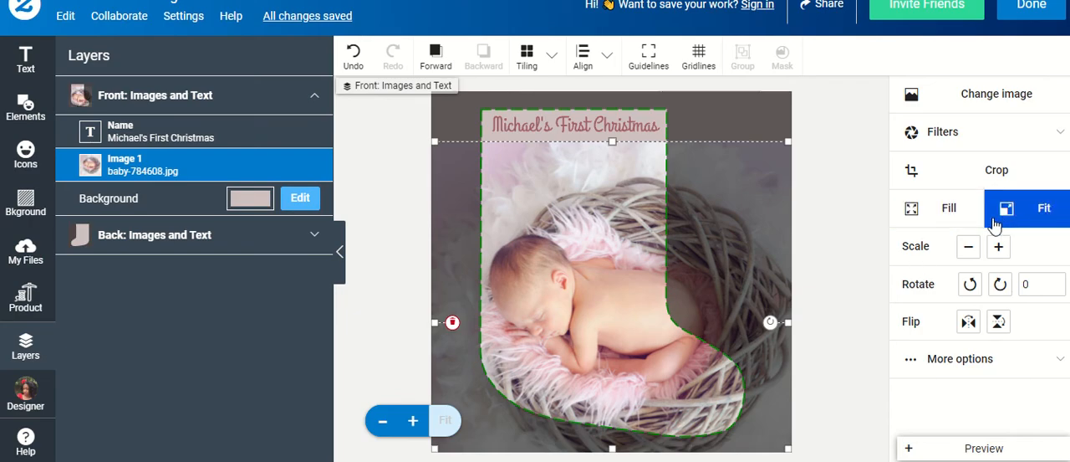
{"action": "left_click", "coordinate": [937, 207]}
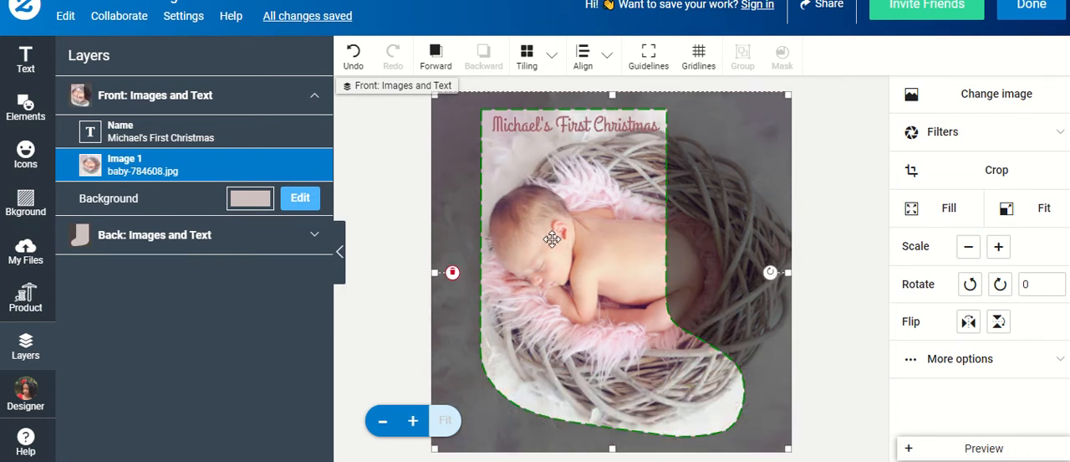
{"action": "left_click", "coordinate": [1044, 207]}
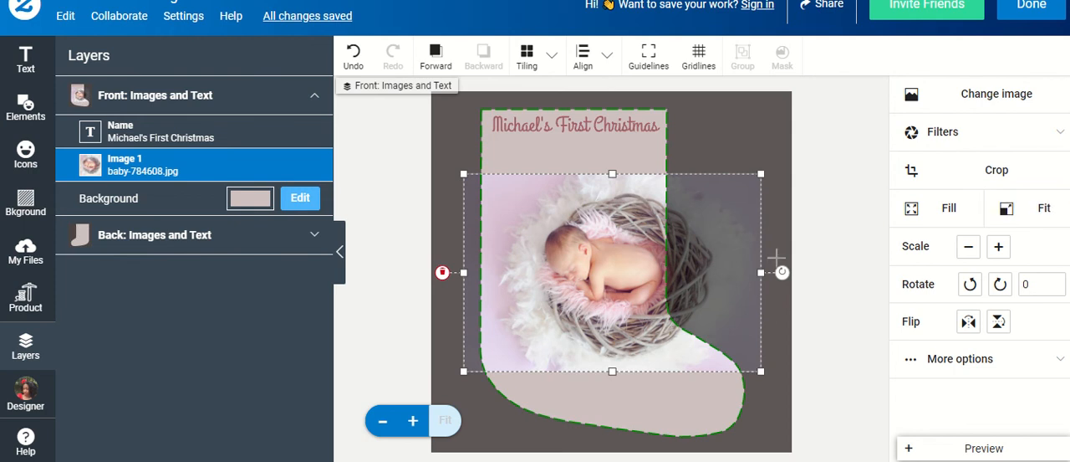
Step: Scale the baby photo up five times until it covers the whole stocking front
{"action": "left_click", "coordinate": [998, 246]}
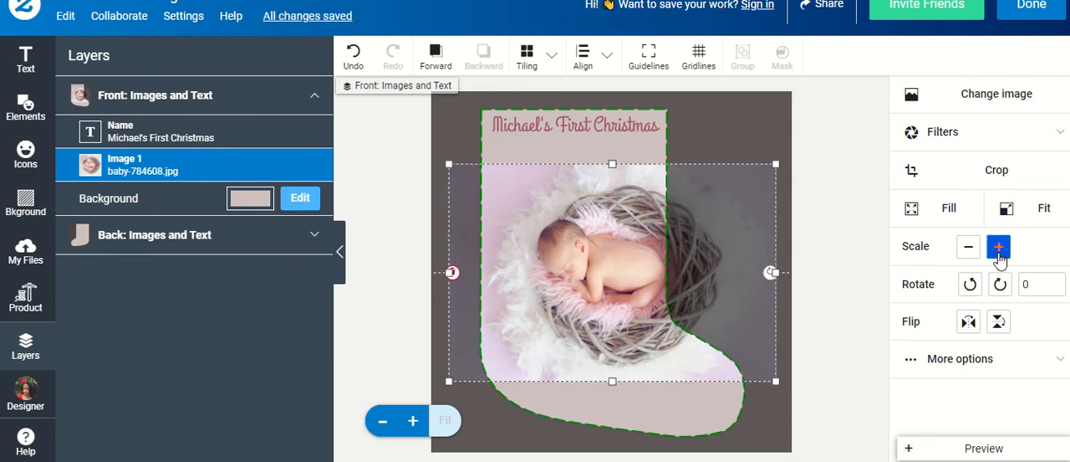
{"action": "left_click", "coordinate": [999, 246]}
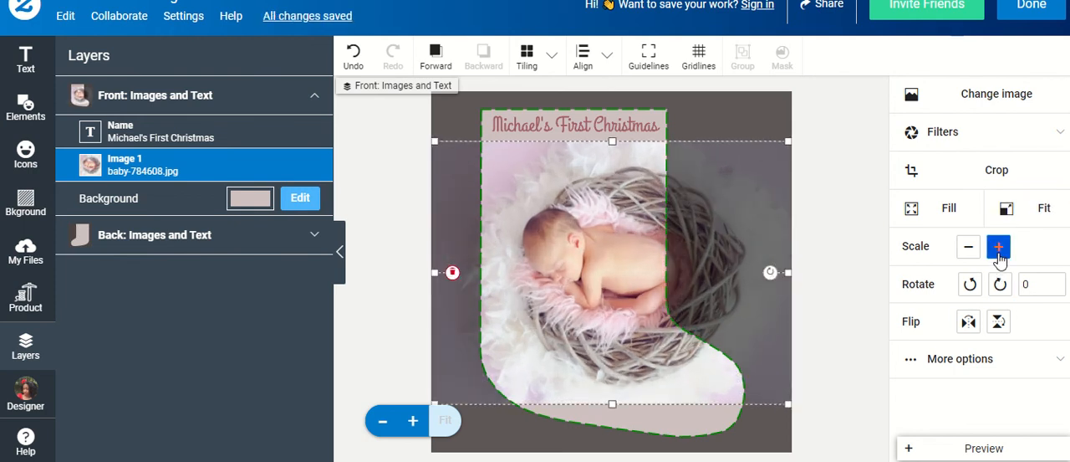
{"action": "left_click", "coordinate": [998, 245]}
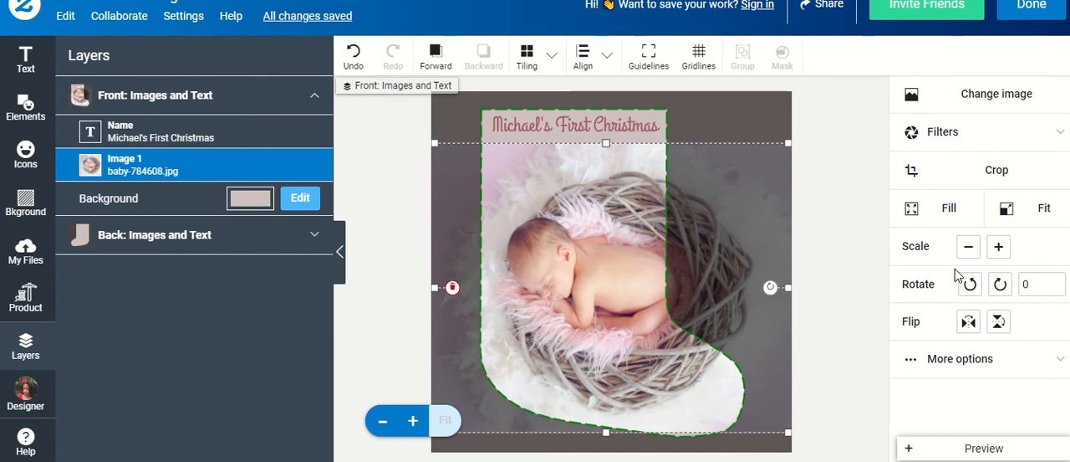
{"action": "left_click", "coordinate": [998, 246]}
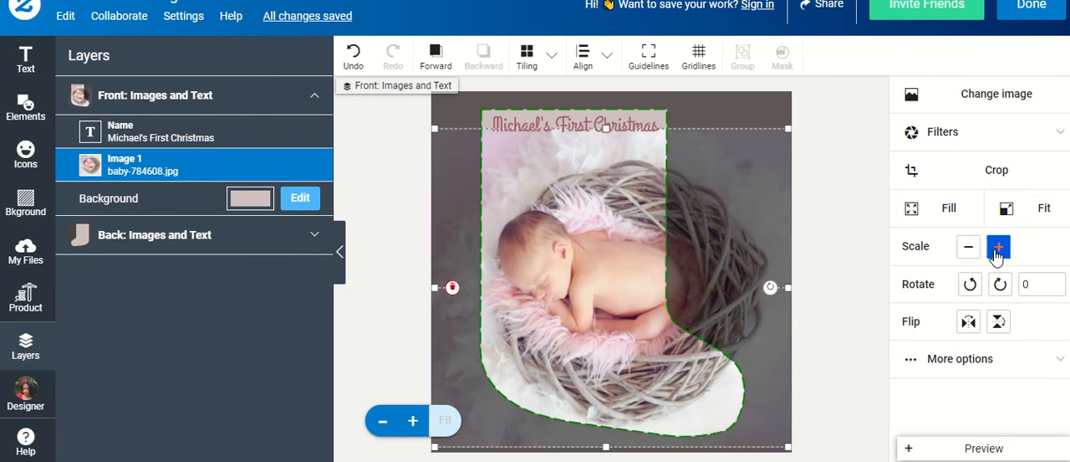
{"action": "left_click", "coordinate": [999, 246]}
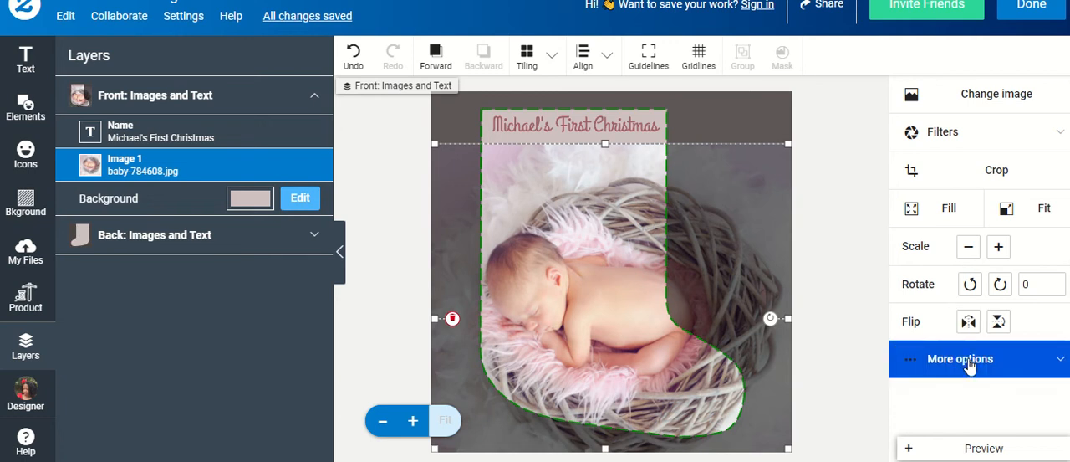
{"action": "left_click", "coordinate": [960, 358]}
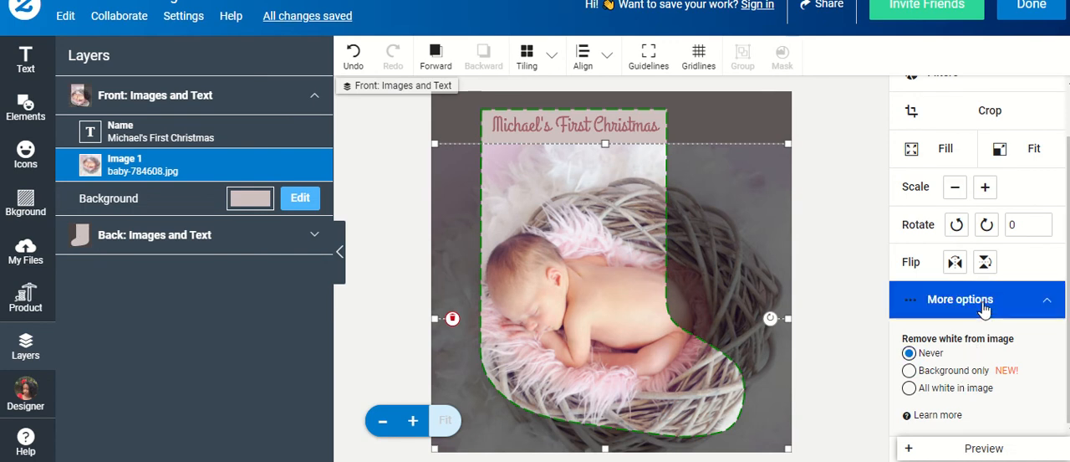
{"action": "left_click", "coordinate": [960, 298]}
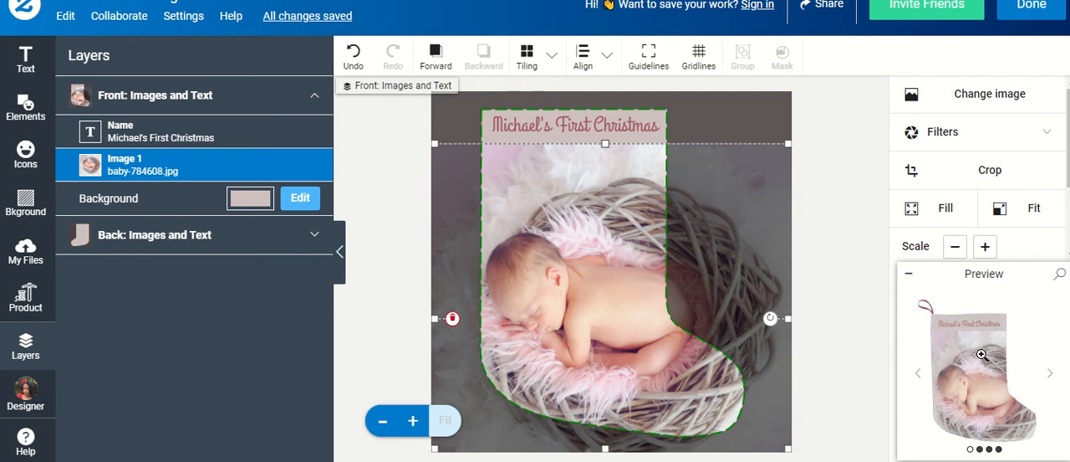
{"action": "mouse_move", "coordinate": [996, 358]}
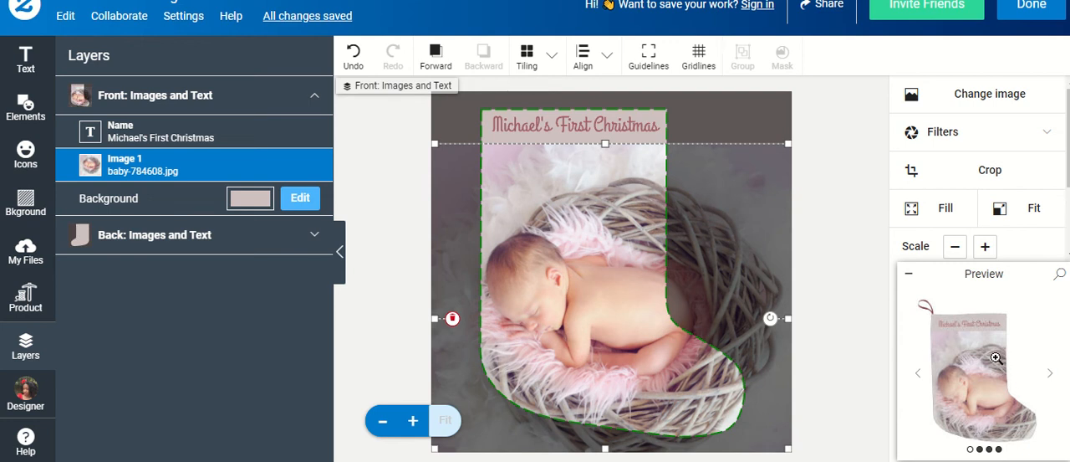
{"action": "left_click", "coordinate": [997, 358]}
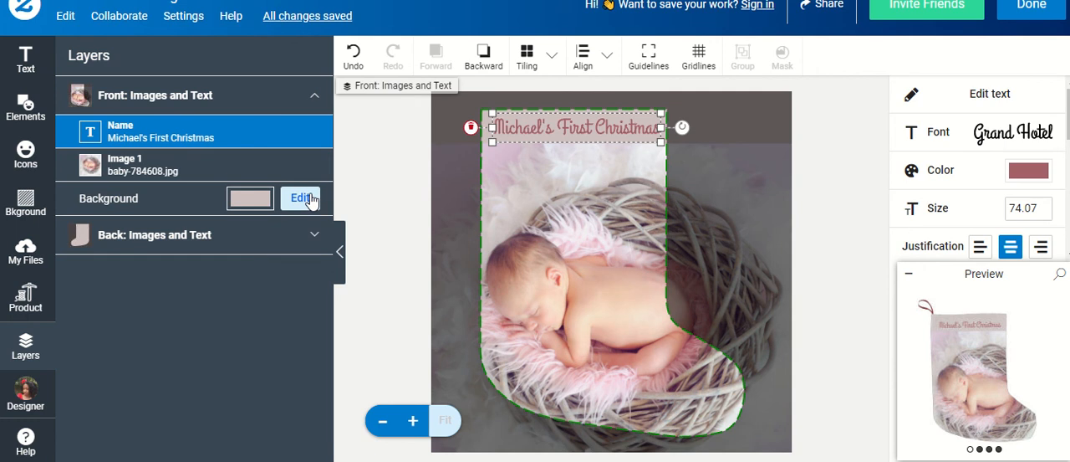
Step: Edit the front Background layer and browse the background pattern grid back to the colour swatches
{"action": "left_click", "coordinate": [301, 197]}
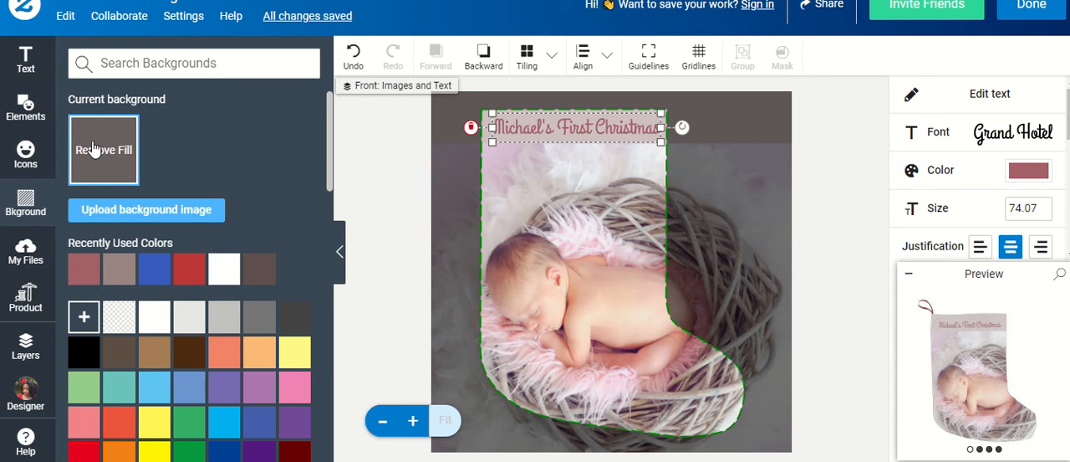
{"action": "left_click", "coordinate": [84, 316]}
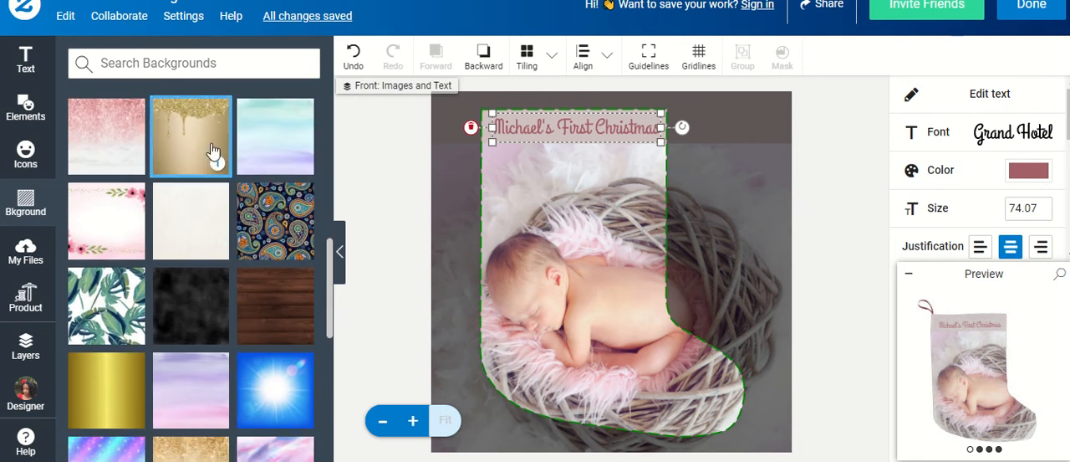
{"action": "scroll", "scroll_direction": "down", "scroll_amount": 3}
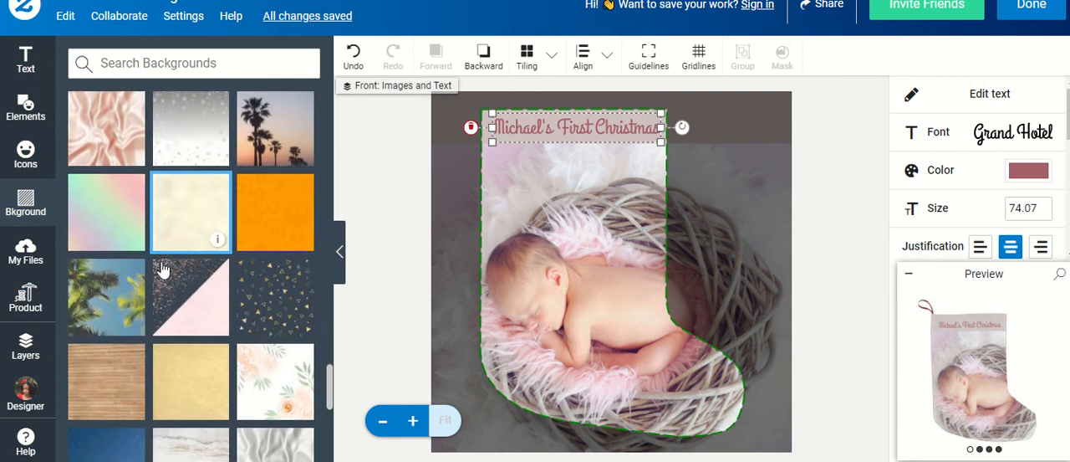
{"action": "scroll", "scroll_direction": "down", "scroll_amount": 3}
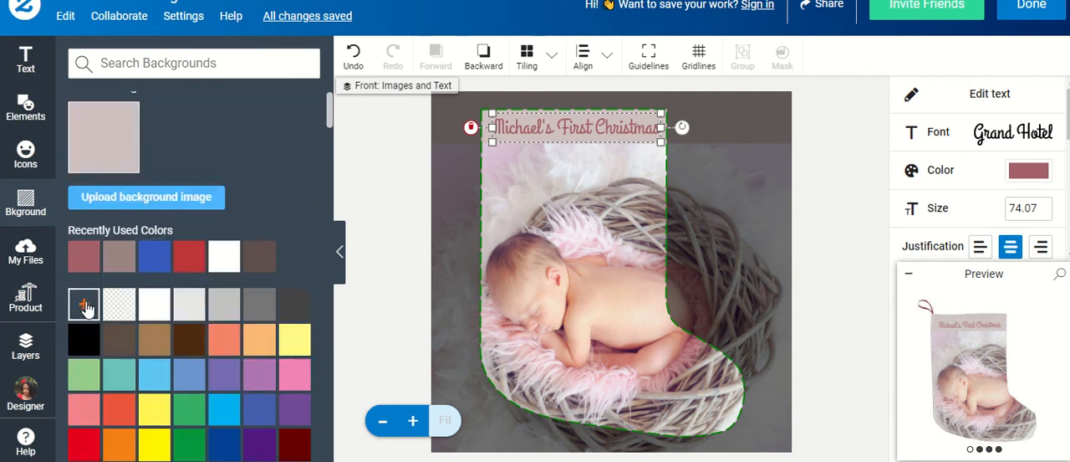
Step: Set a custom front background colour, trying purple then settling on pale pink #FFE8FF
{"action": "left_click", "coordinate": [84, 304]}
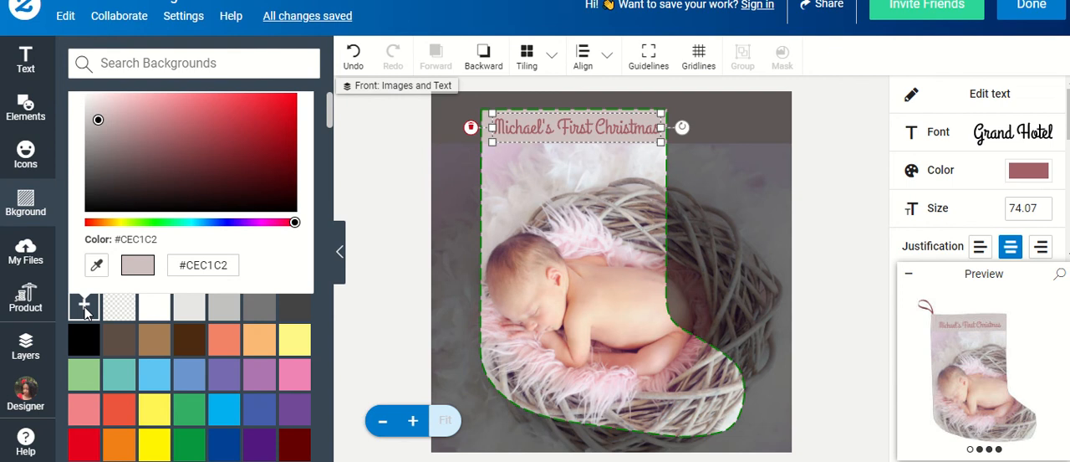
{"action": "mouse_move", "coordinate": [84, 236]}
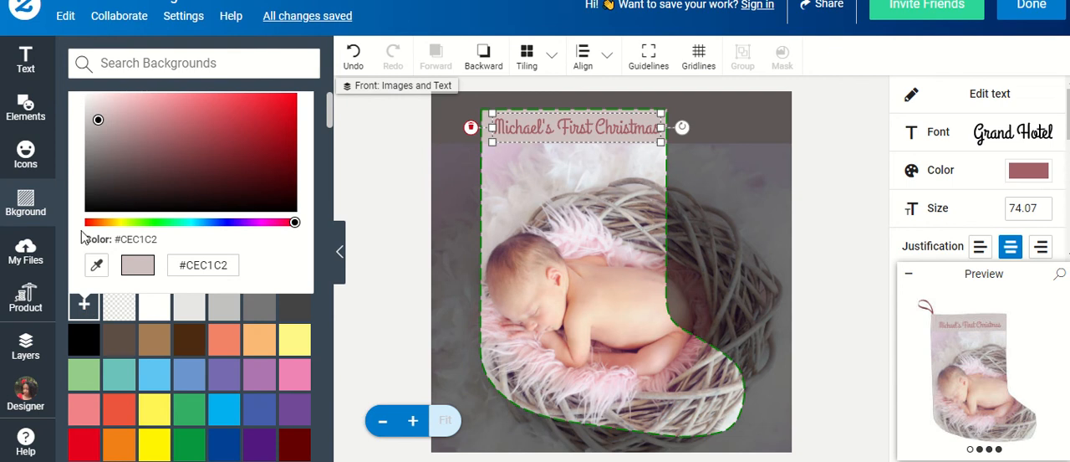
{"action": "mouse_move", "coordinate": [307, 228]}
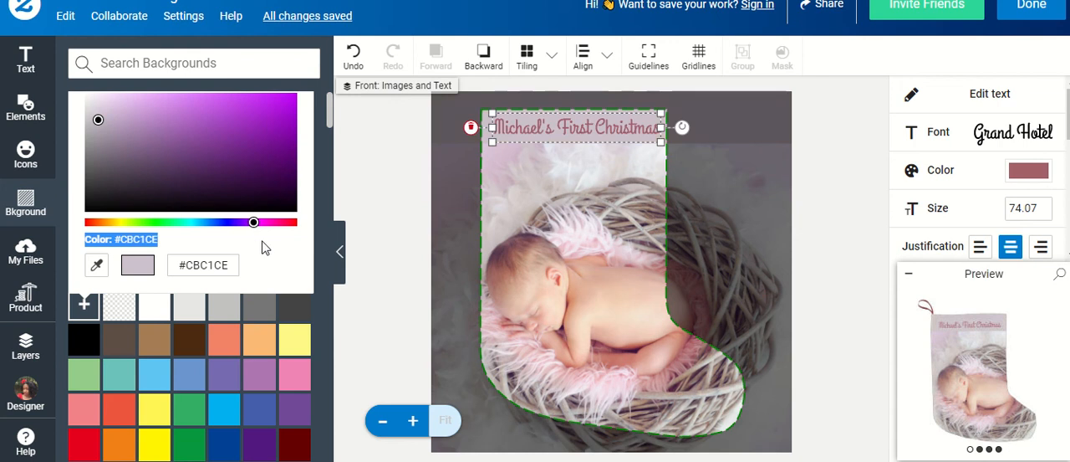
{"action": "mouse_move", "coordinate": [150, 114]}
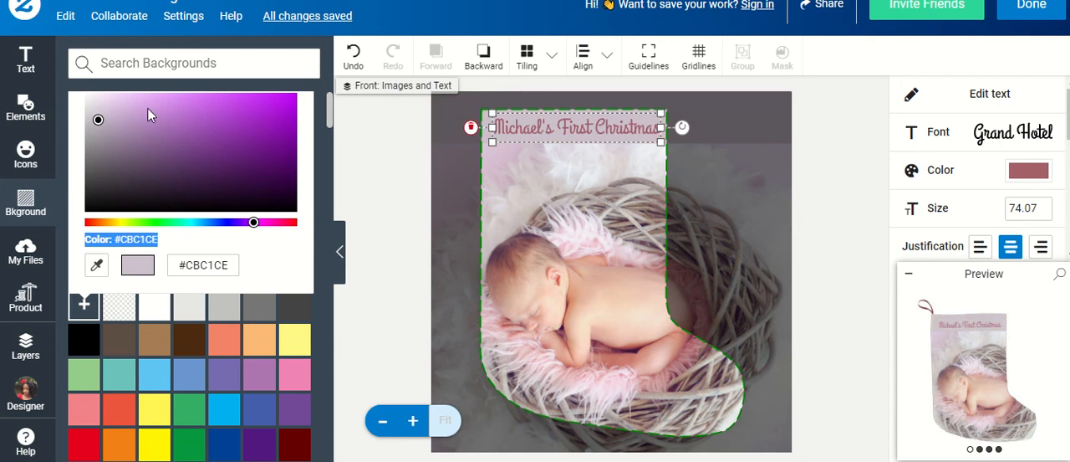
{"action": "left_click", "coordinate": [274, 121]}
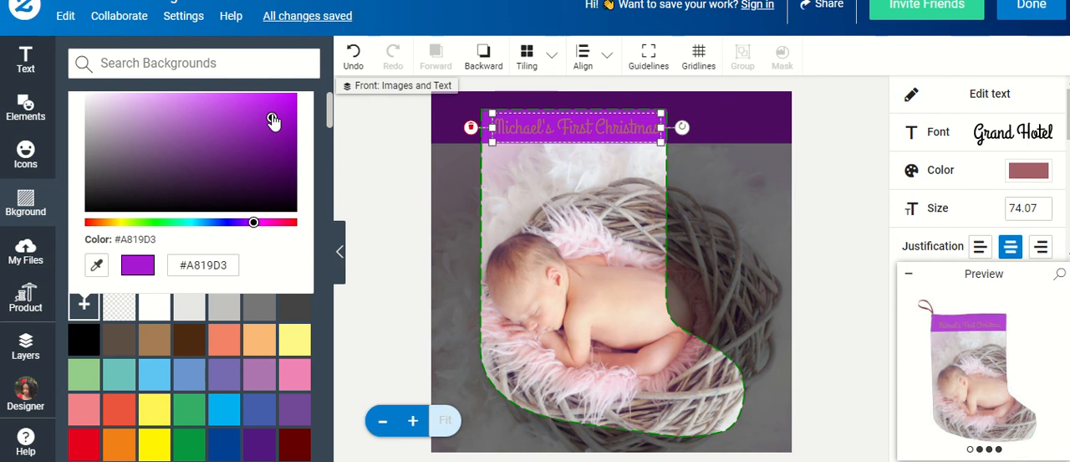
{"action": "left_click", "coordinate": [85, 109]}
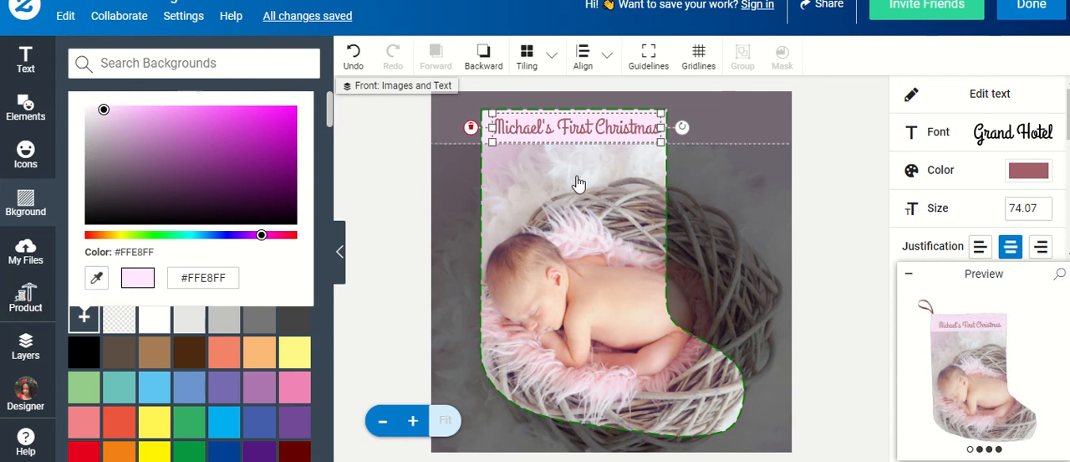
{"action": "mouse_move", "coordinate": [615, 234]}
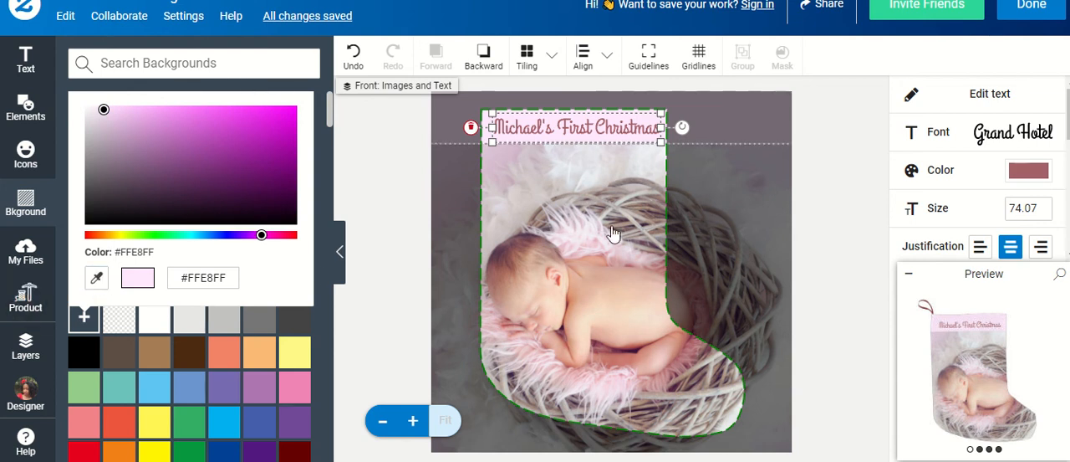
{"action": "mouse_move", "coordinate": [693, 340]}
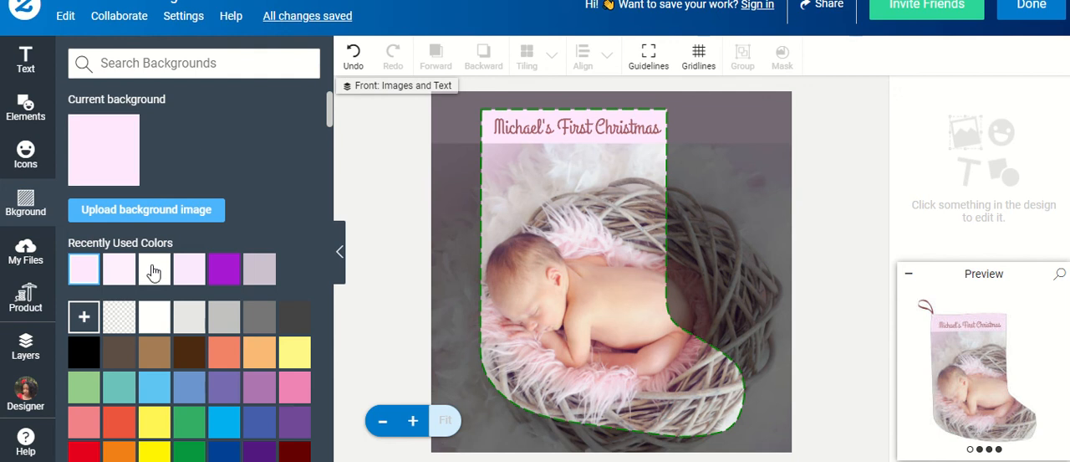
{"action": "left_click", "coordinate": [104, 151]}
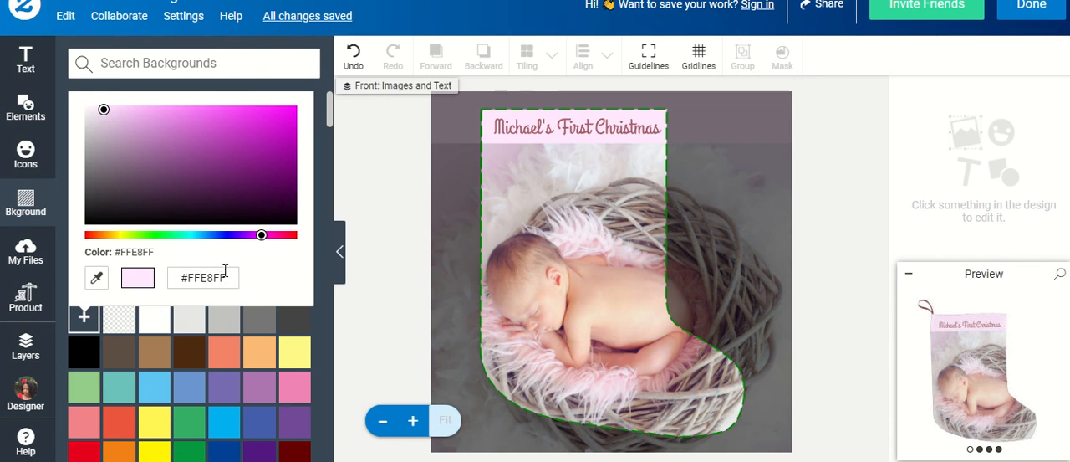
{"action": "mouse_move", "coordinate": [317, 184]}
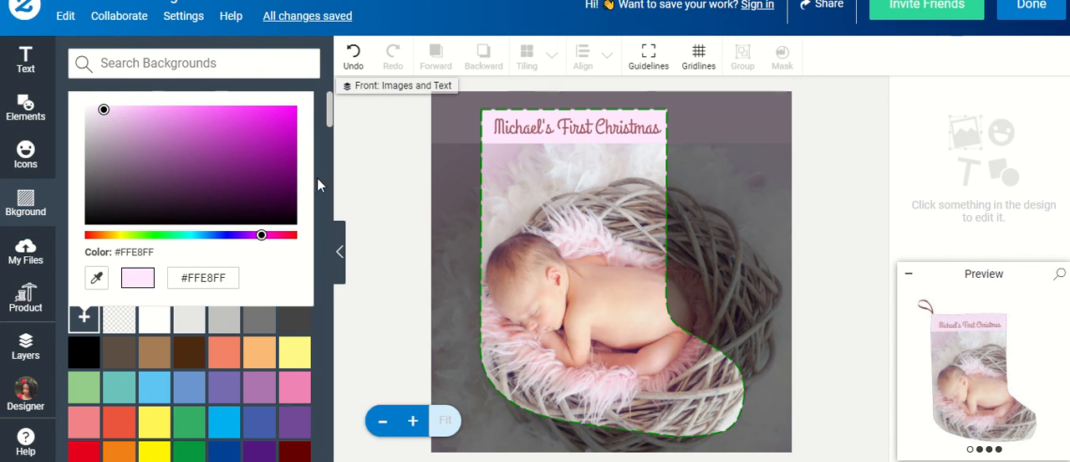
{"action": "mouse_move", "coordinate": [261, 153]}
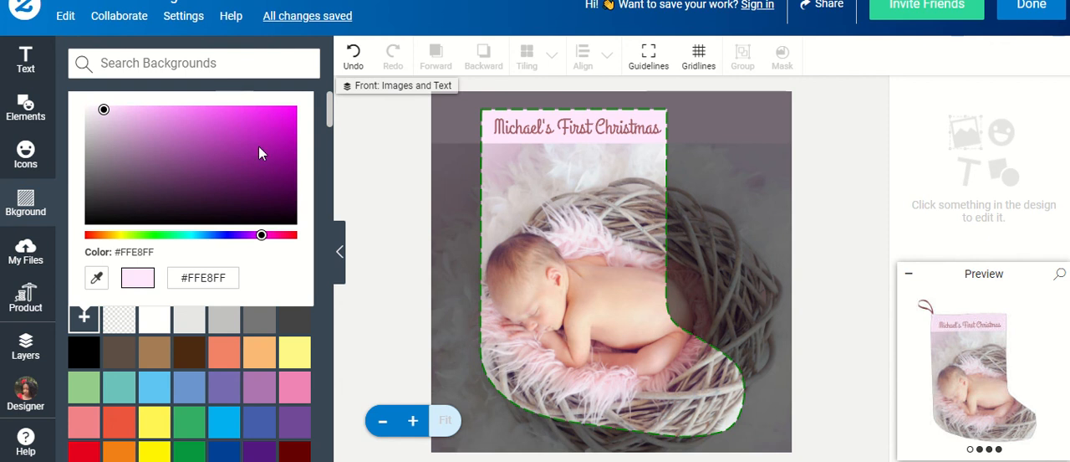
{"action": "mouse_move", "coordinate": [191, 116]}
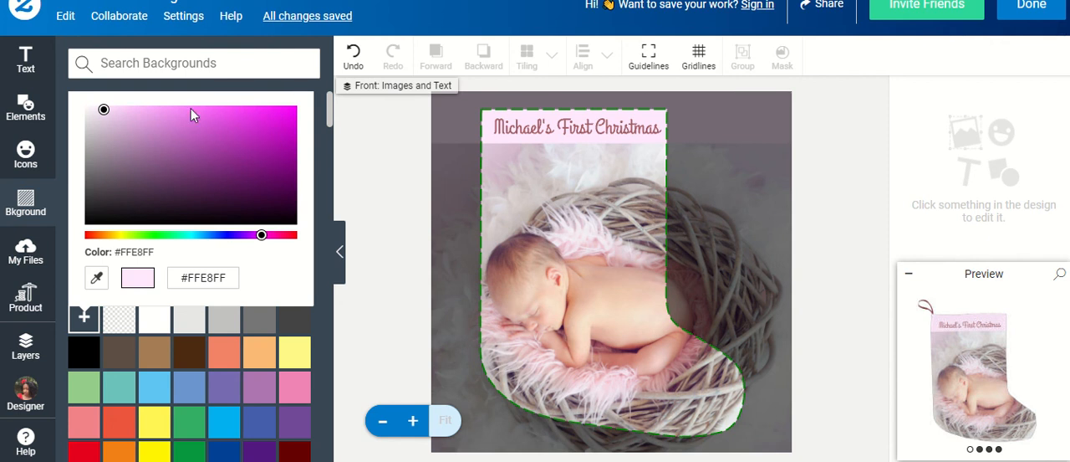
{"action": "mouse_move", "coordinate": [268, 204]}
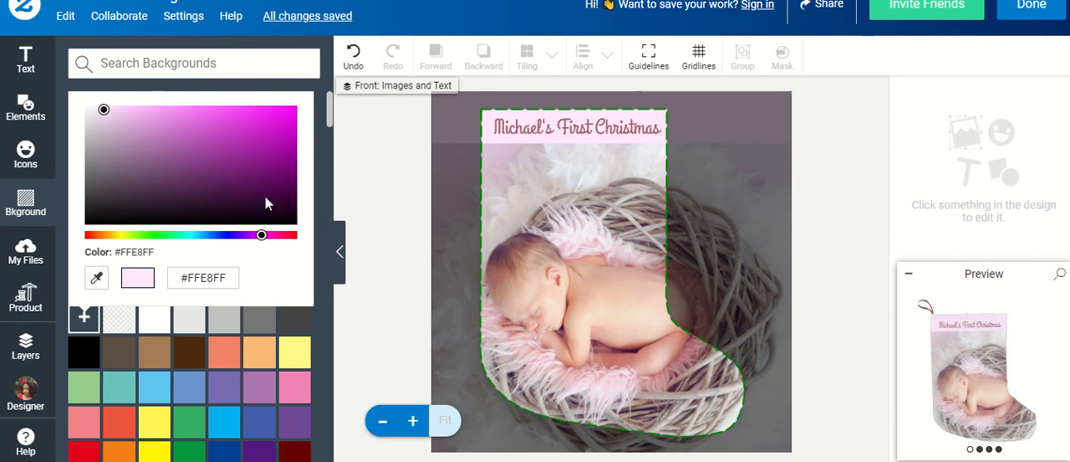
{"action": "mouse_move", "coordinate": [338, 161]}
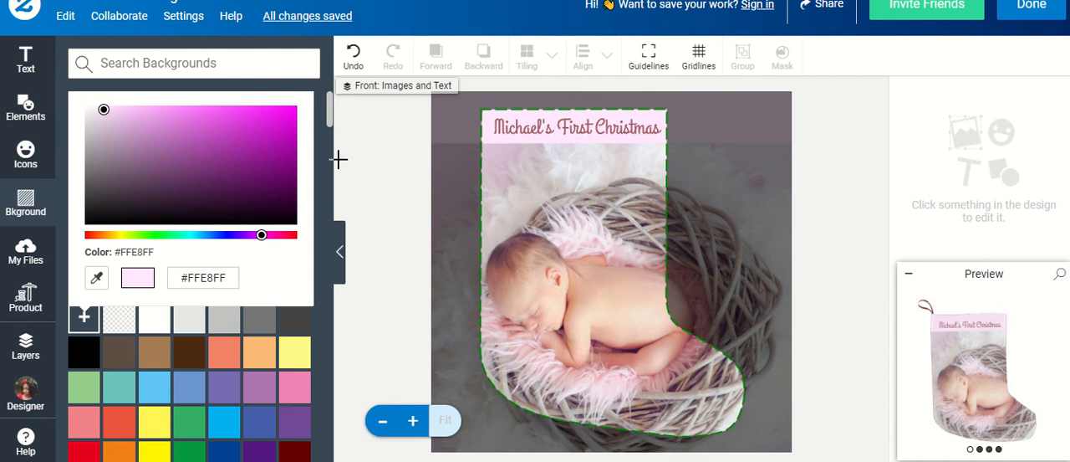
{"action": "mouse_move", "coordinate": [326, 170]}
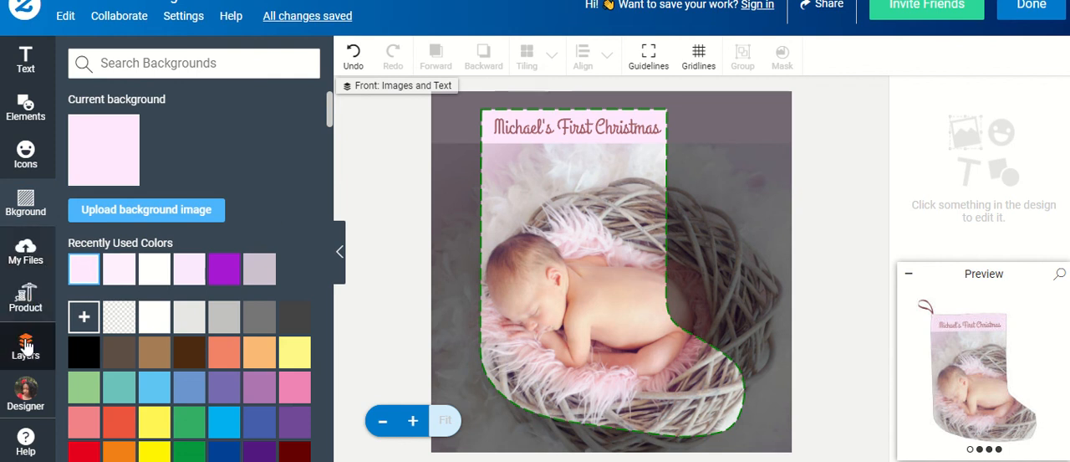
Step: Apply the recent pale pink colour to the back background, replacing its grey shade
{"action": "left_click", "coordinate": [25, 347]}
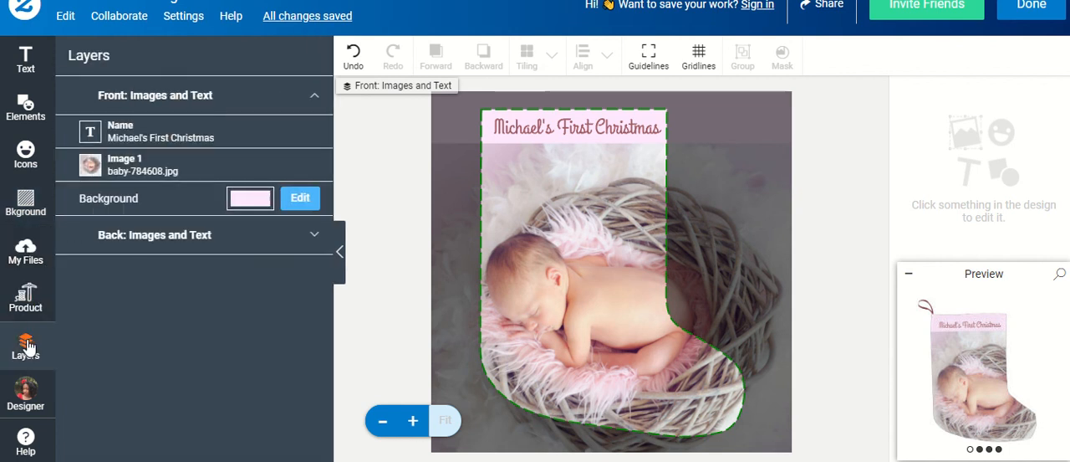
{"action": "left_click", "coordinate": [154, 234]}
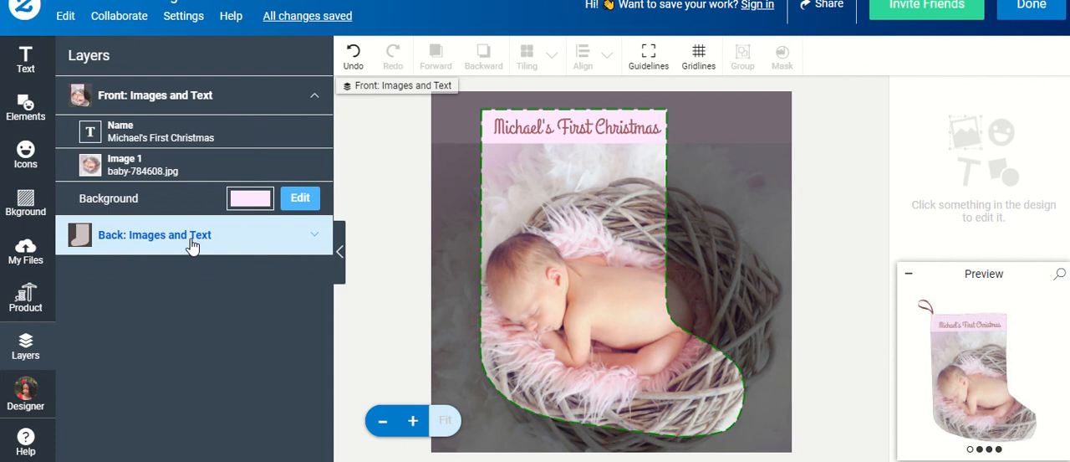
{"action": "left_click", "coordinate": [154, 234]}
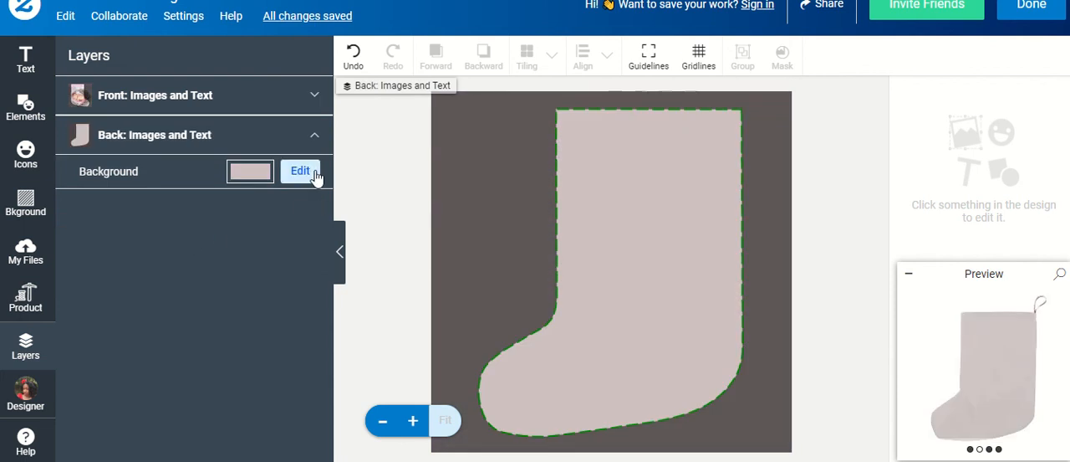
{"action": "left_click", "coordinate": [301, 171]}
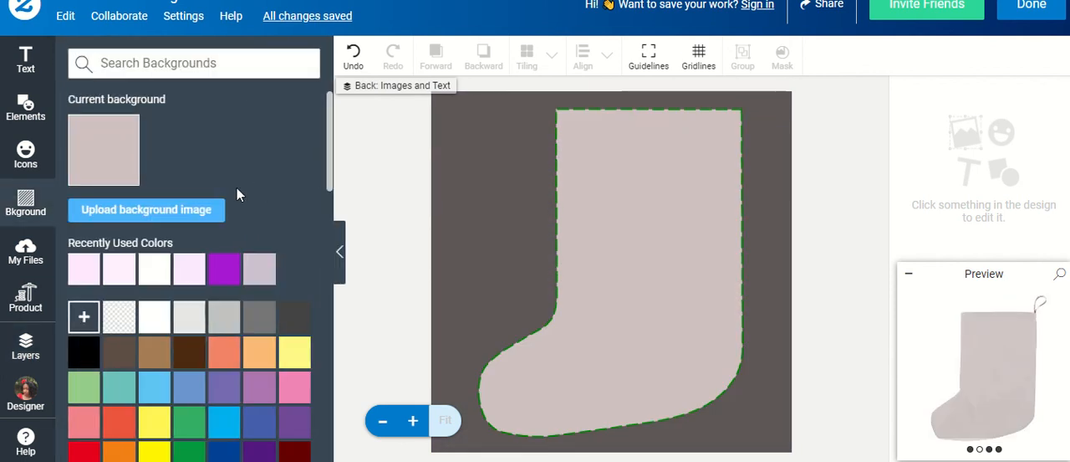
{"action": "left_click", "coordinate": [84, 268]}
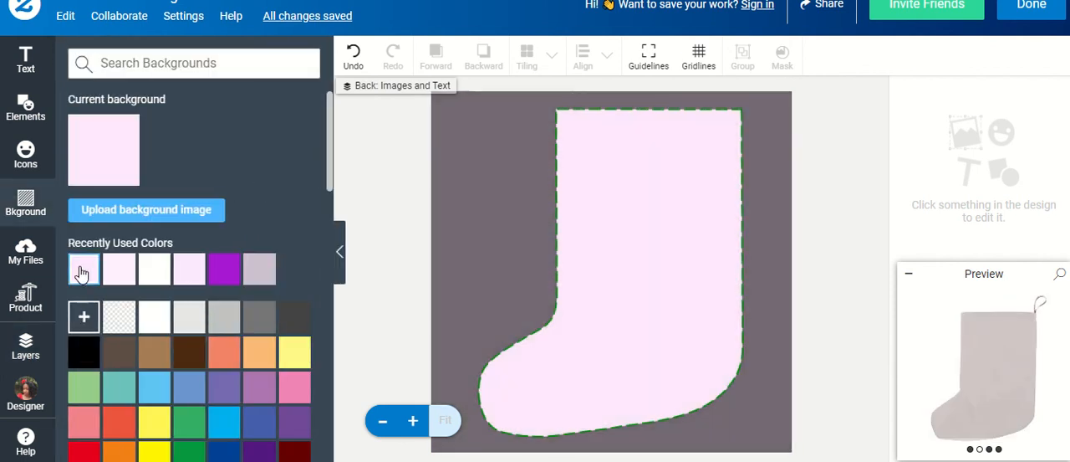
{"action": "left_click", "coordinate": [84, 268]}
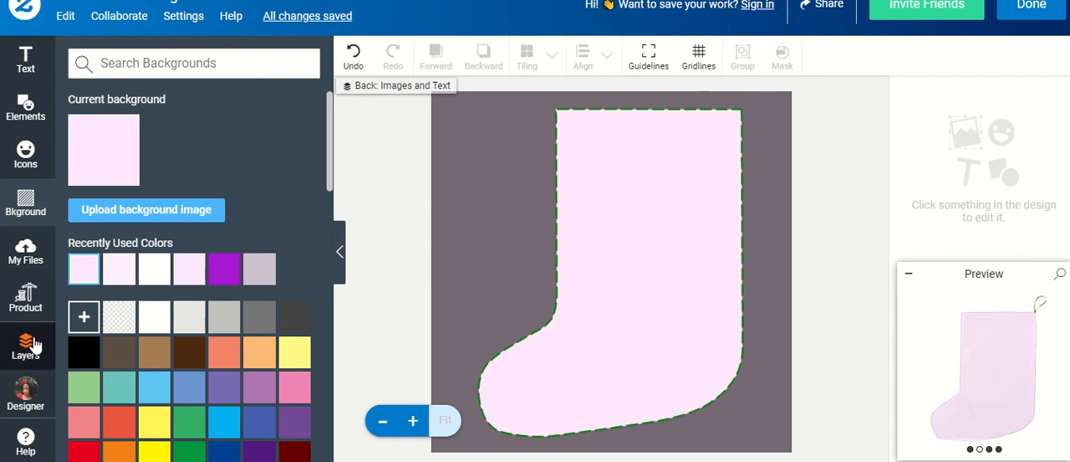
{"action": "left_click", "coordinate": [25, 344]}
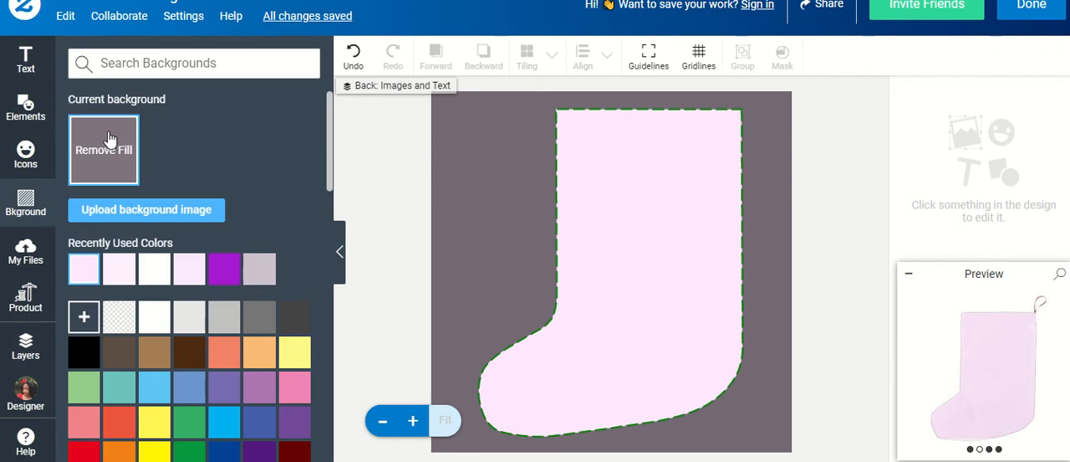
Step: Remove the back's pink fill and search backgrounds for 'Christmas', then 'Pink Christmas'
{"action": "left_click", "coordinate": [103, 149]}
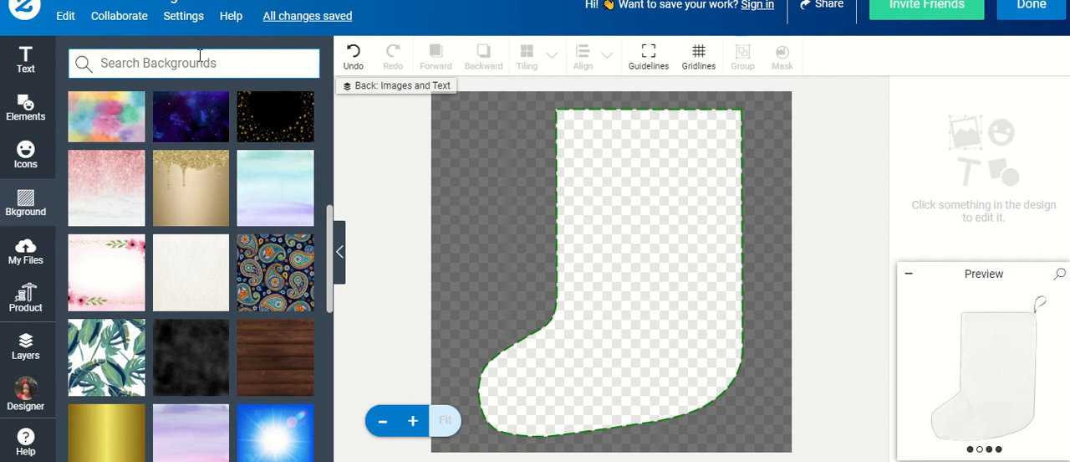
{"action": "type", "text": "Chr"}
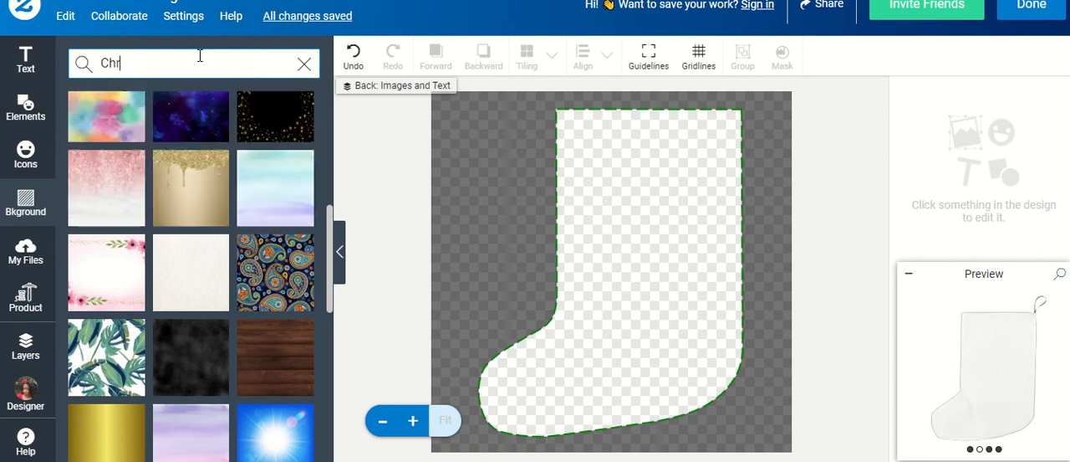
{"action": "type", "text": "i"}
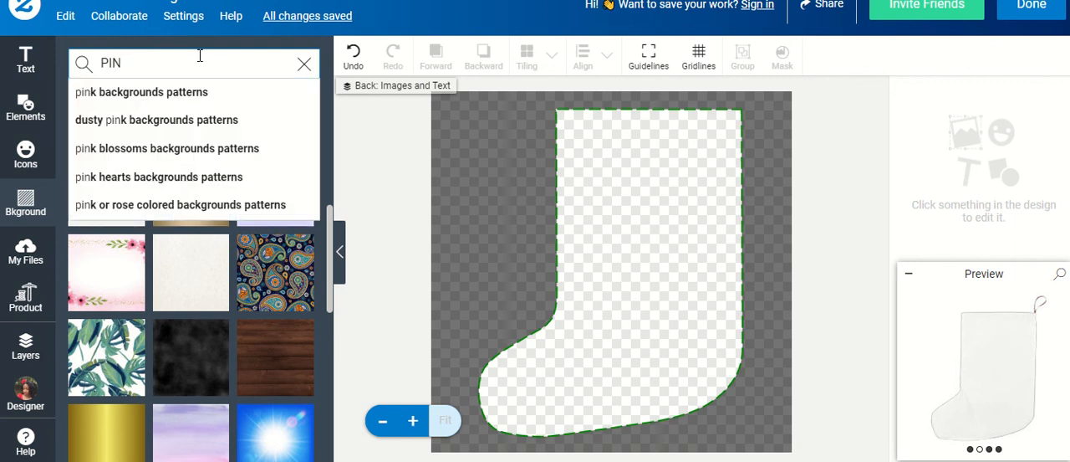
{"action": "left_click", "coordinate": [304, 63]}
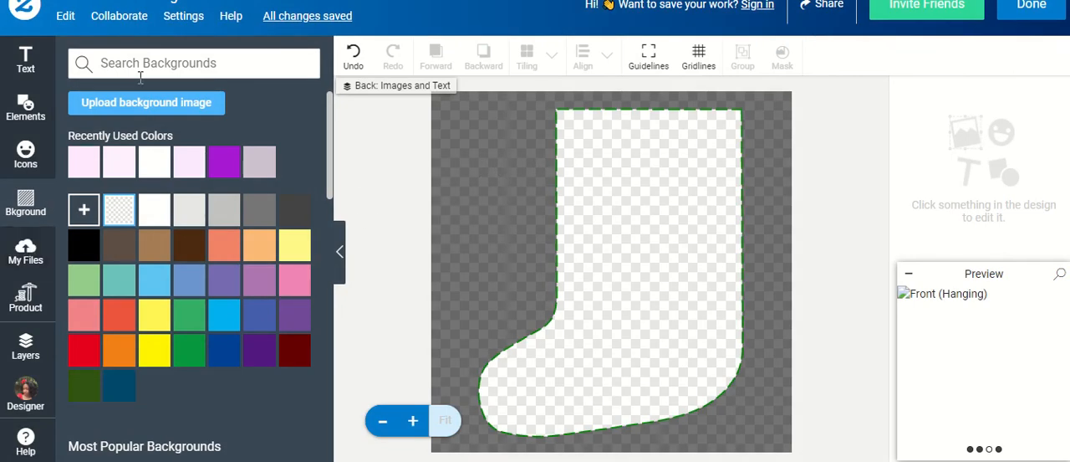
{"action": "type", "text": "P"}
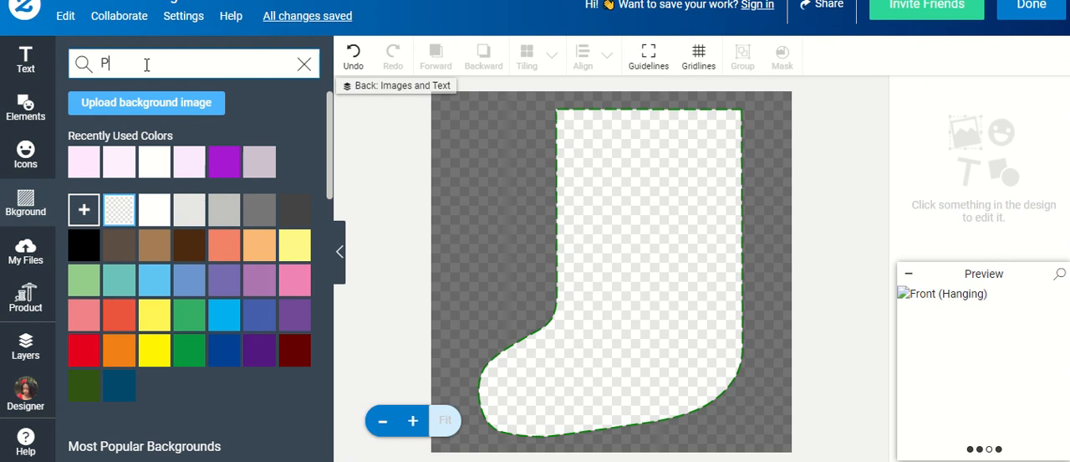
{"action": "type", "text": "ink Christmas"}
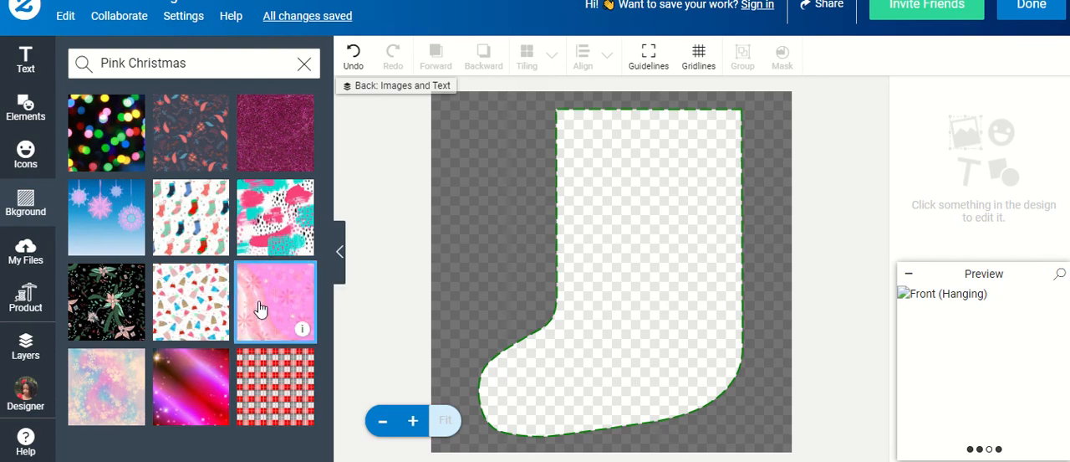
Step: Apply the pink snowflake pattern to the back, check Layers, and finish to the product page
{"action": "left_click", "coordinate": [274, 301]}
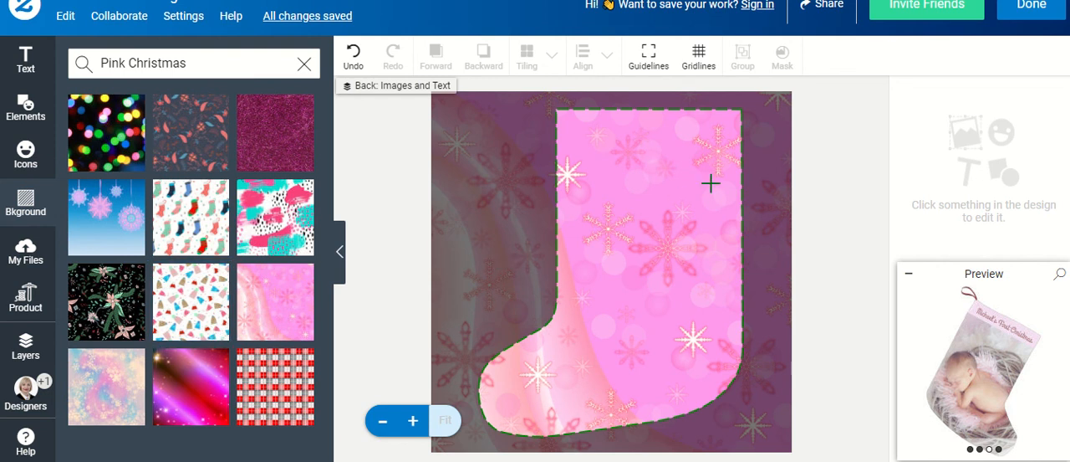
{"action": "mouse_move", "coordinate": [643, 198]}
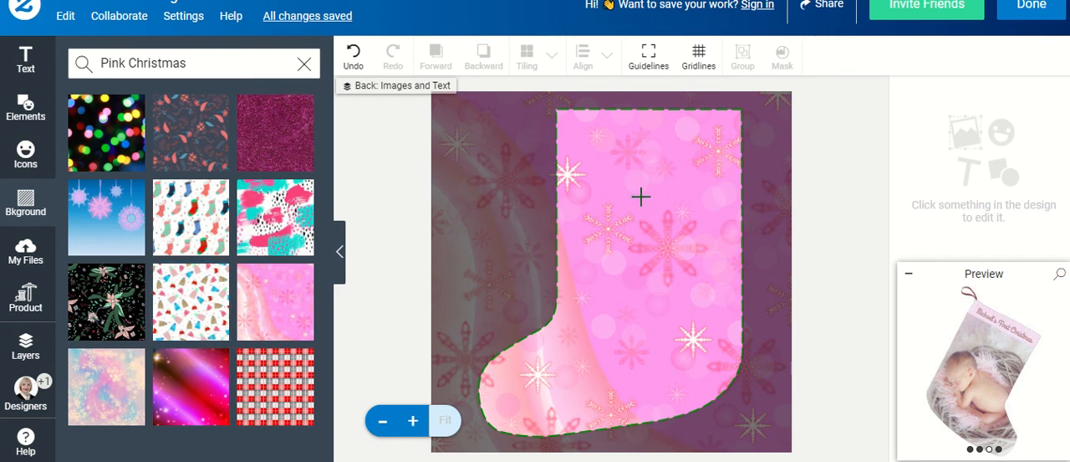
{"action": "mouse_move", "coordinate": [162, 257]}
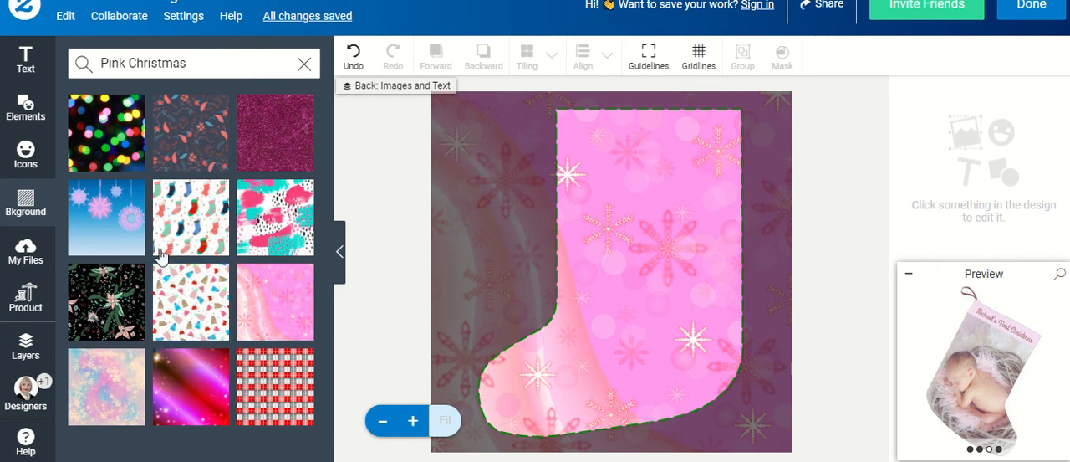
{"action": "left_click", "coordinate": [25, 345]}
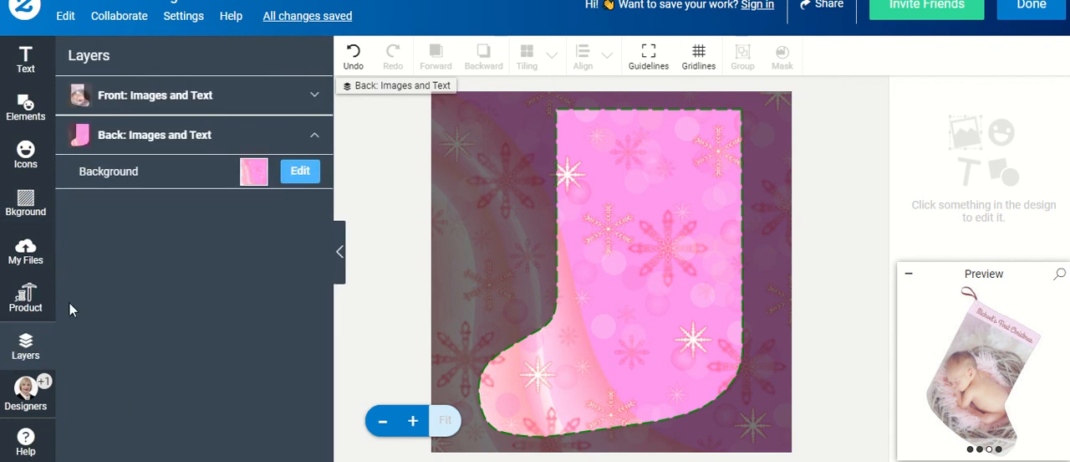
{"action": "left_click", "coordinate": [154, 93]}
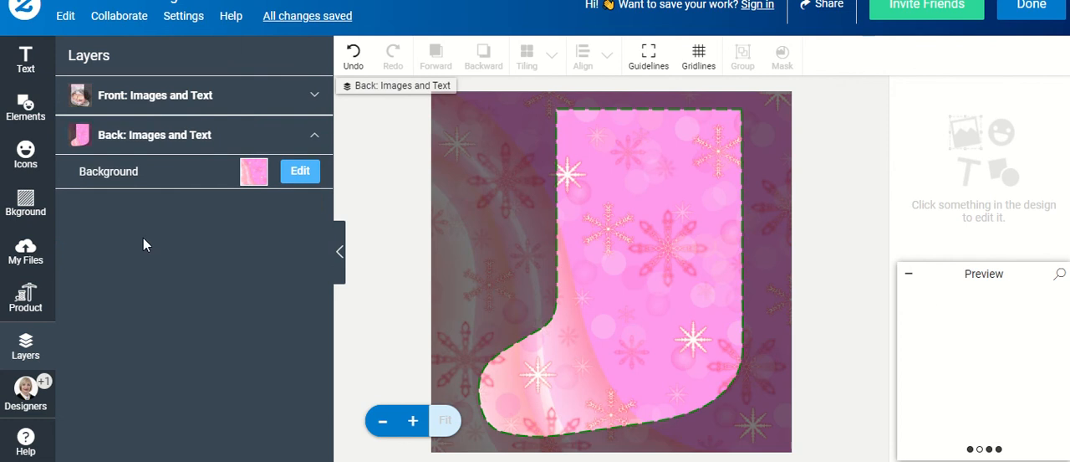
{"action": "left_click", "coordinate": [154, 93]}
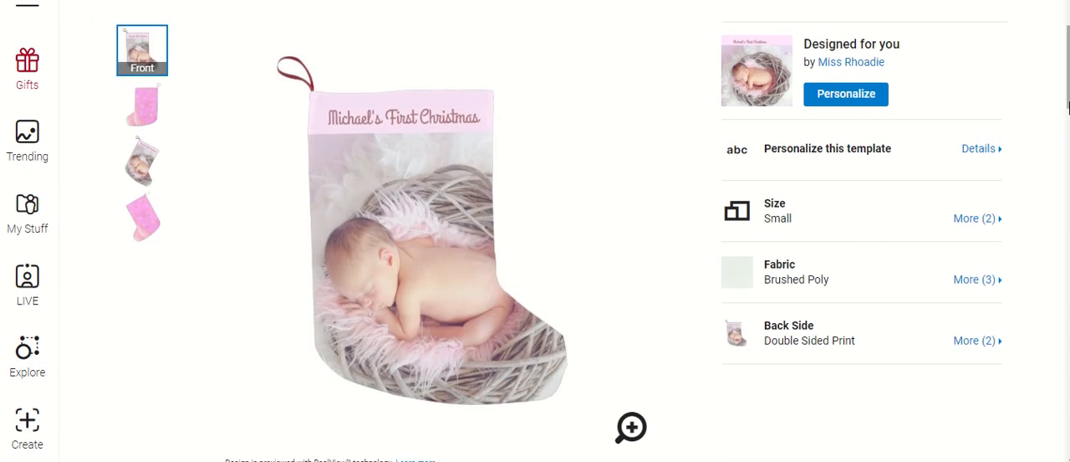
{"action": "left_click", "coordinate": [140, 106]}
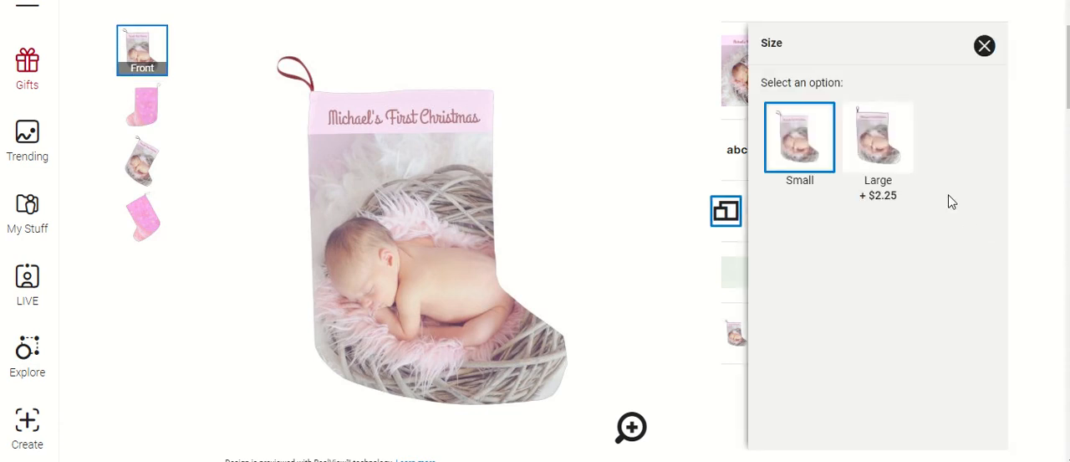
{"action": "left_click", "coordinate": [878, 137]}
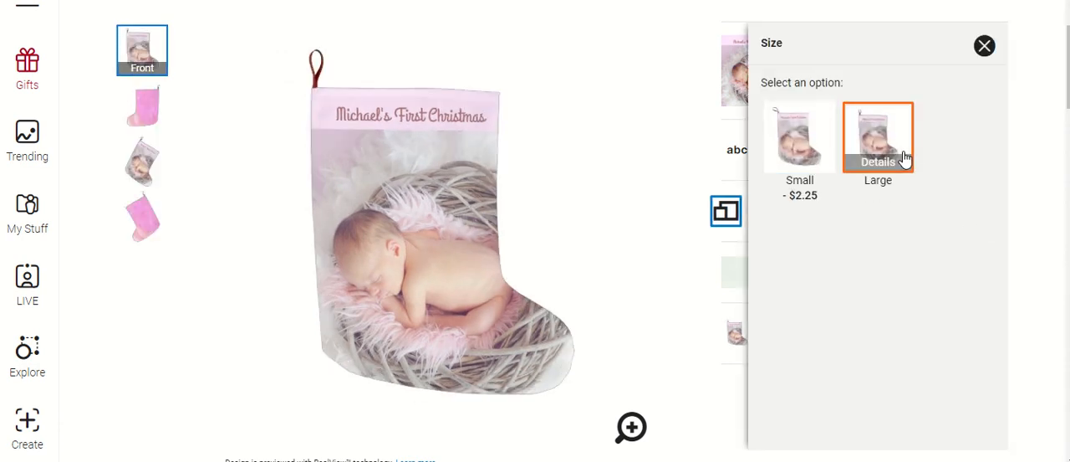
{"action": "left_click", "coordinate": [800, 138]}
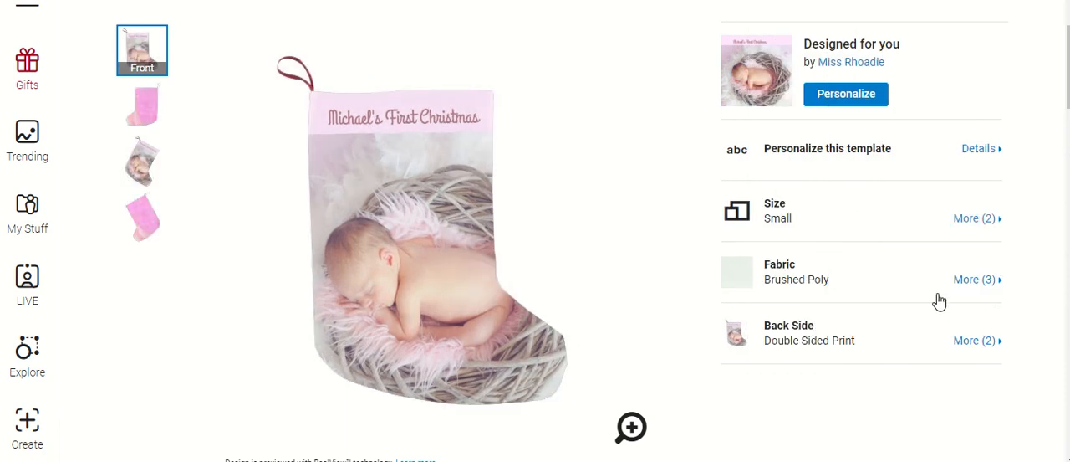
{"action": "left_click", "coordinate": [973, 279]}
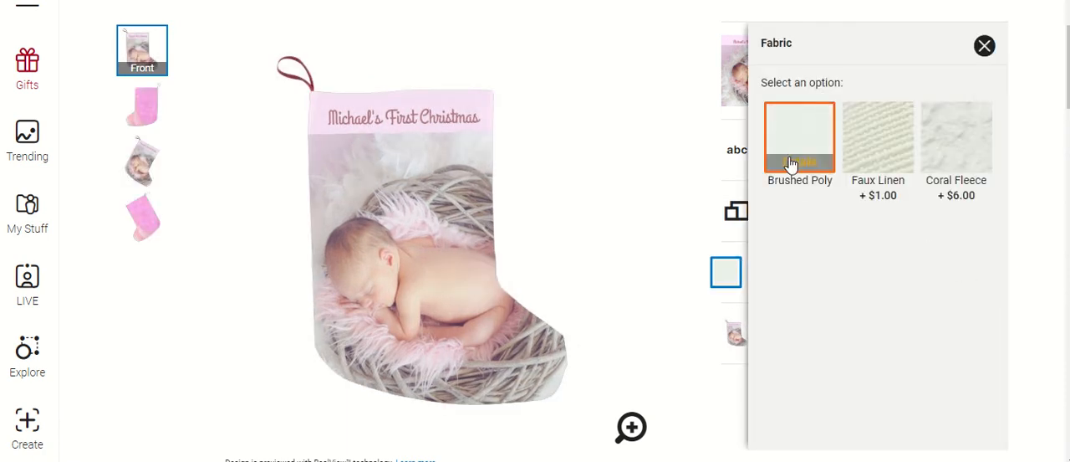
{"action": "left_click", "coordinate": [800, 137]}
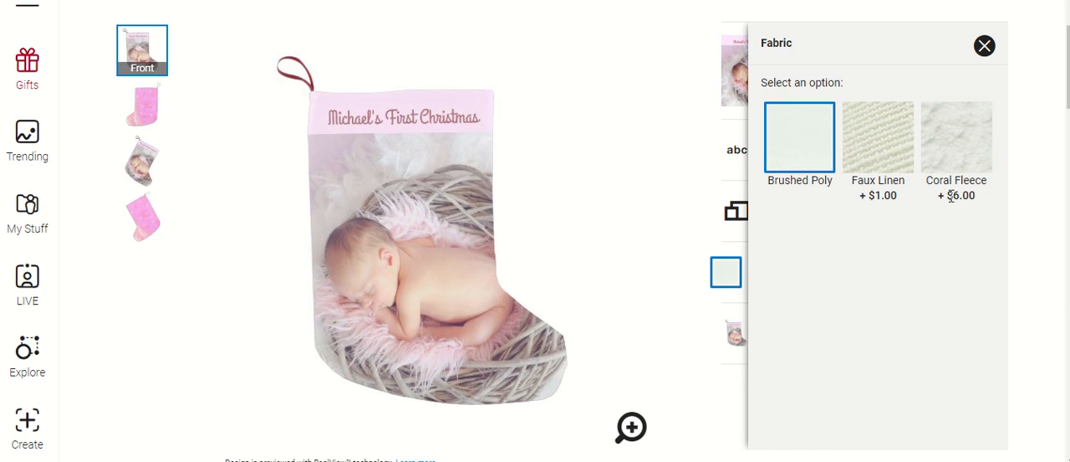
{"action": "left_click", "coordinate": [984, 47]}
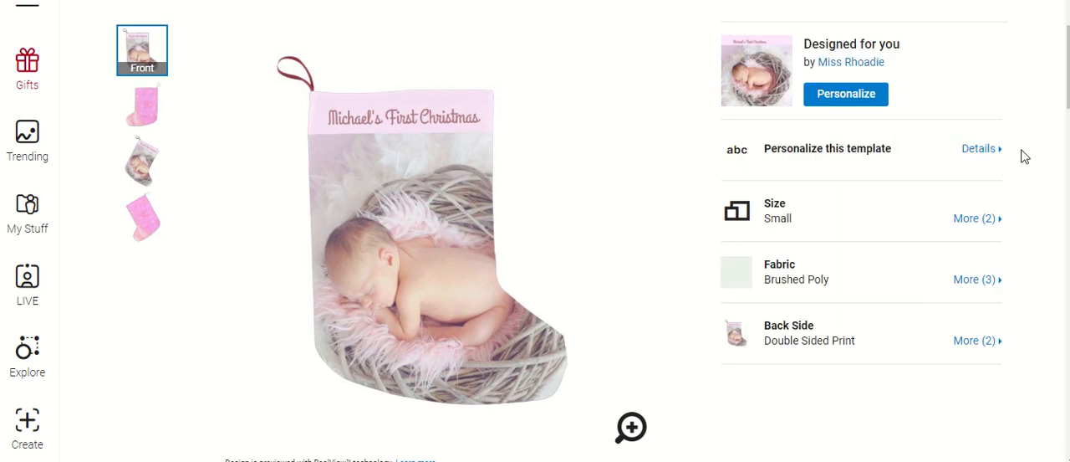
{"action": "left_click", "coordinate": [975, 341]}
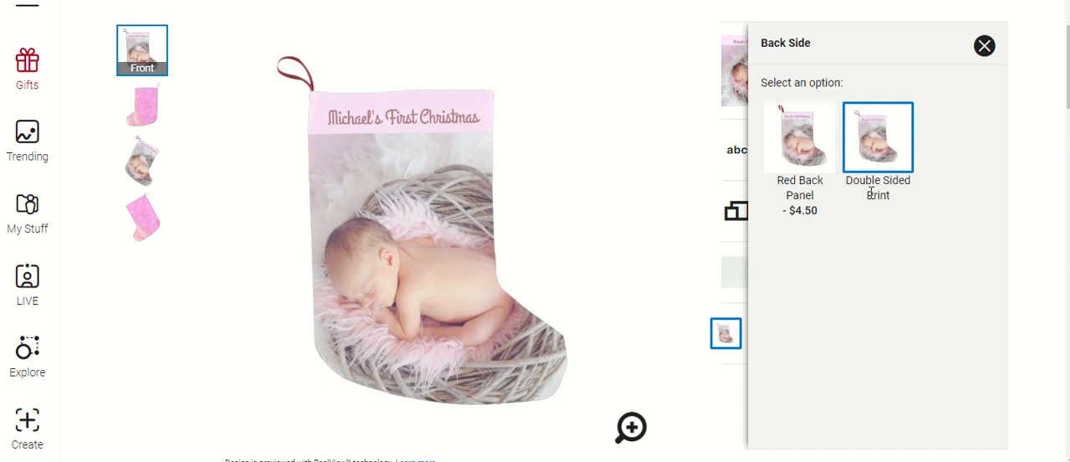
{"action": "mouse_move", "coordinate": [878, 135]}
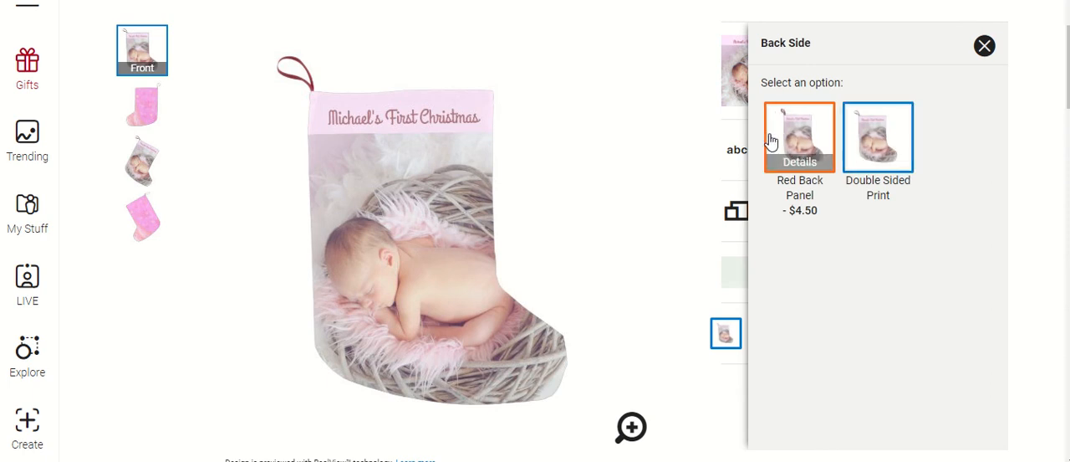
{"action": "mouse_move", "coordinate": [799, 137]}
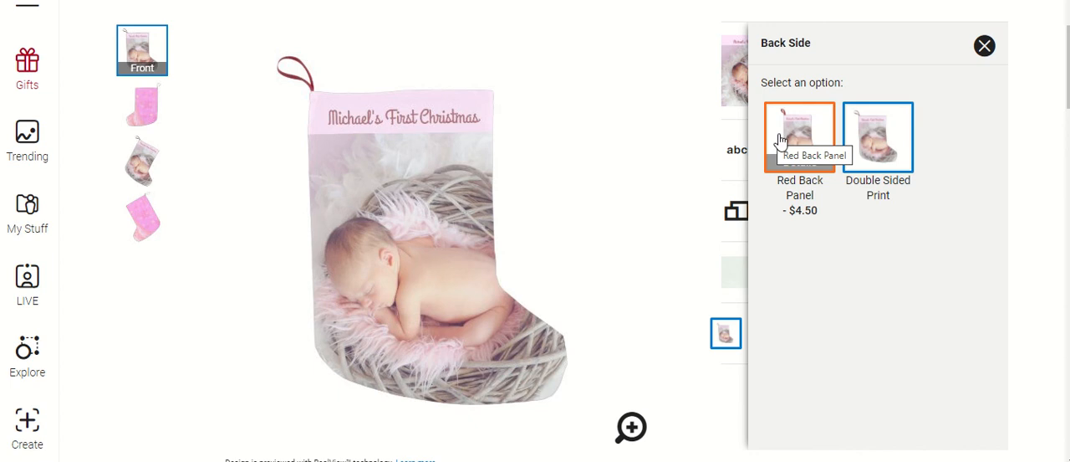
{"action": "mouse_move", "coordinate": [783, 141]}
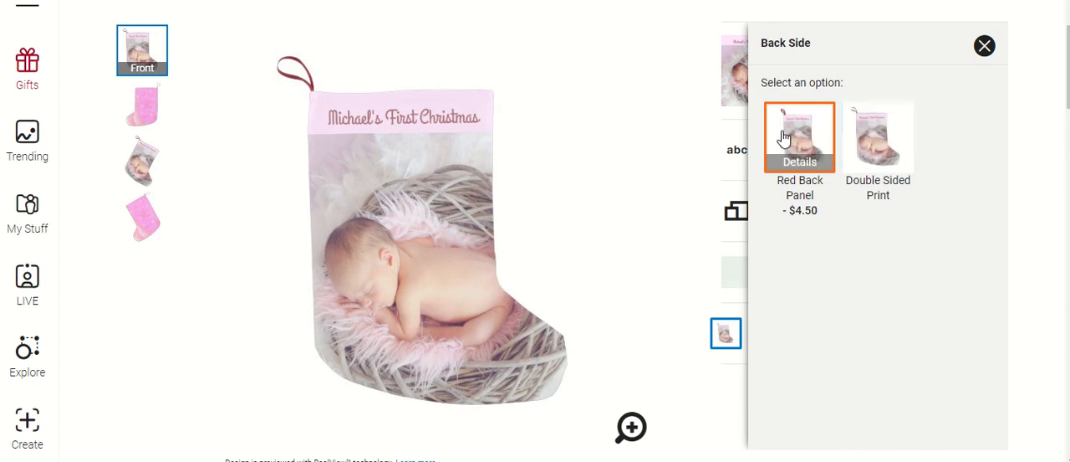
{"action": "left_click", "coordinate": [800, 138]}
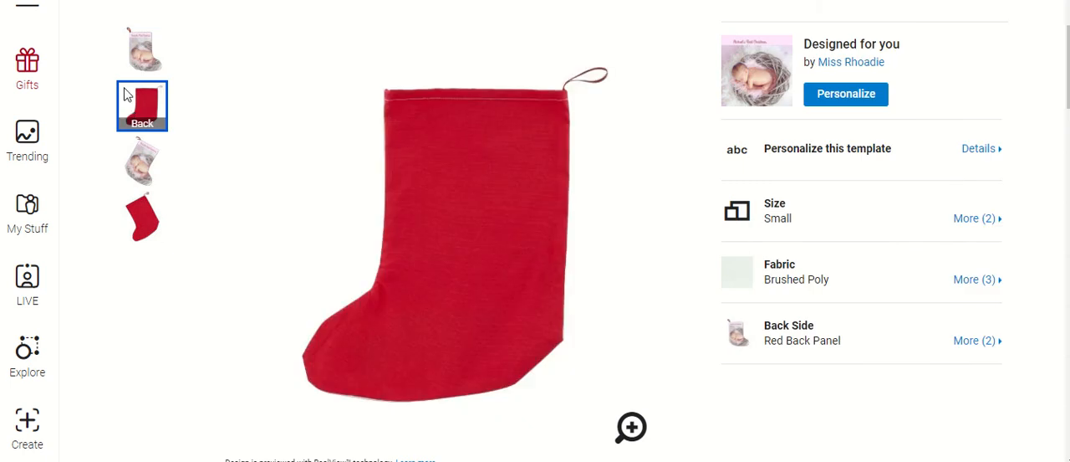
{"action": "left_click", "coordinate": [142, 50]}
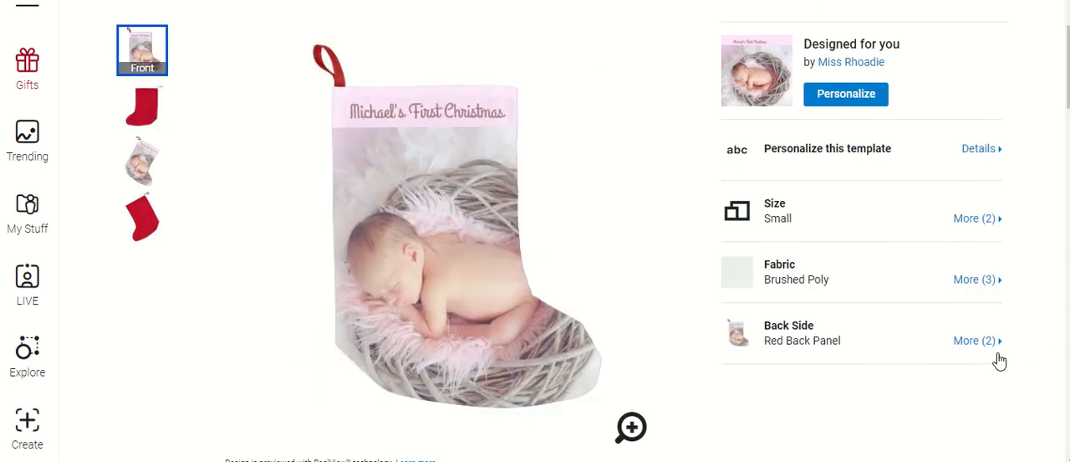
{"action": "left_click", "coordinate": [973, 341]}
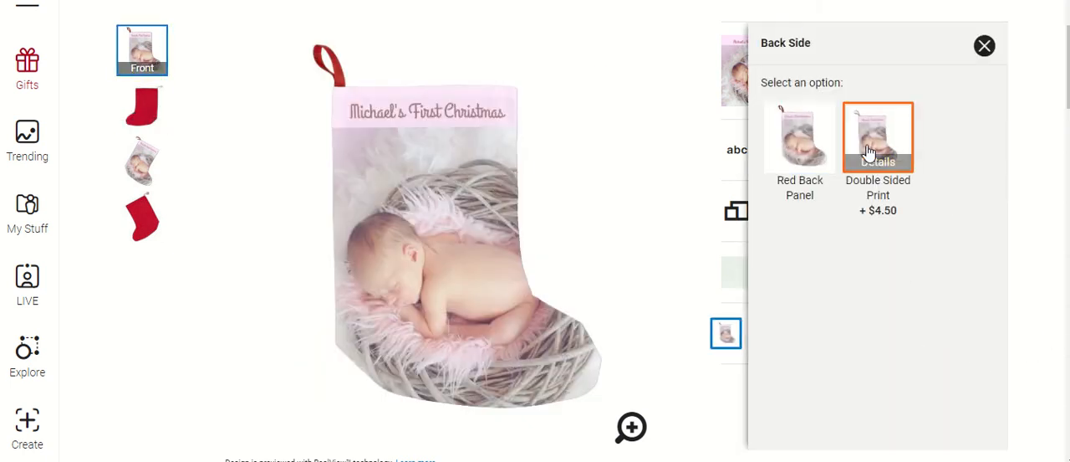
{"action": "left_click", "coordinate": [984, 45]}
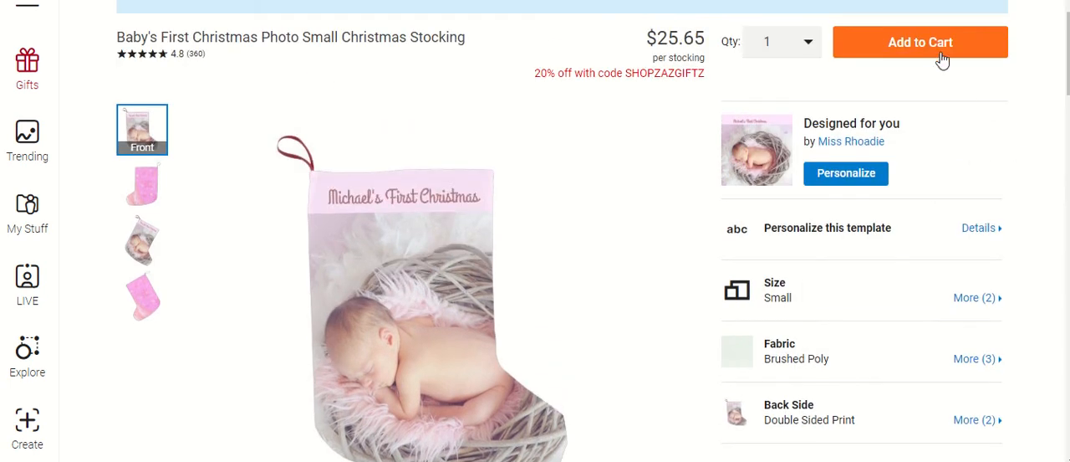
{"action": "mouse_move", "coordinate": [1037, 194]}
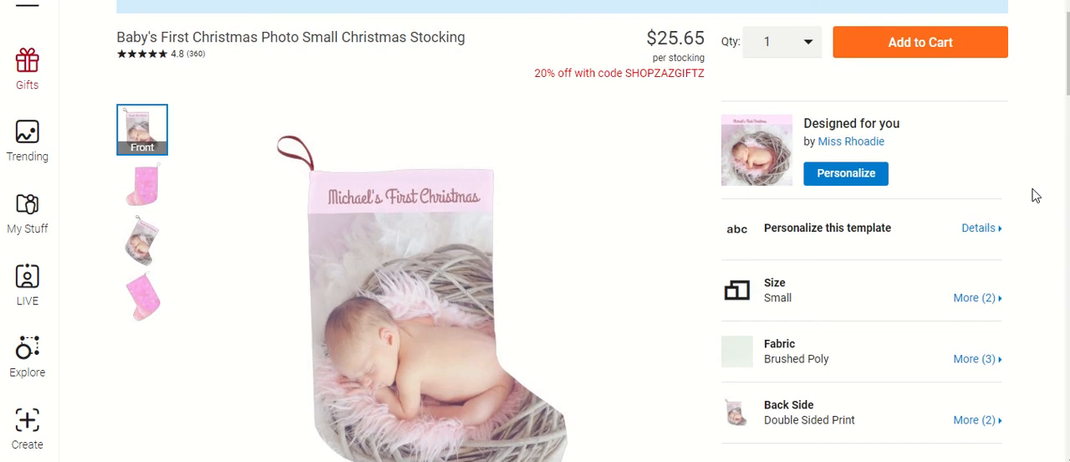
{"action": "mouse_move", "coordinate": [1034, 194]}
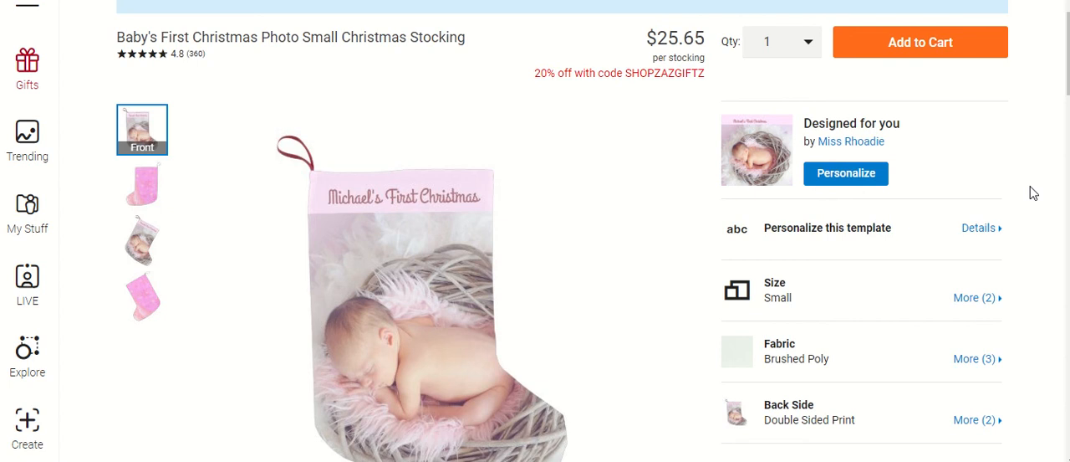
{"action": "mouse_move", "coordinate": [712, 251]}
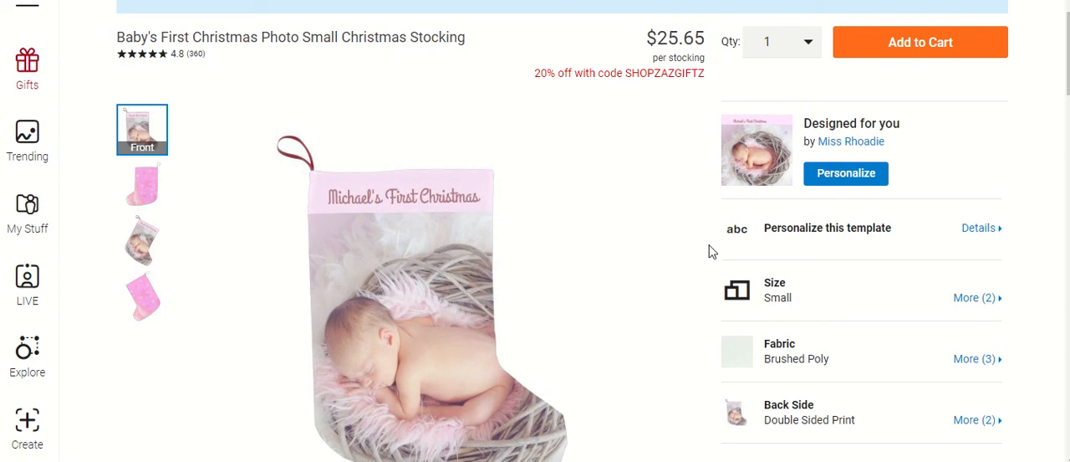